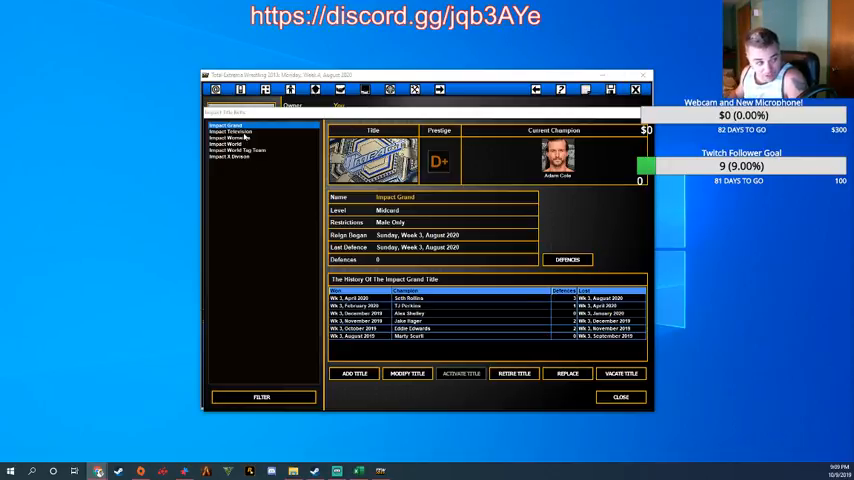
View the Impact Television and Impact Women's titles' champions and lineage histories
left_click(231, 131)
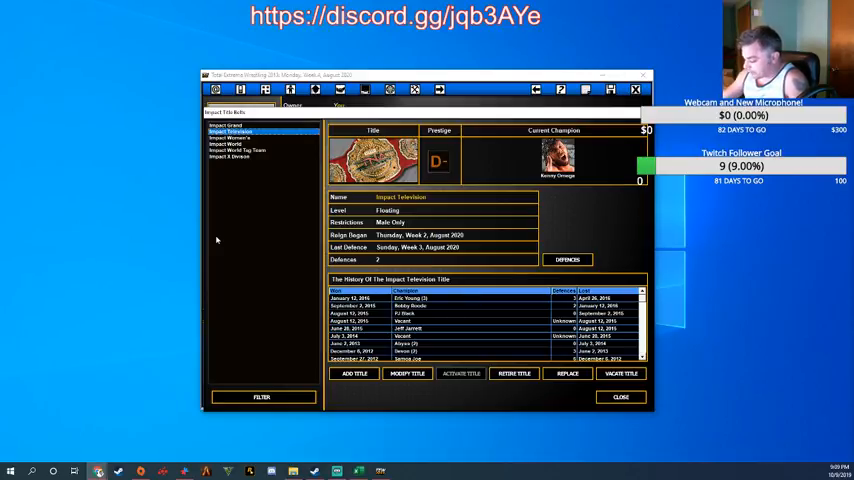
left_click(231, 137)
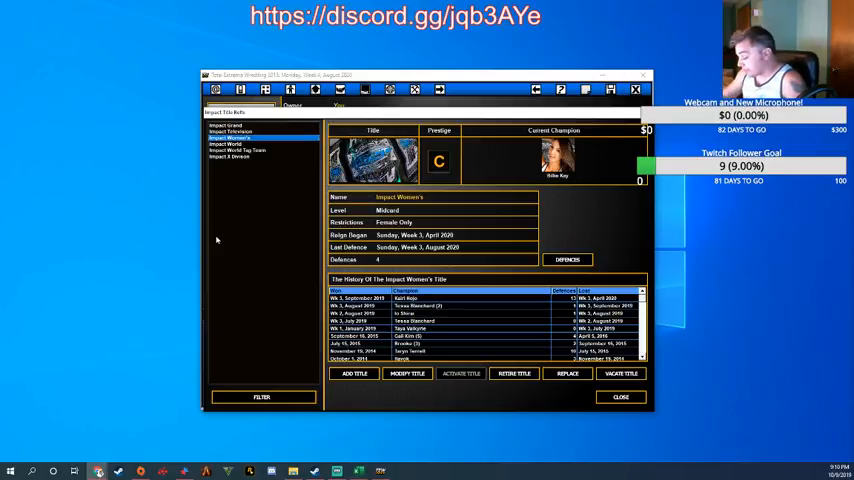
Review the Impact World and Impact World Tag Team titles' champions and histories
left_click(224, 144)
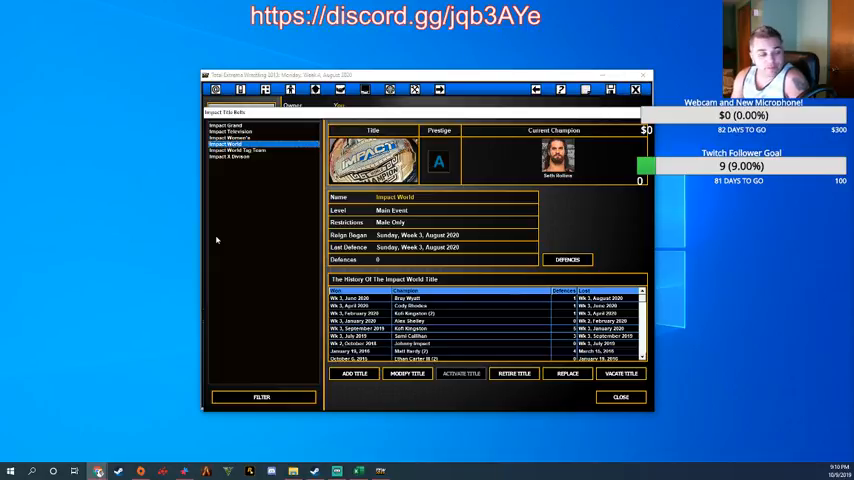
left_click(238, 150)
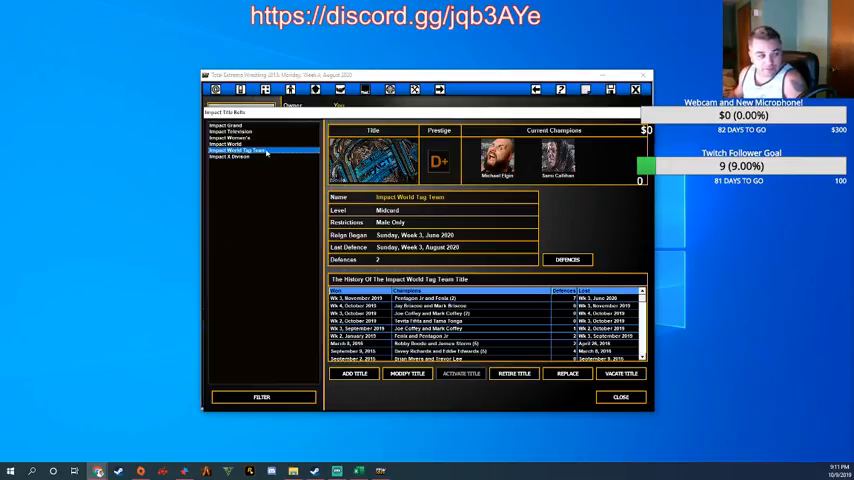
left_click(232, 157)
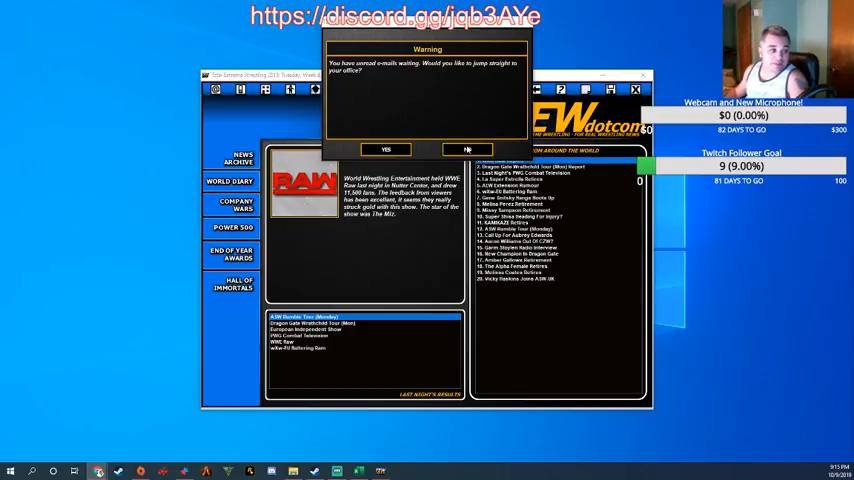
Decline the e-mail warning and read the Melina Perez Retirement story and other headlines
left_click(465, 149)
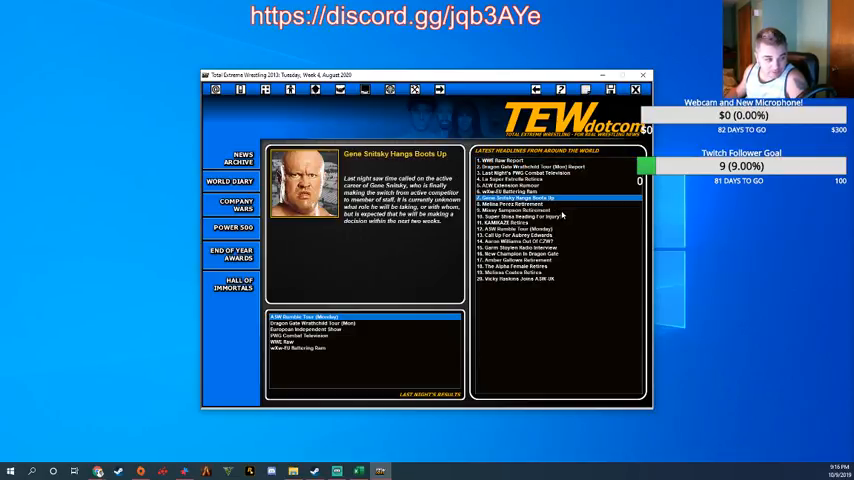
left_click(525, 204)
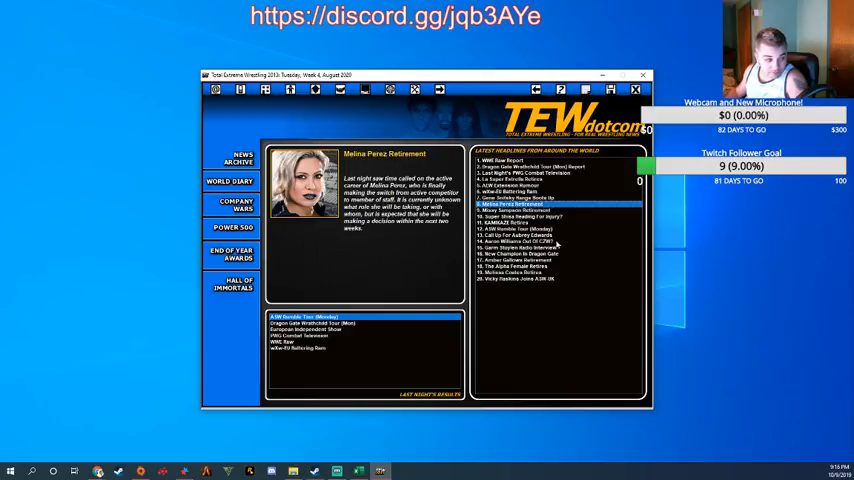
left_click(542, 235)
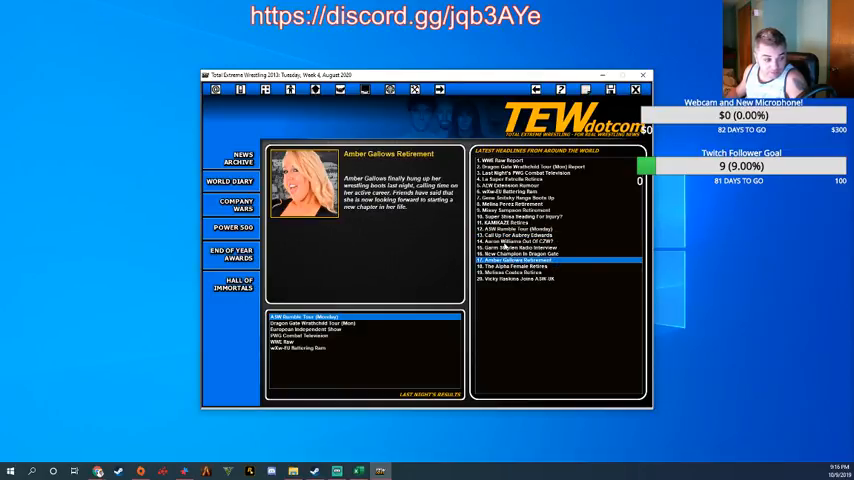
left_click(515, 242)
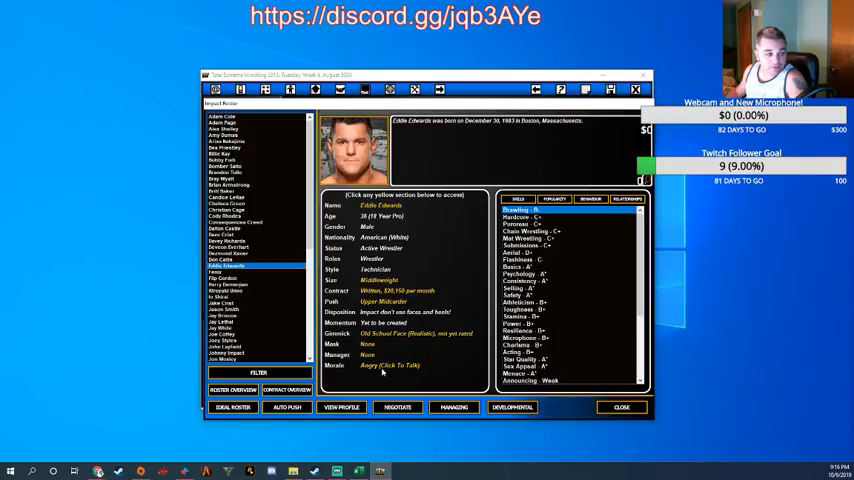
Give angry Eddie Edwards a $1,000 bonus and dismiss the confirmation
left_click(389, 365)
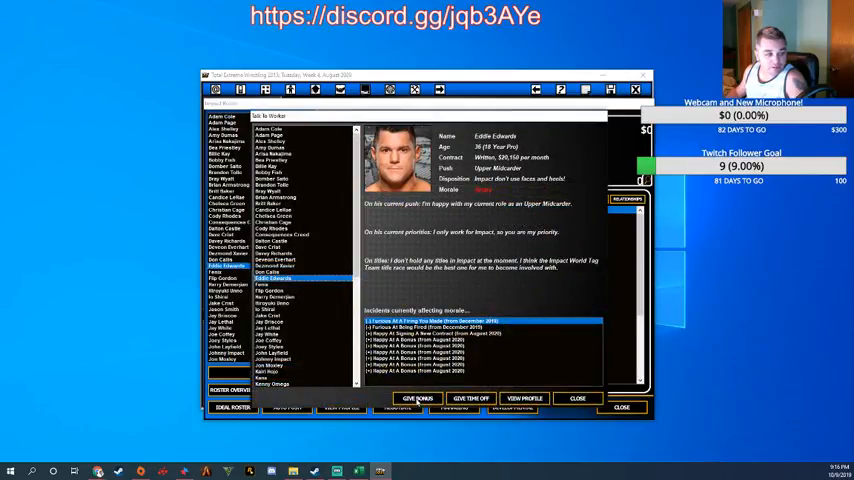
left_click(417, 398)
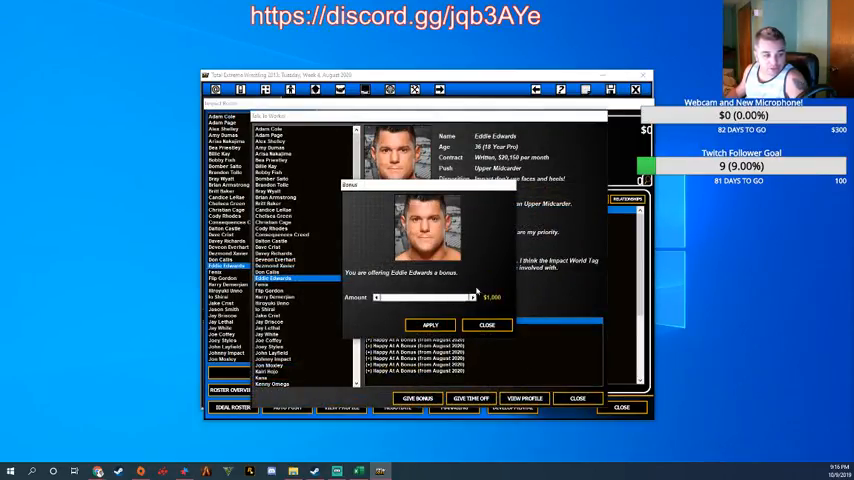
left_click(430, 324)
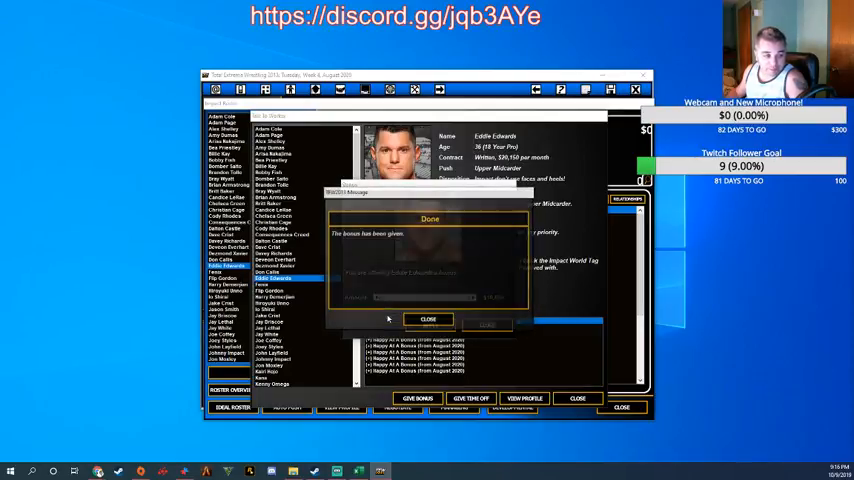
left_click(427, 319)
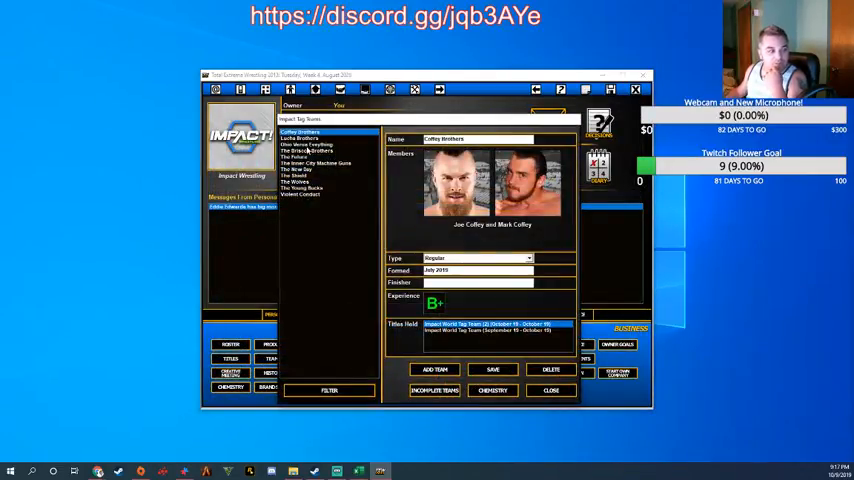
Check The Wolves tag team details, then read the Eddie Edwards Returns e-mail
left_click(295, 182)
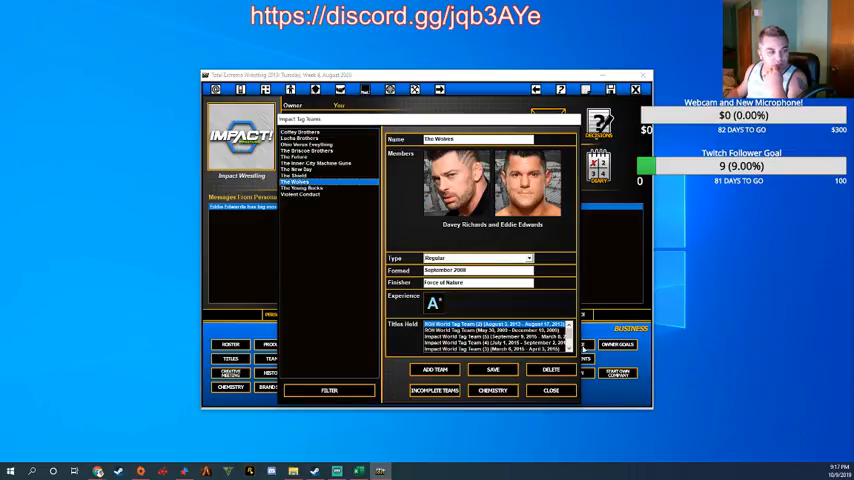
left_click(550, 390)
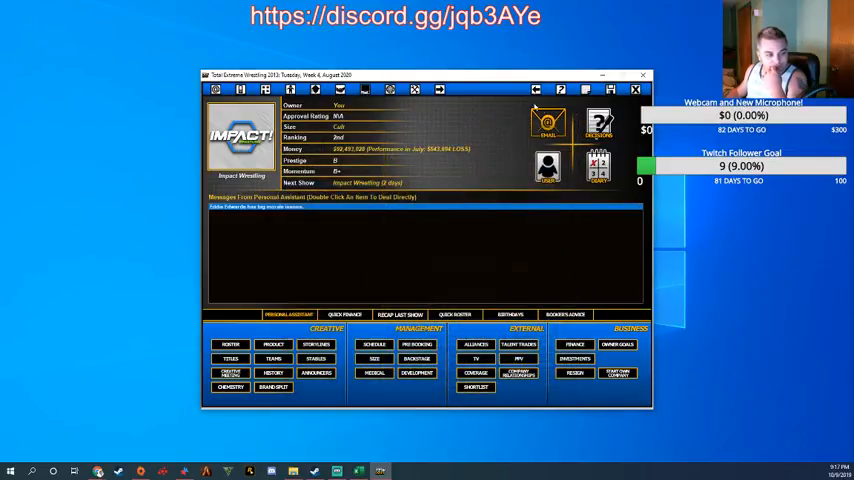
left_click(547, 122)
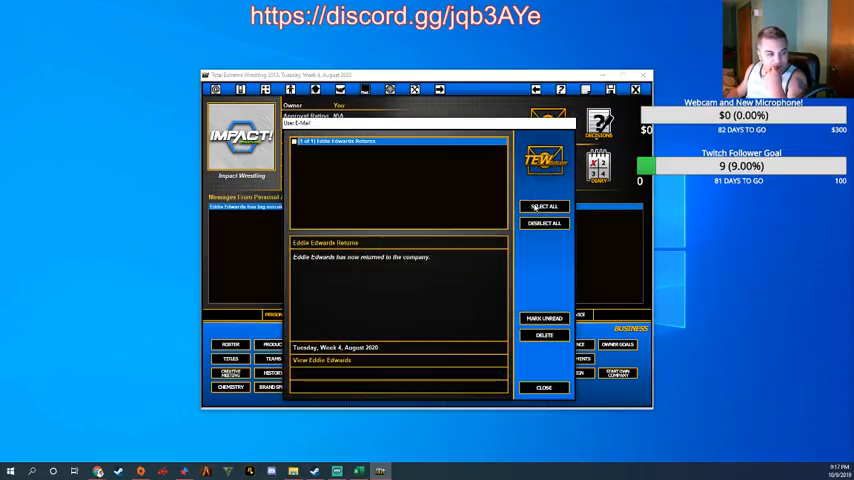
left_click(543, 334)
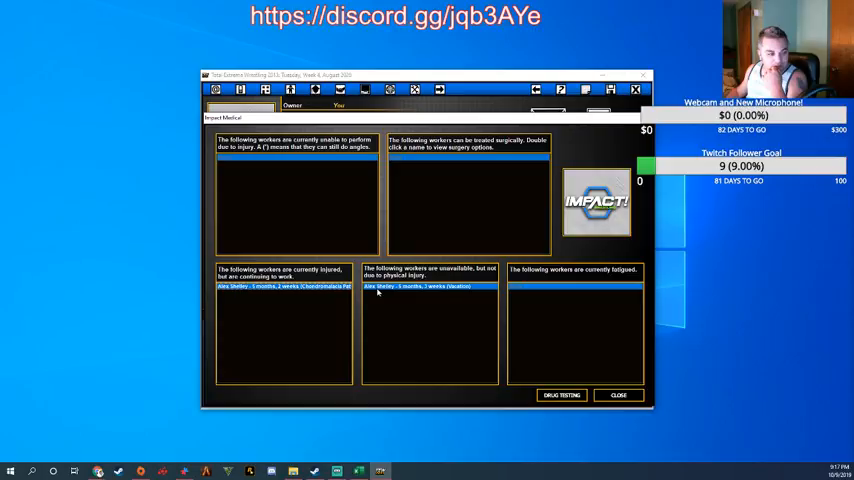
mouse_move(260, 293)
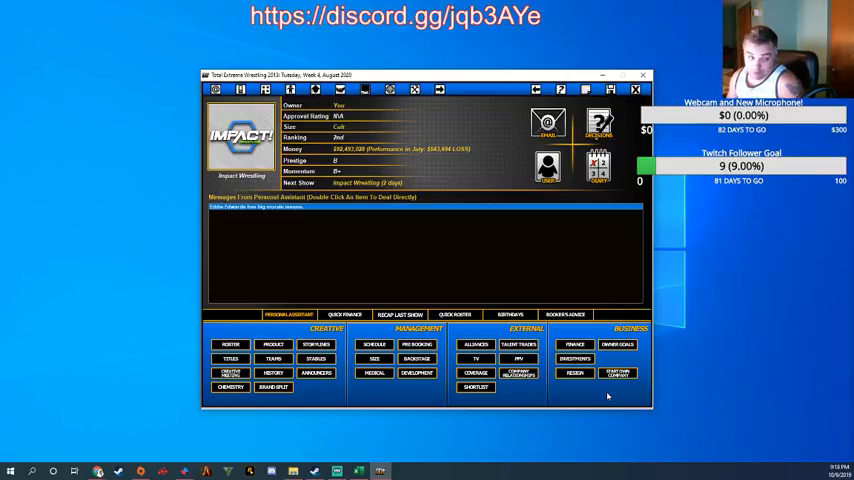
mouse_move(176, 440)
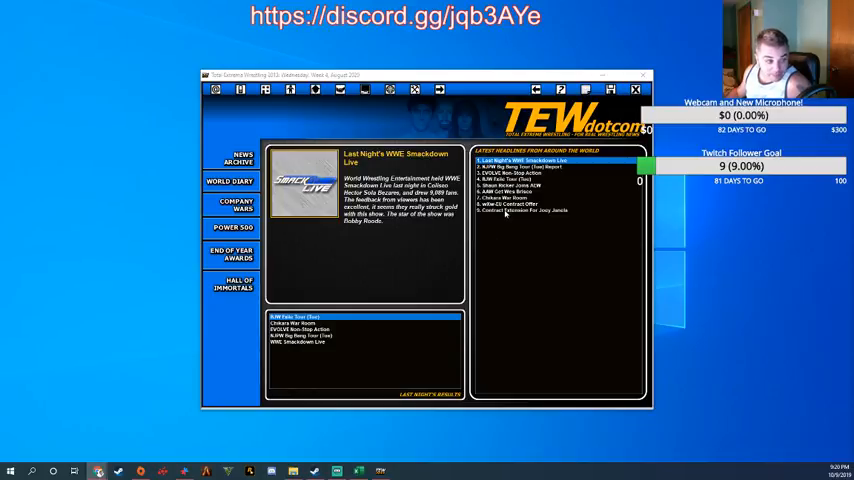
Read the Joey Janela contract extension, Chikara War Room and one more headline
left_click(523, 210)
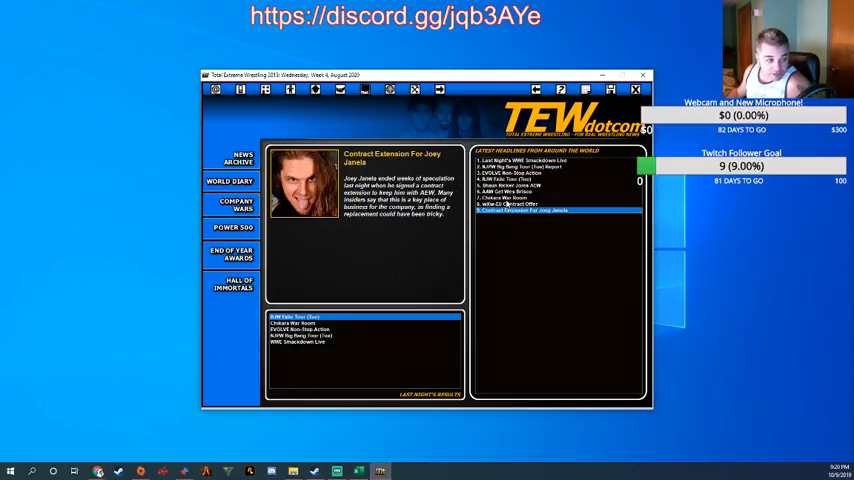
left_click(525, 197)
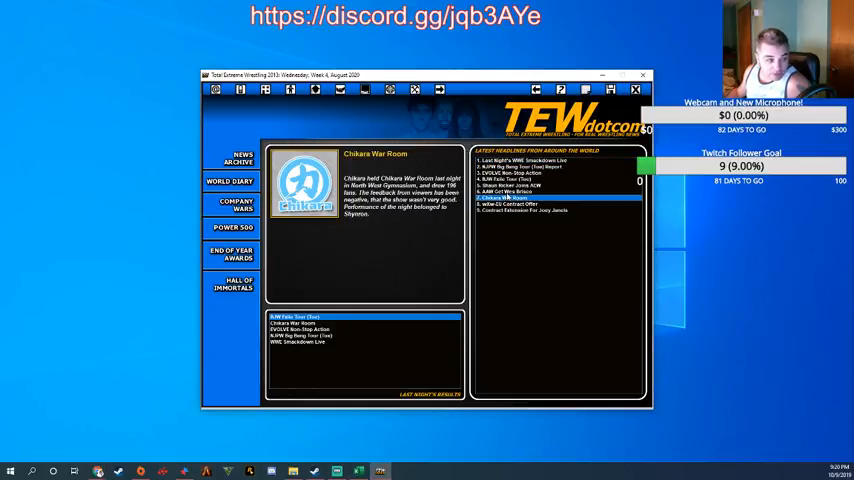
left_click(520, 191)
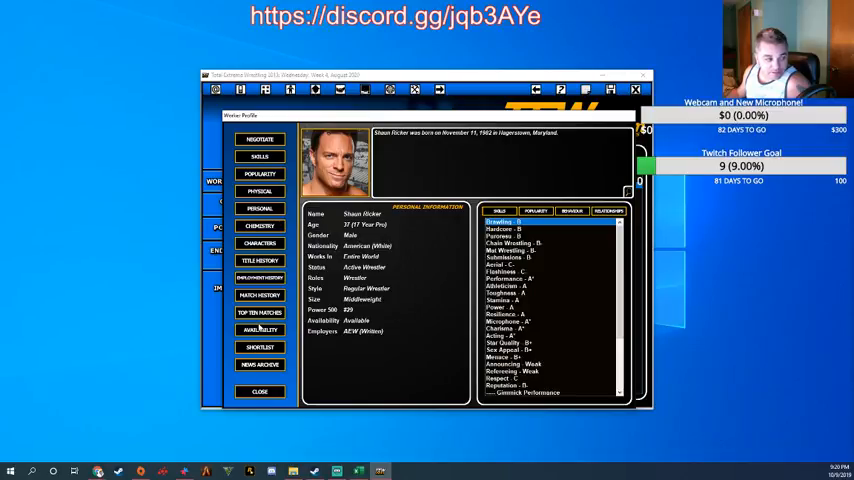
left_click(260, 277)
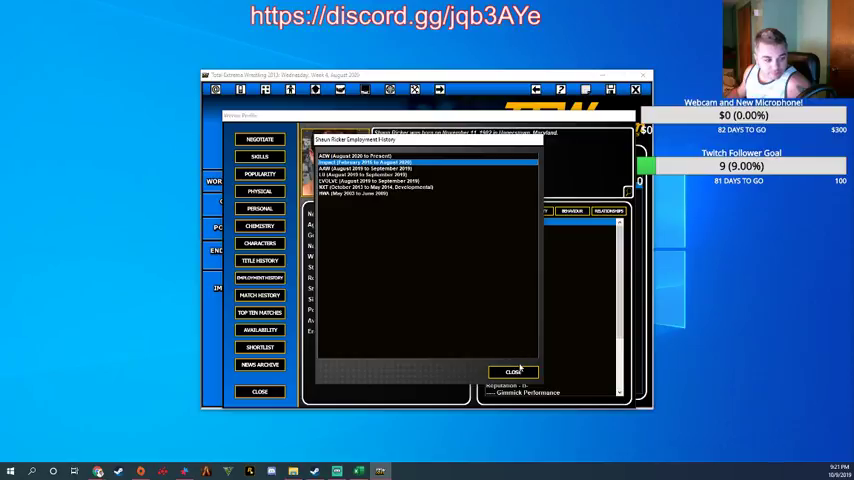
left_click(513, 372)
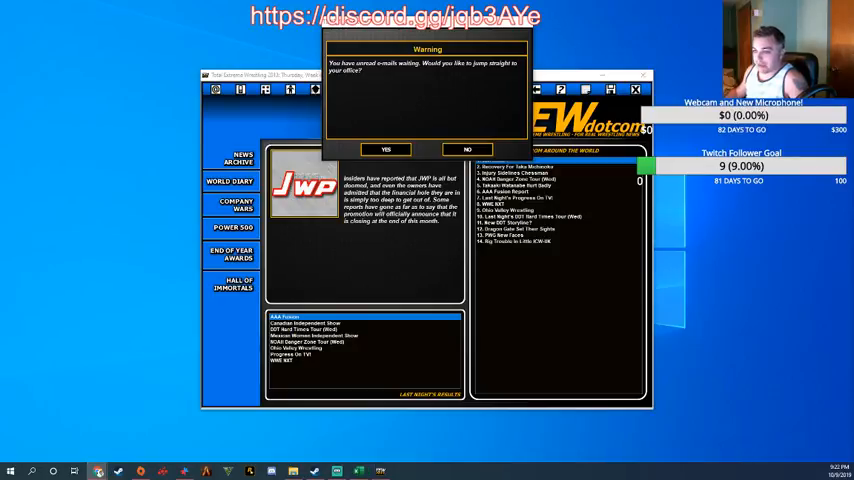
mouse_move(519, 94)
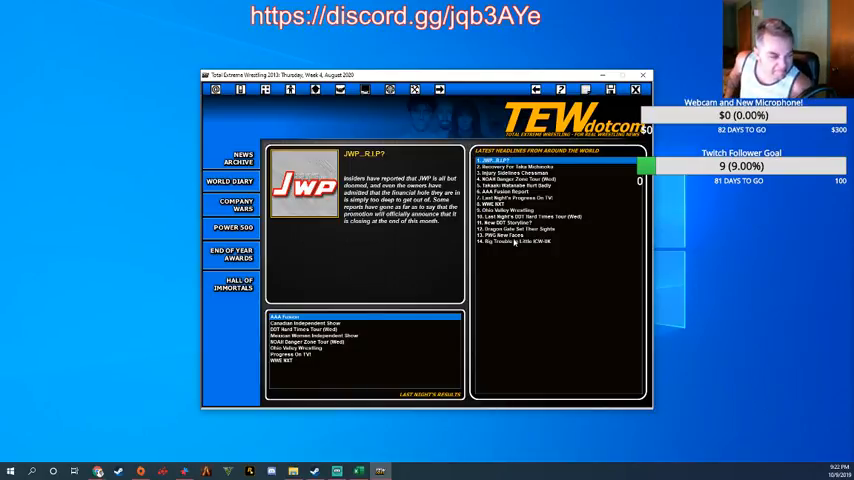
mouse_move(304, 219)
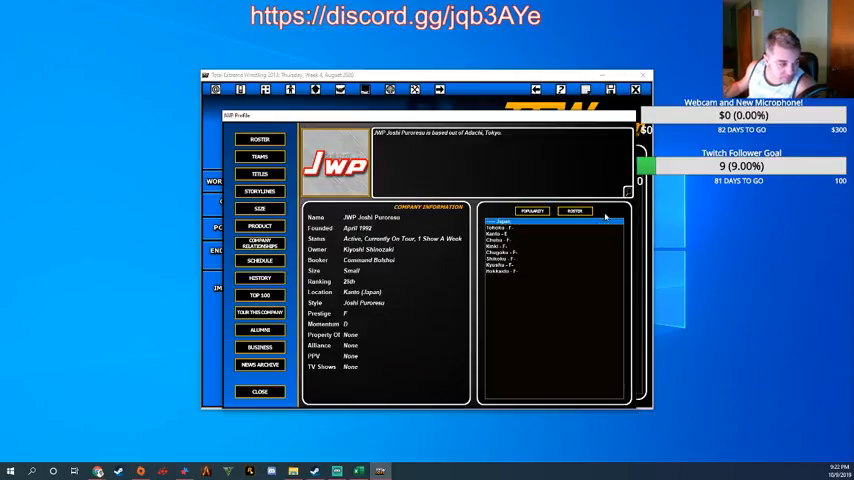
Look through JWP's company profile, then close it to return to the headlines
left_click(575, 211)
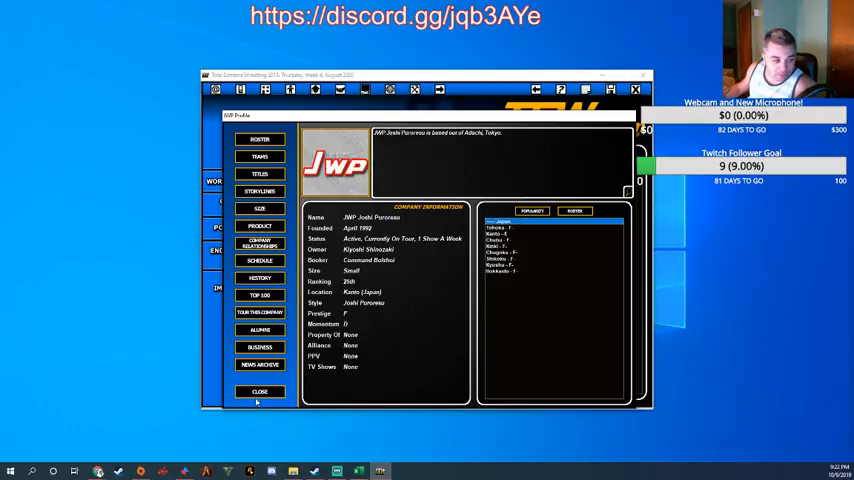
left_click(259, 391)
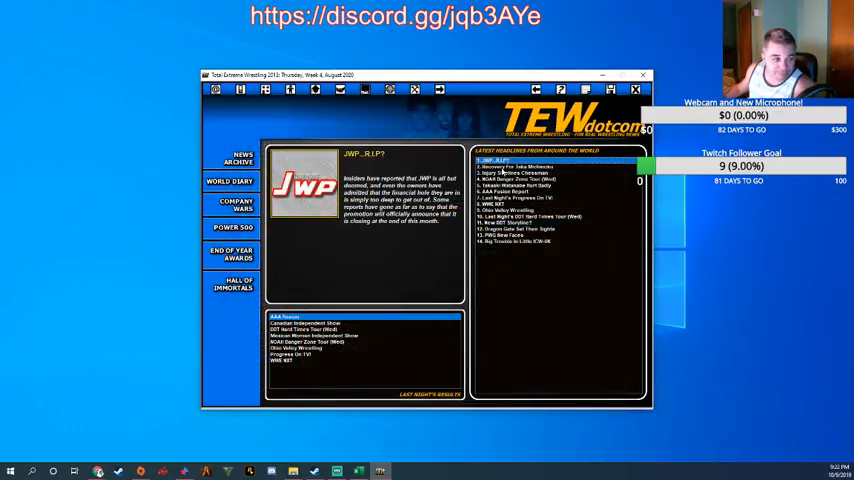
Read the Taka Michinoku recovery and Ohio Valley Wrestling stories, then open ICW-UK's profile
left_click(520, 167)
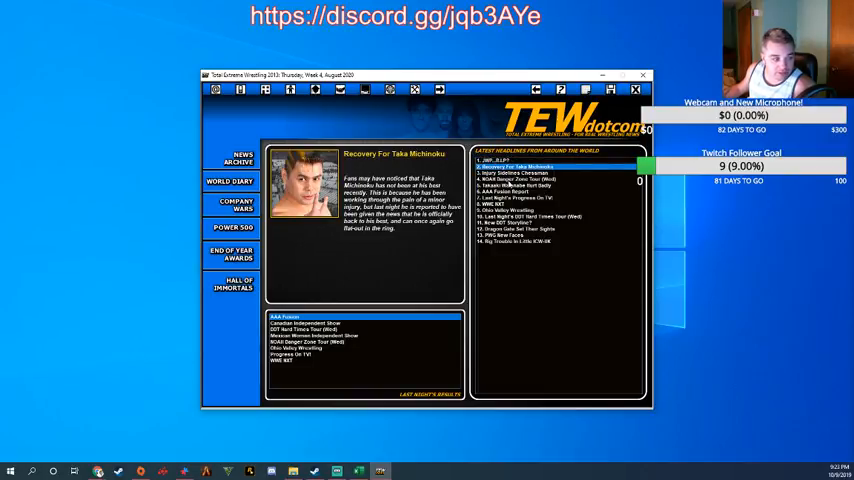
left_click(515, 172)
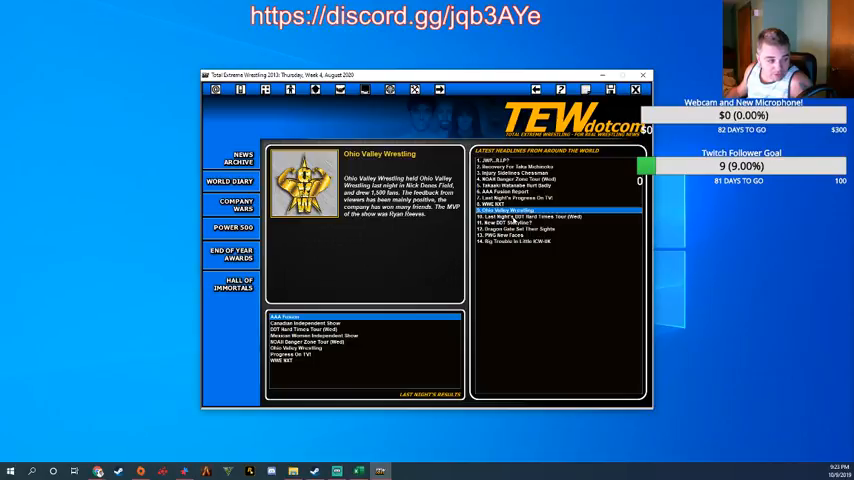
left_click(540, 241)
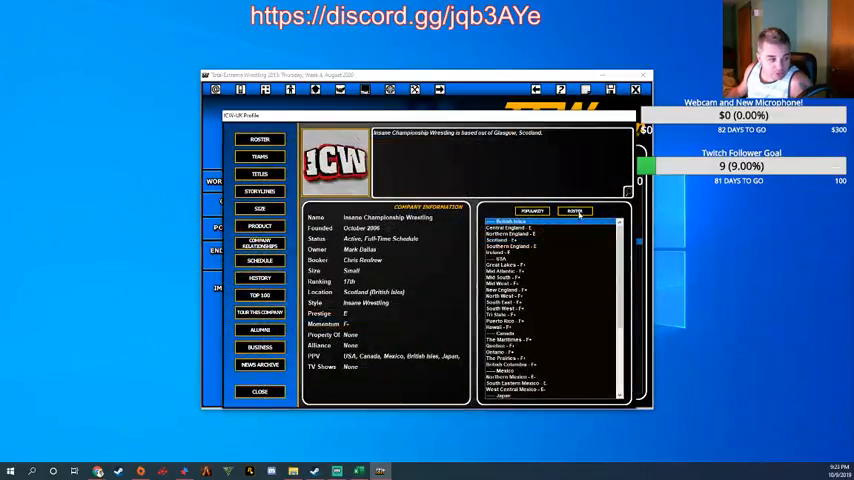
Browse the ICW-UK roster and dismiss the takeover rejection message
left_click(574, 211)
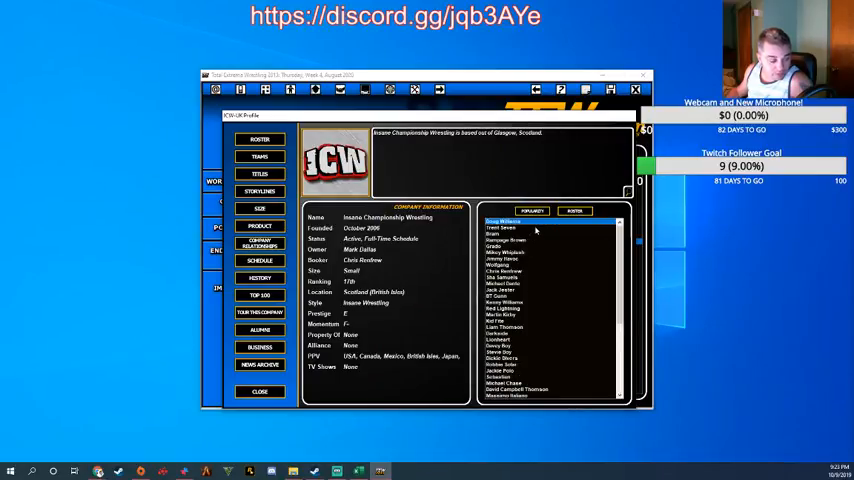
scroll("down", 3)
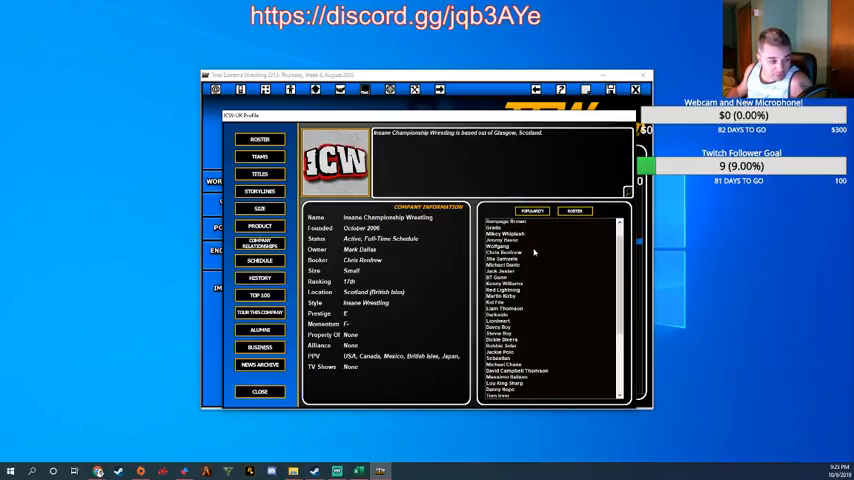
scroll("down", 3)
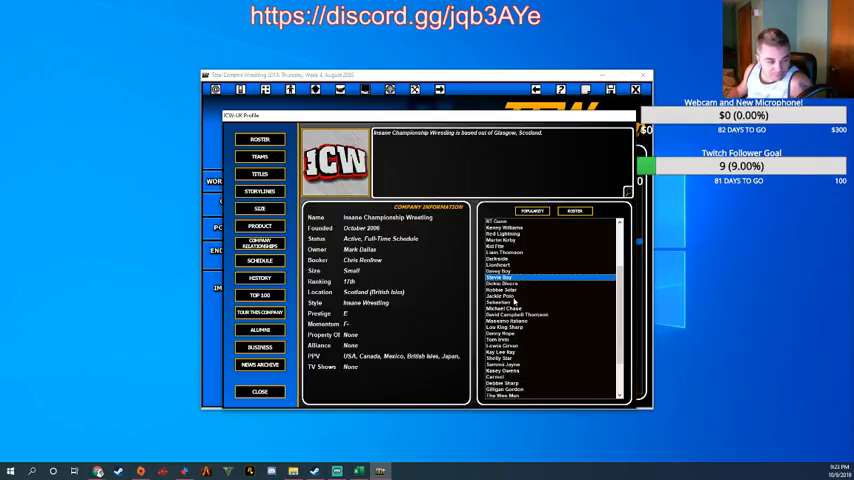
scroll("down", 3)
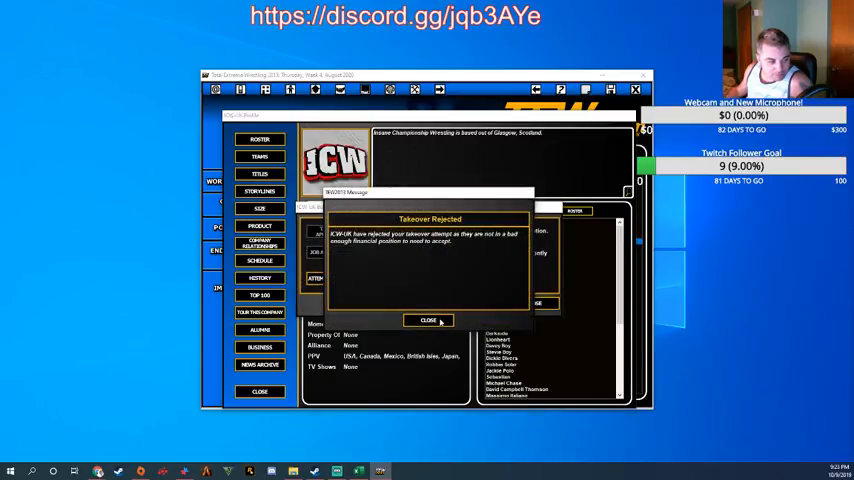
left_click(429, 320)
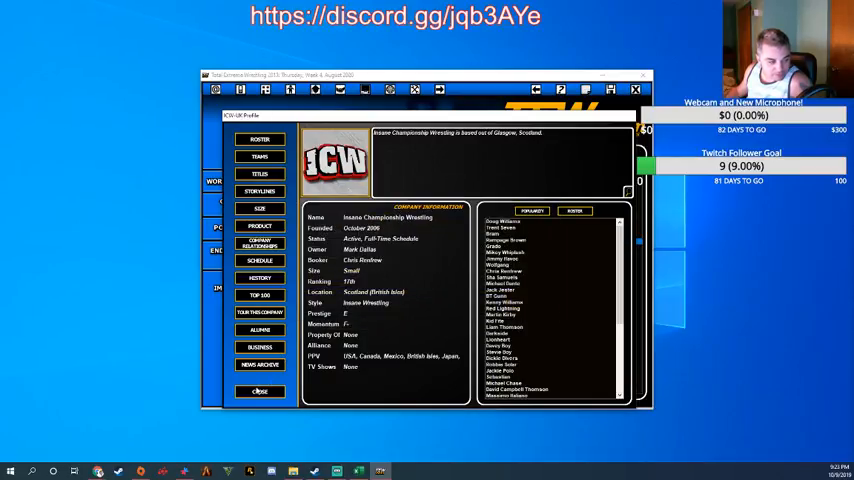
Close the ICW-UK profile and delete the Nick Aldis news e-mails
left_click(259, 391)
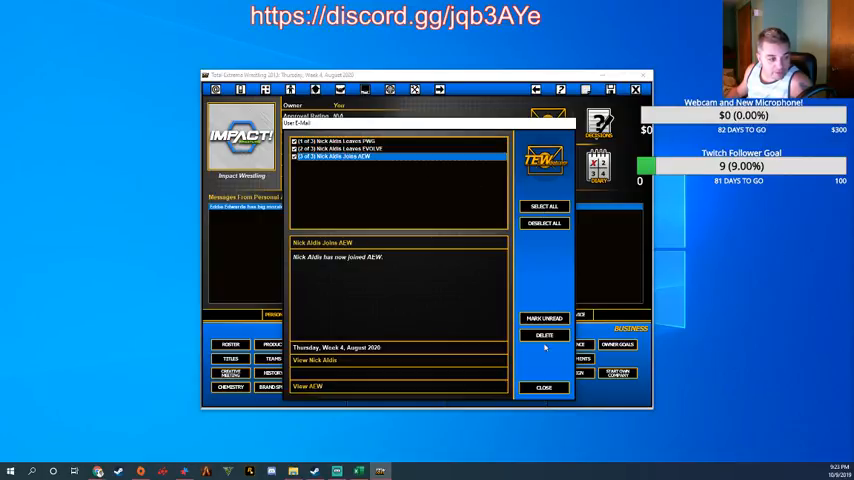
left_click(543, 388)
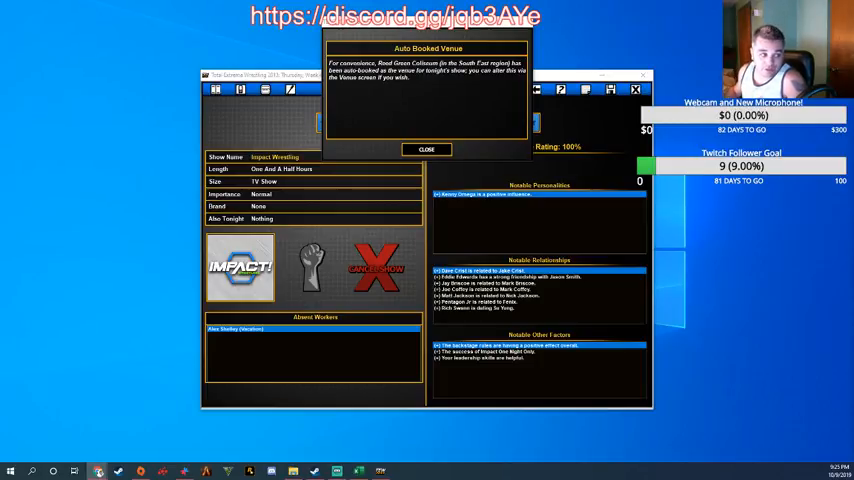
Dismiss the auto-booked venue notice and start a new 2 vs 2 match
left_click(426, 149)
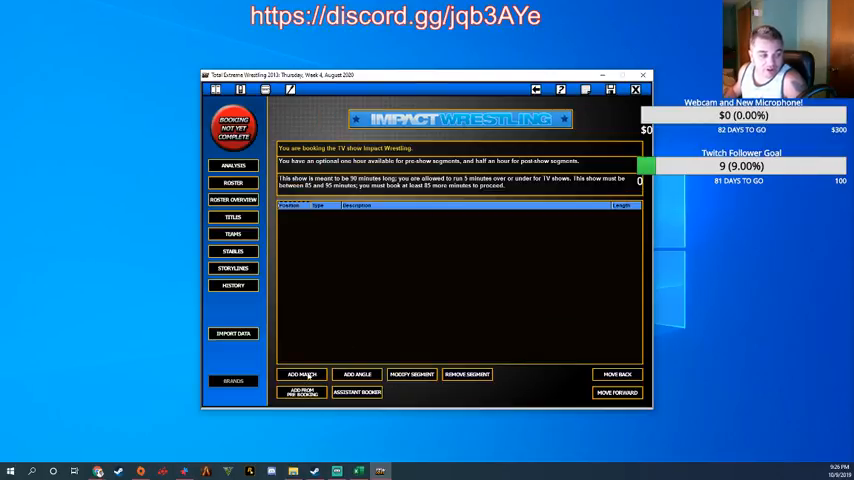
left_click(300, 374)
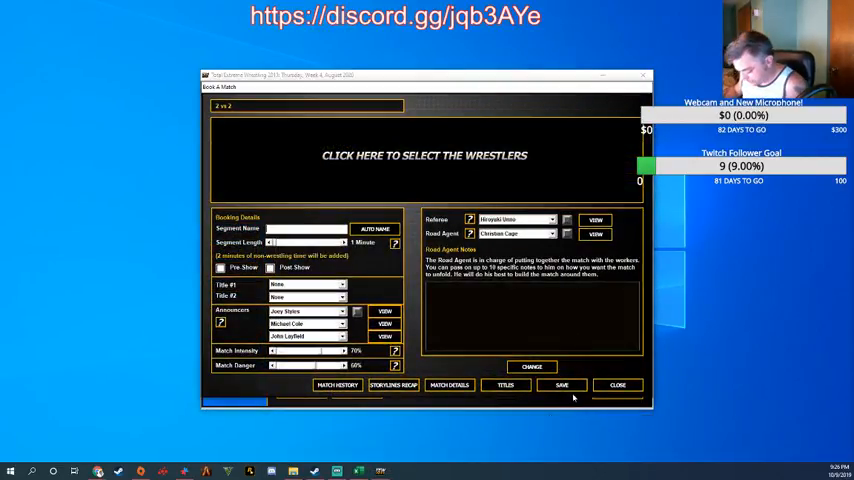
Pick The Wolves and The Inner-City Machine Guns from the tag team list
left_click(423, 155)
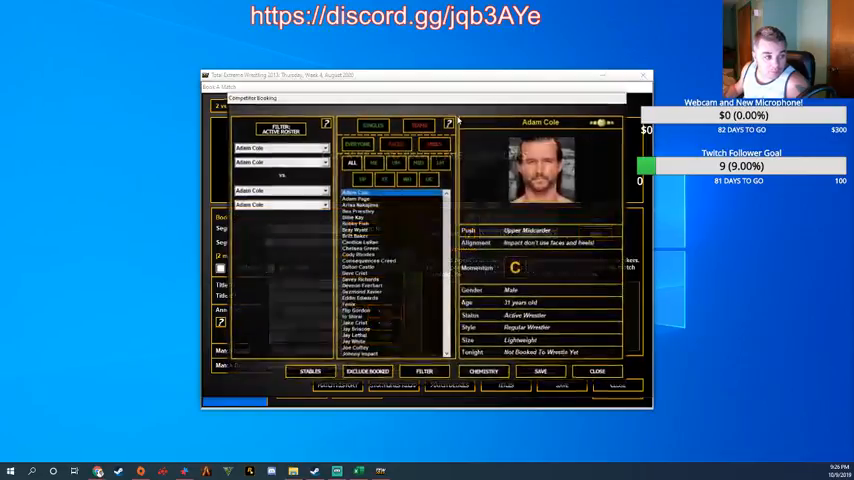
left_click(361, 198)
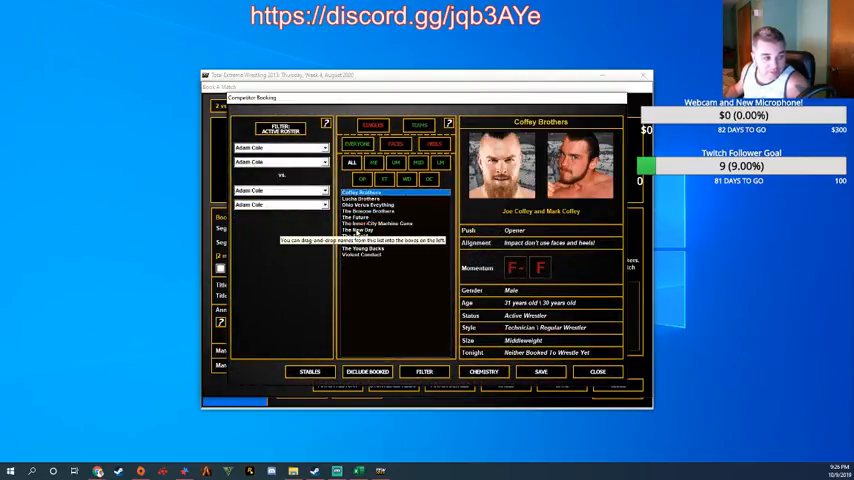
left_click(362, 242)
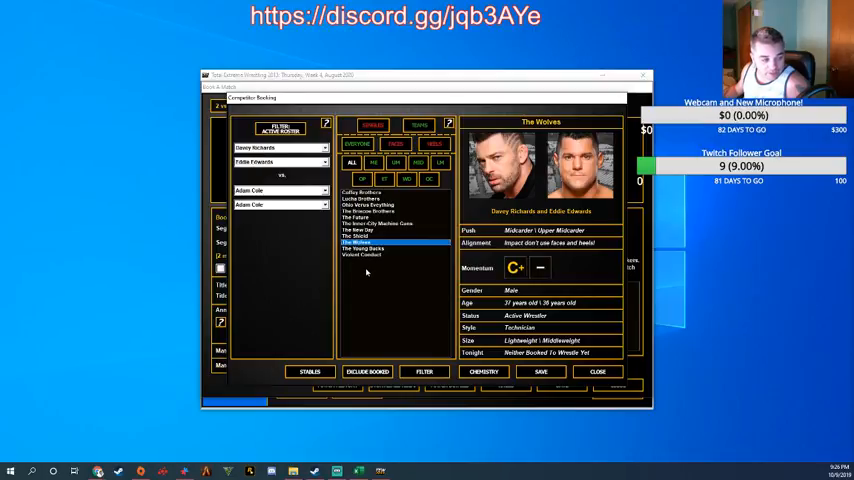
mouse_move(307, 283)
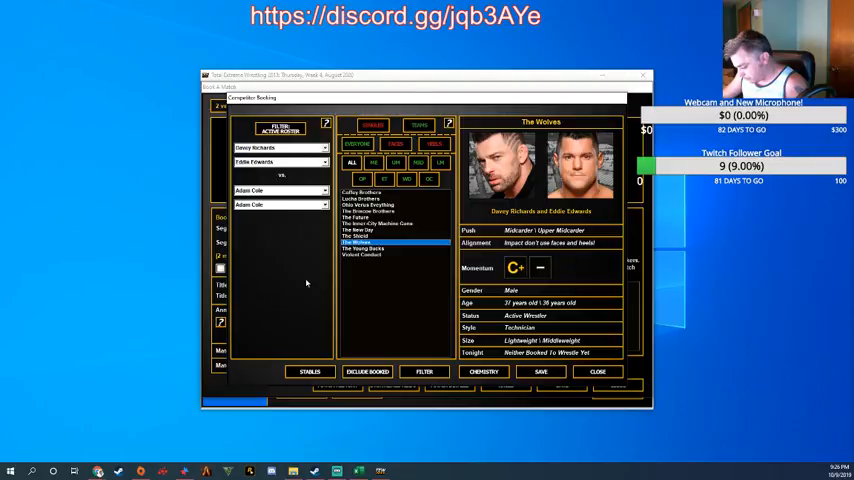
mouse_move(320, 270)
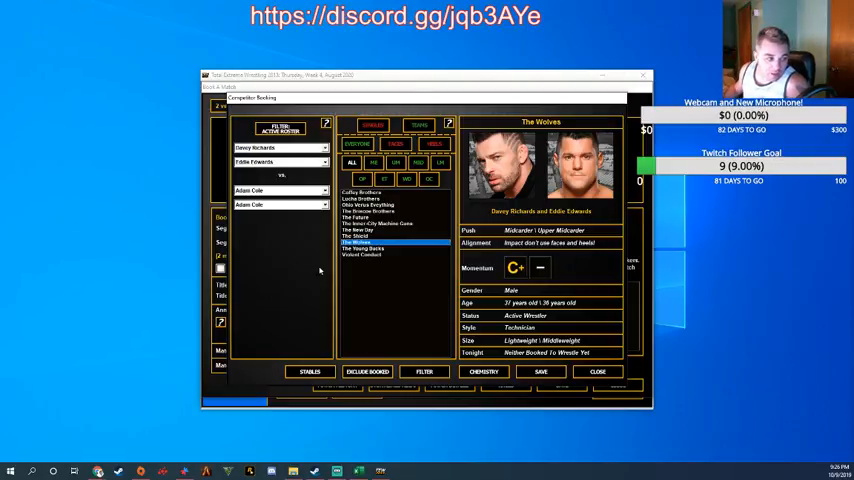
left_click(356, 230)
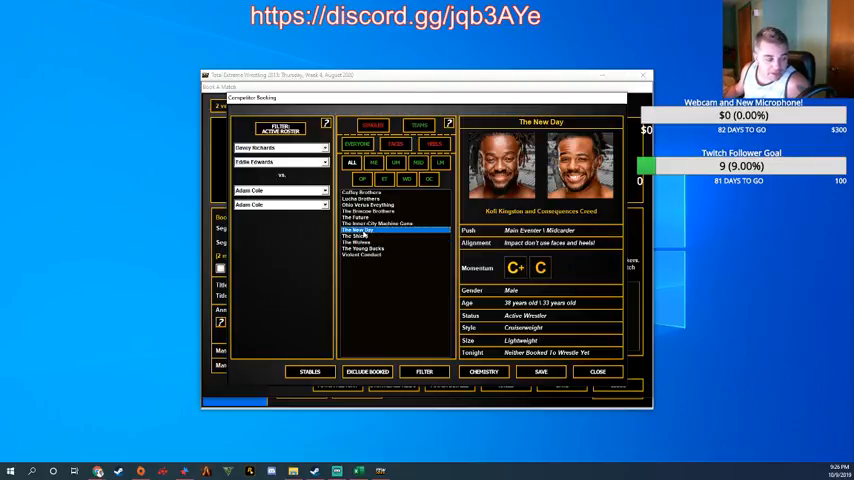
mouse_move(360, 205)
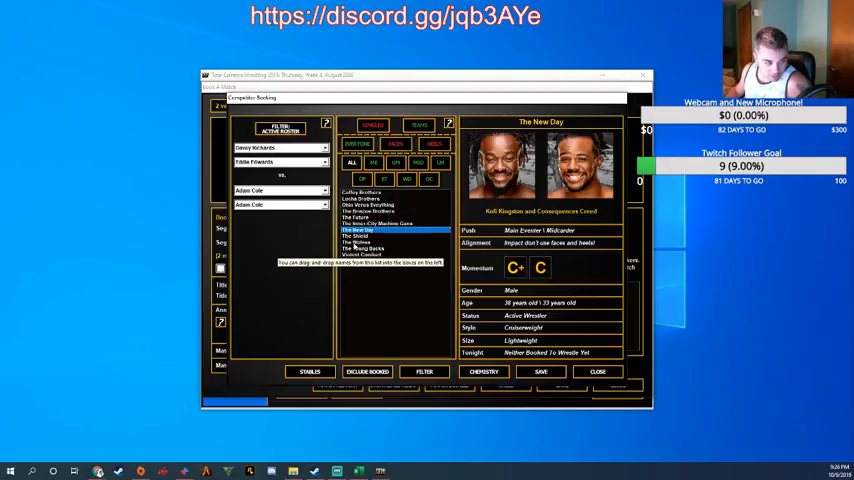
left_click(356, 236)
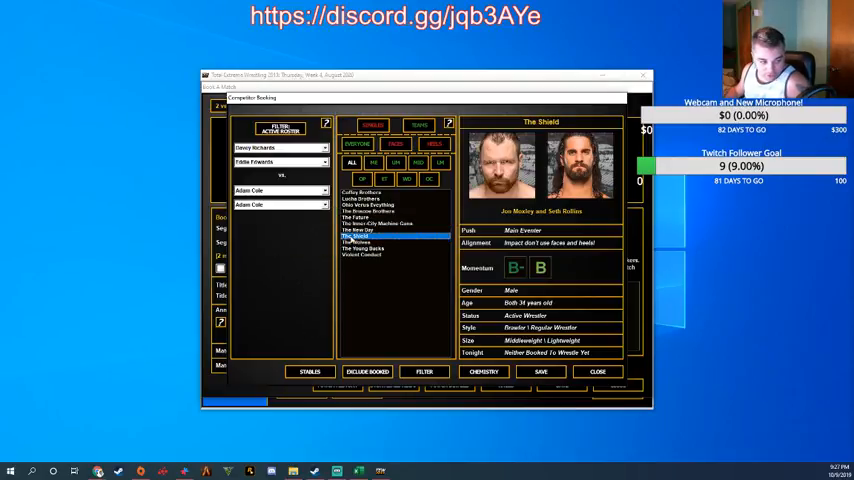
left_click(380, 223)
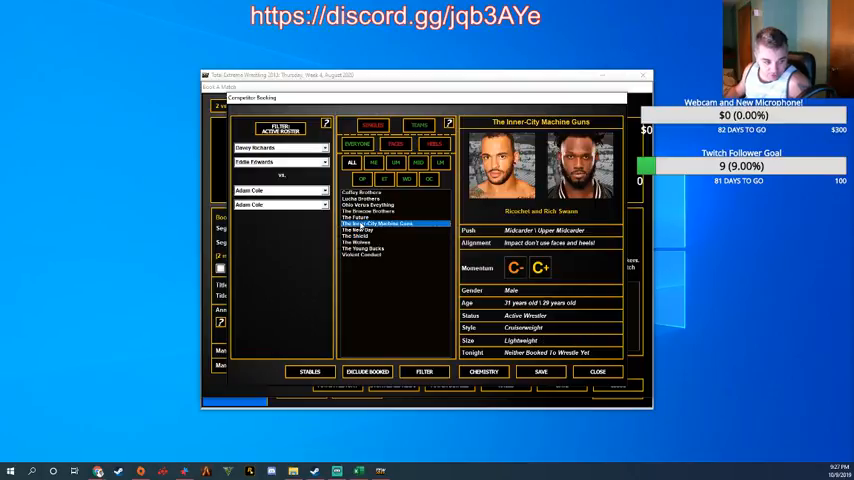
mouse_move(380, 224)
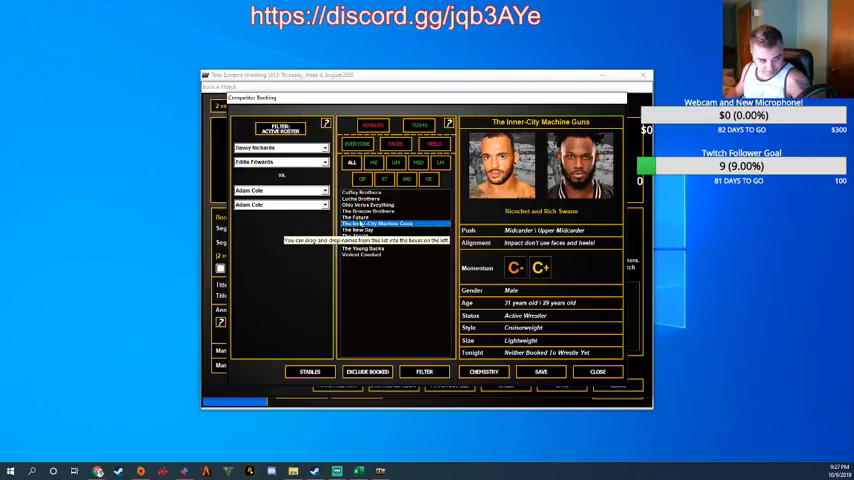
left_click(357, 218)
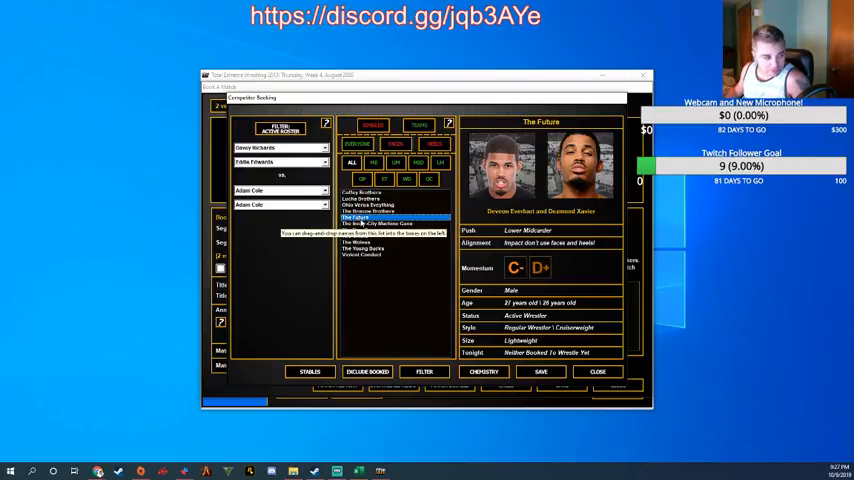
left_click(383, 223)
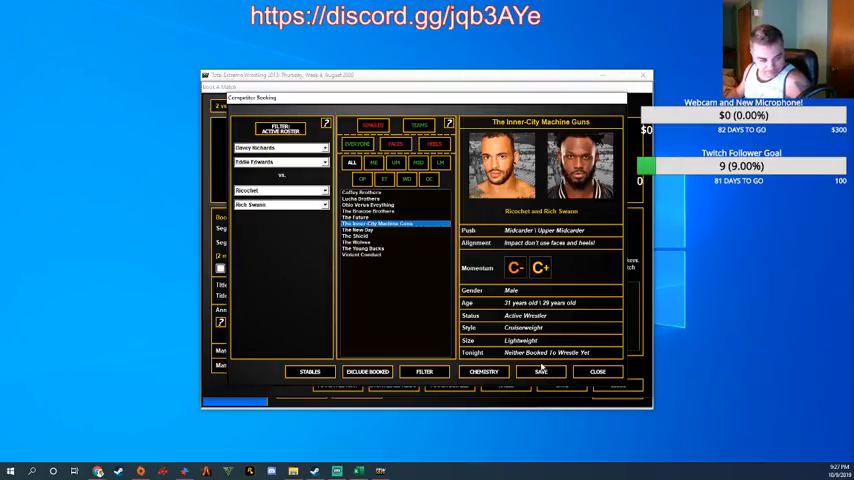
left_click(540, 371)
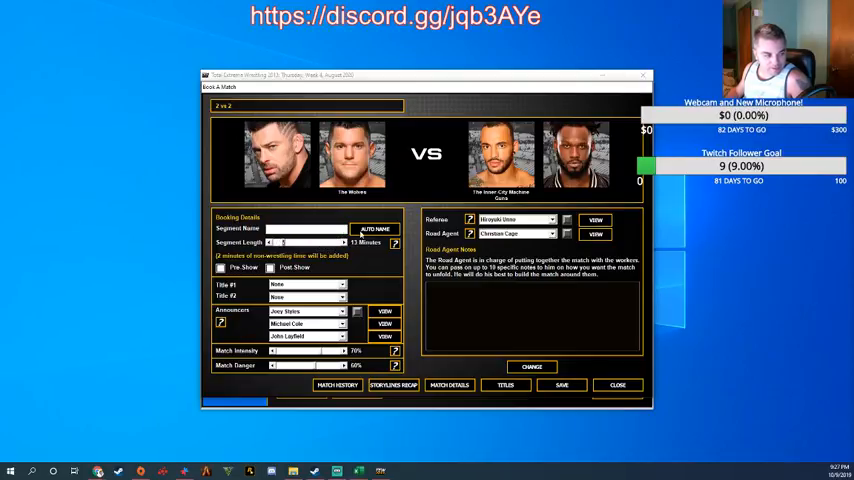
Auto-name the match, add Open Match and All Out Match notes, and save
left_click(374, 229)
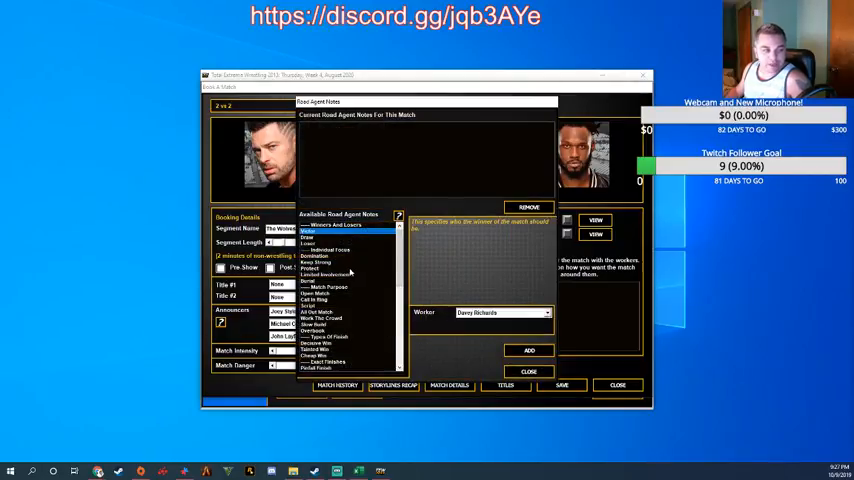
left_click(325, 292)
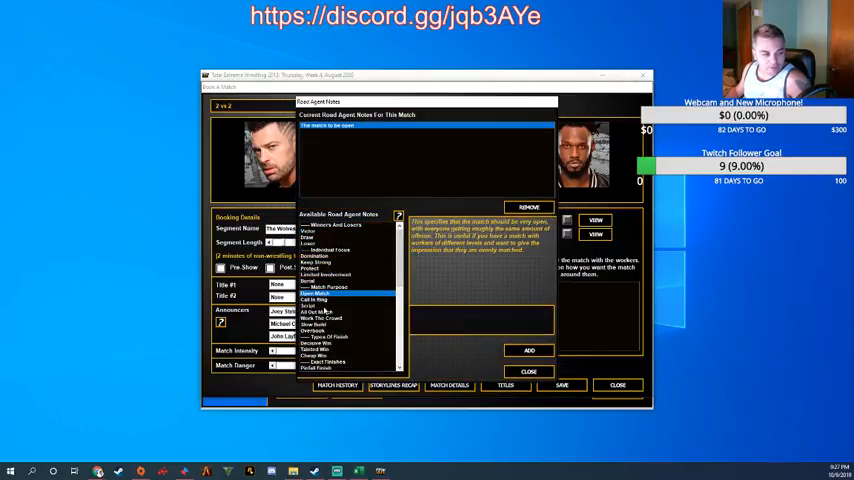
left_click(319, 311)
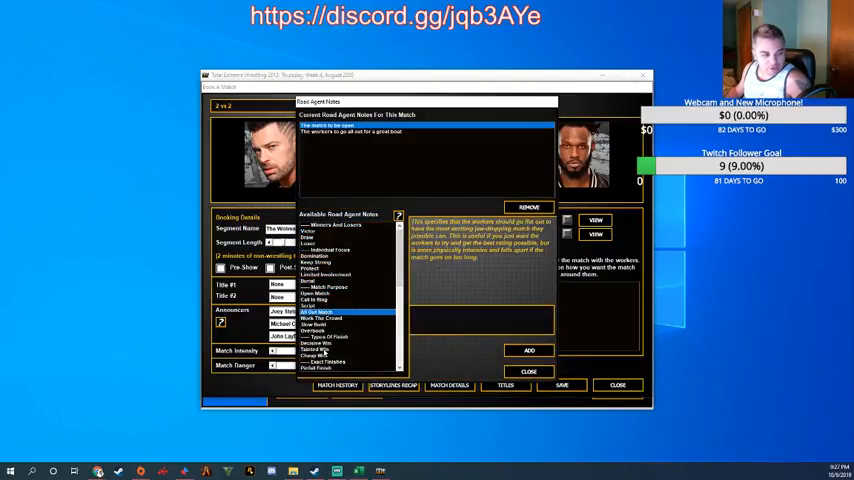
left_click(529, 372)
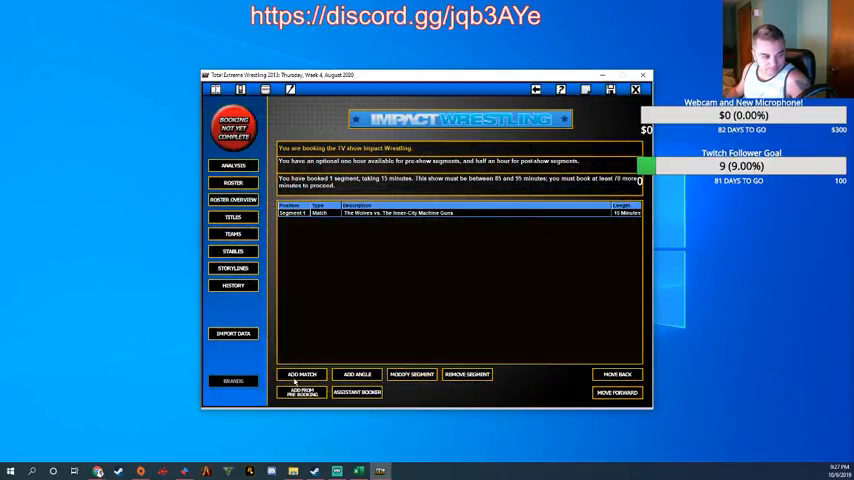
Book The New Day vs. Violent Conduct with open-match and decisive-win agent notes
left_click(301, 374)
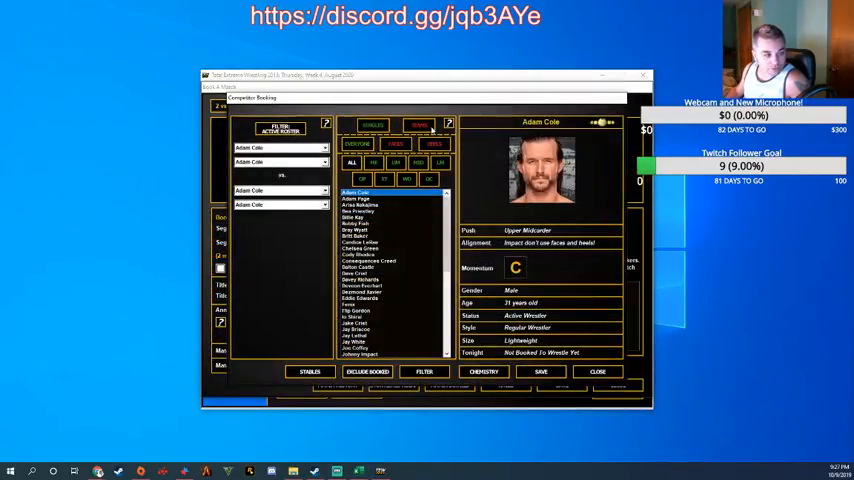
left_click(360, 192)
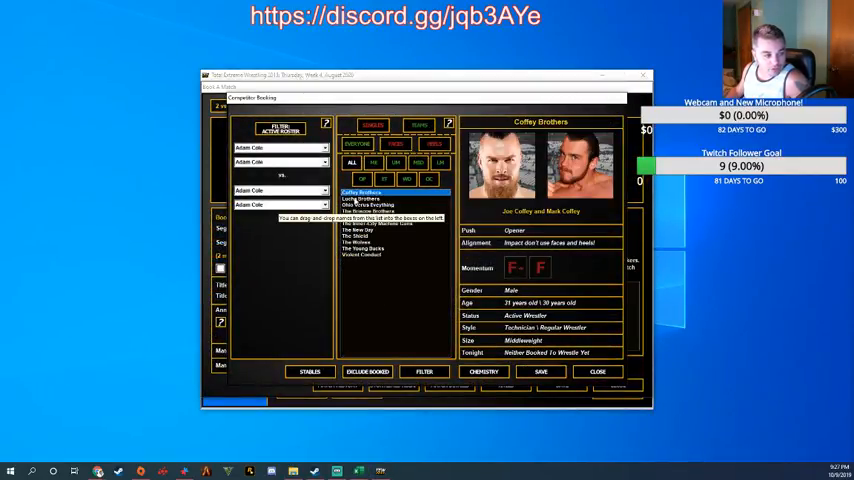
left_click(355, 229)
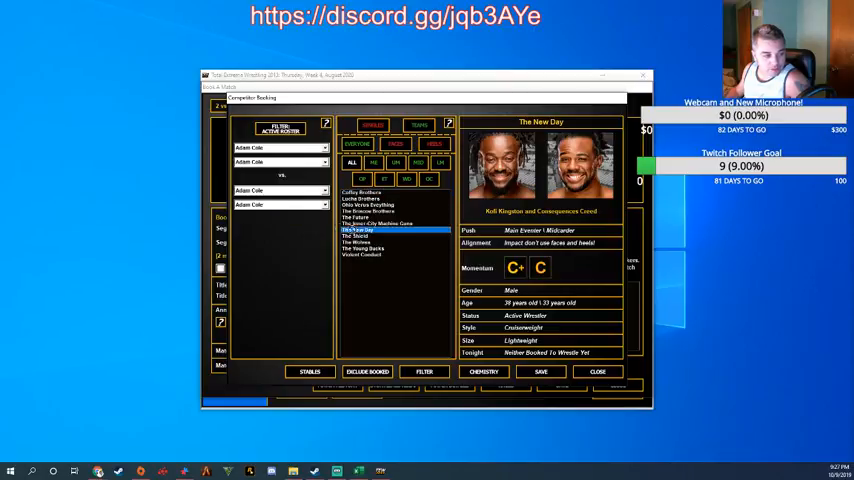
left_click(362, 254)
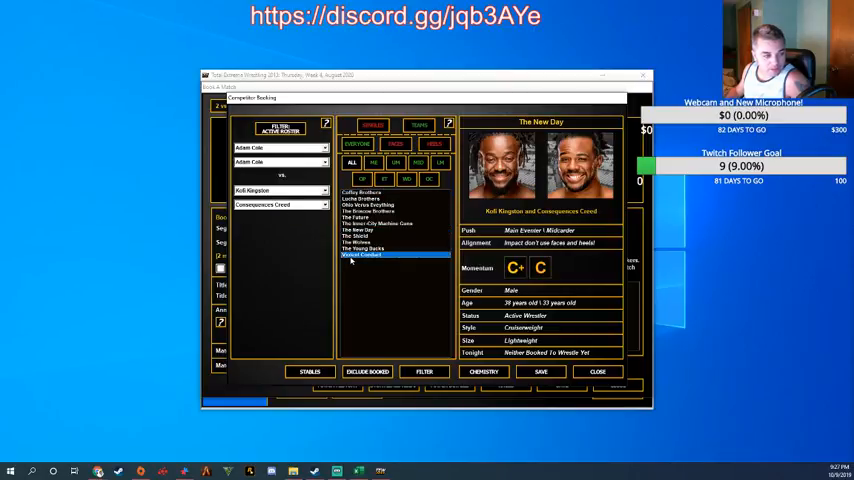
left_click(362, 254)
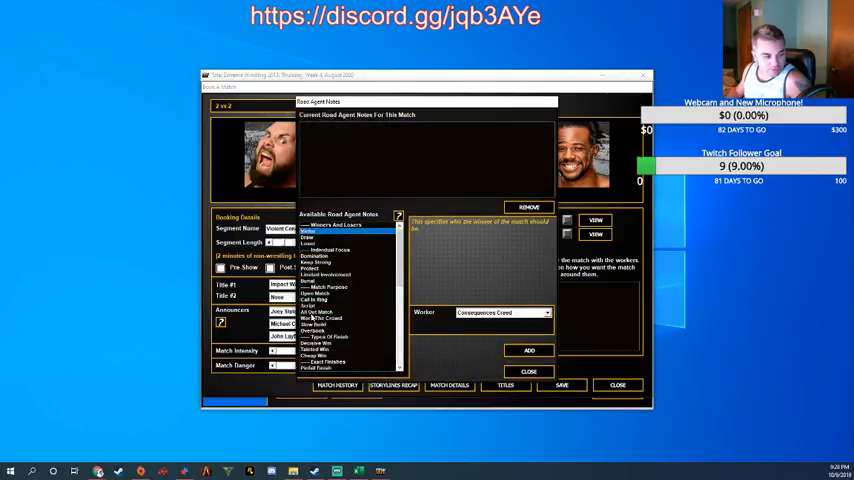
left_click(318, 343)
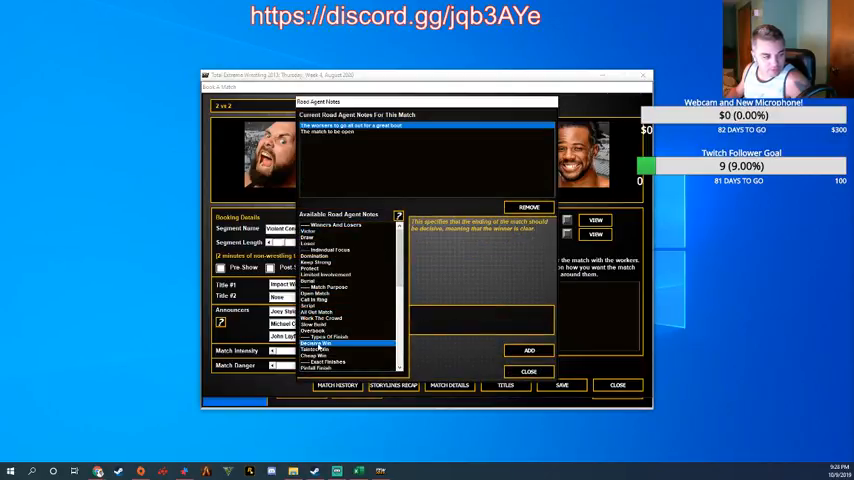
left_click(529, 350)
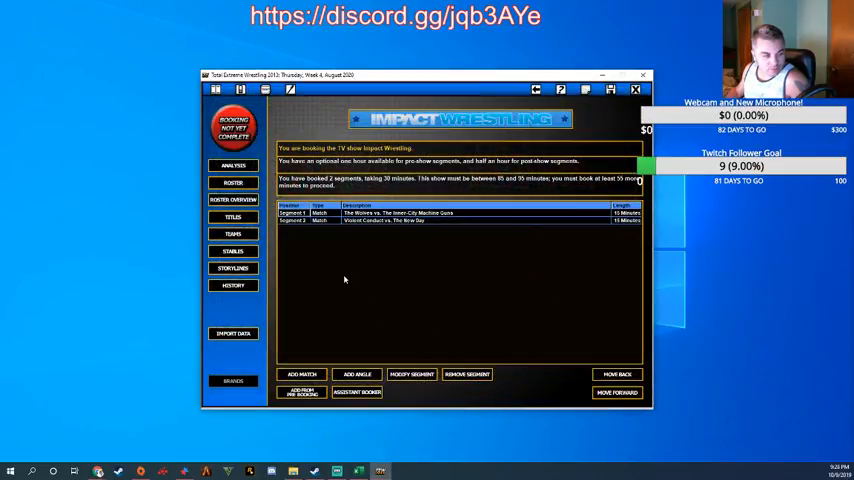
Set up a 1 vs 1 match of Pentagon Jr vs. Kenny Omega
left_click(300, 373)
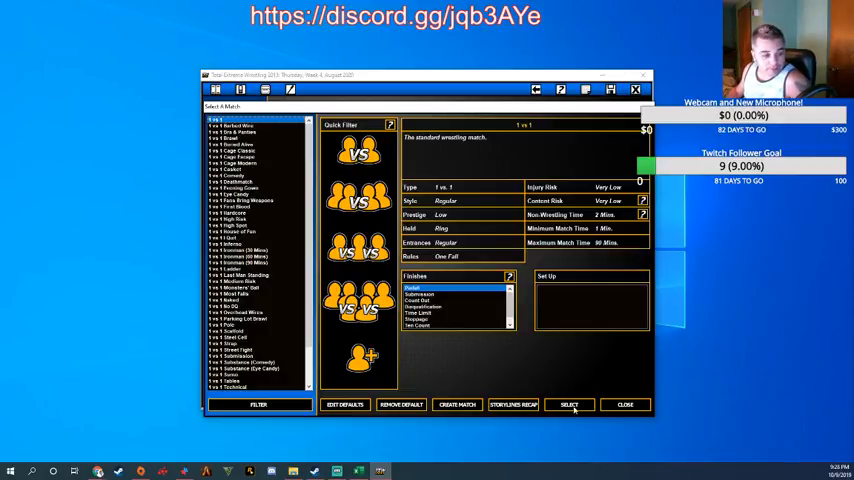
left_click(568, 405)
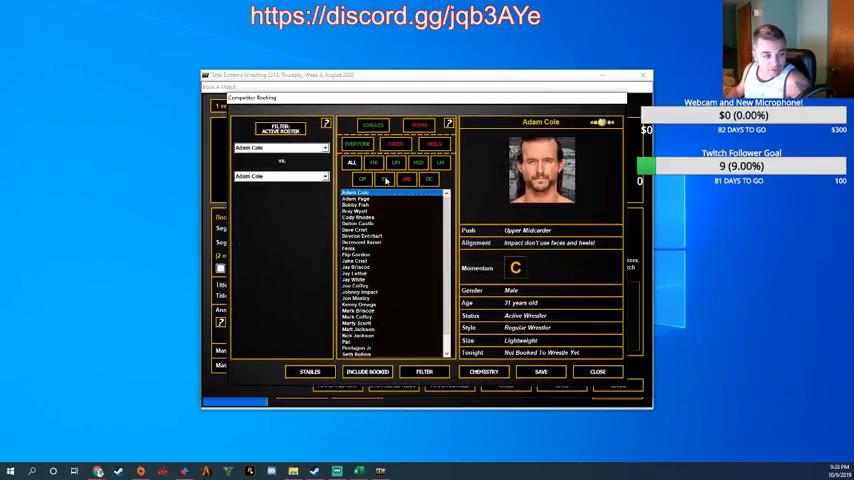
scroll("down", 3)
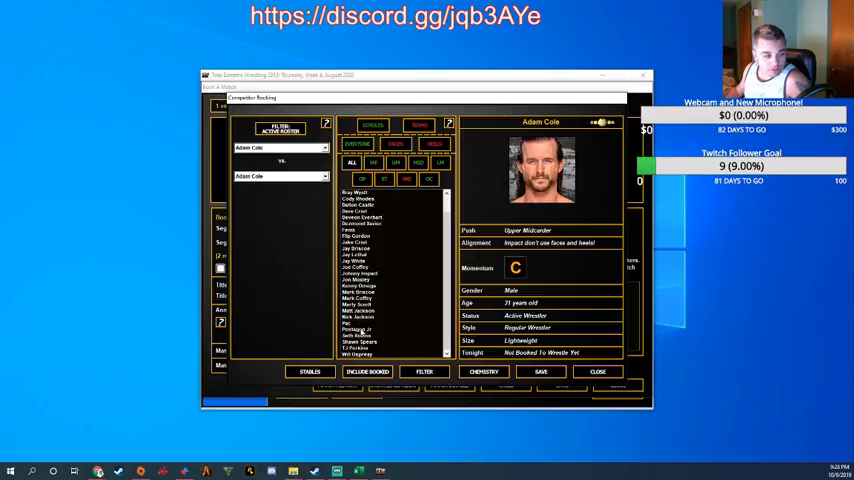
left_click(357, 328)
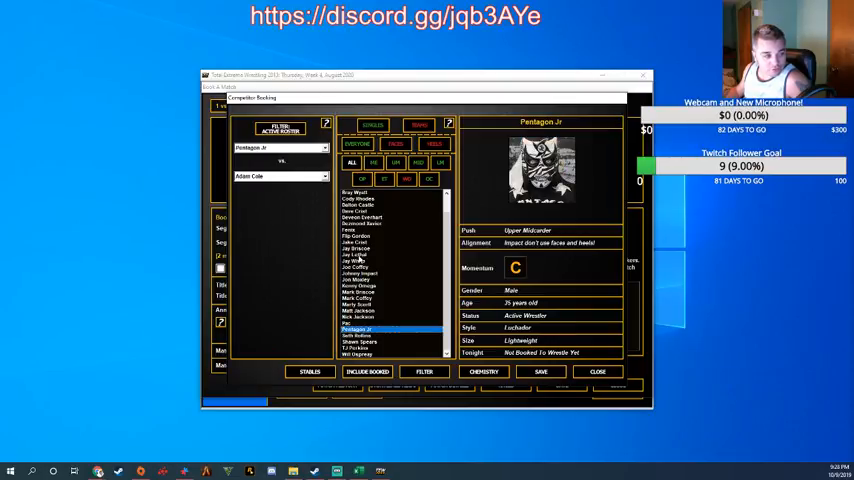
left_click(360, 286)
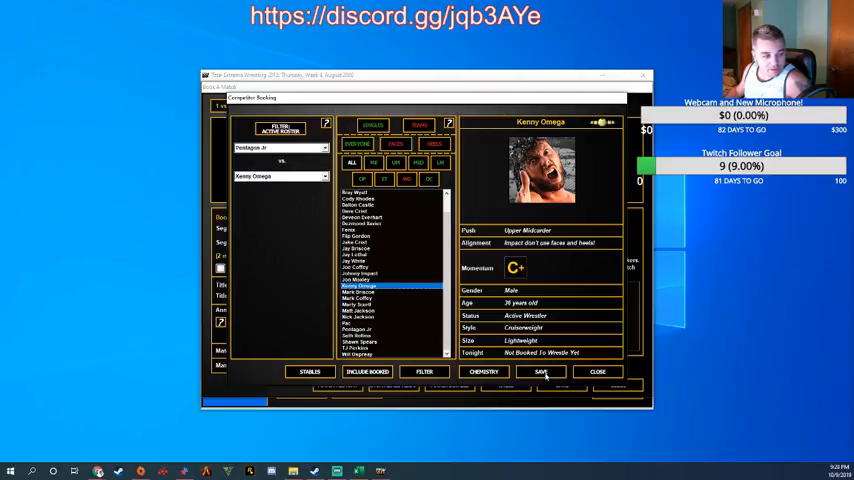
left_click(542, 371)
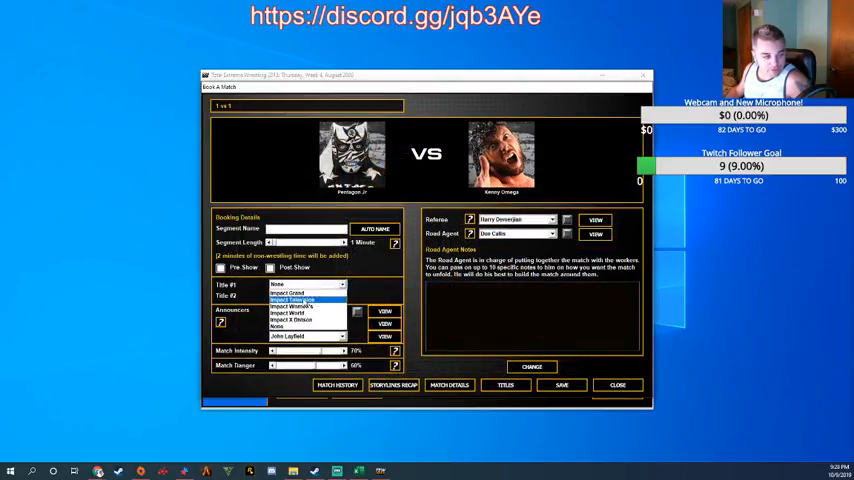
Put the Impact Television title on the line, auto-name it, and add a Decisive Win note
left_click(290, 296)
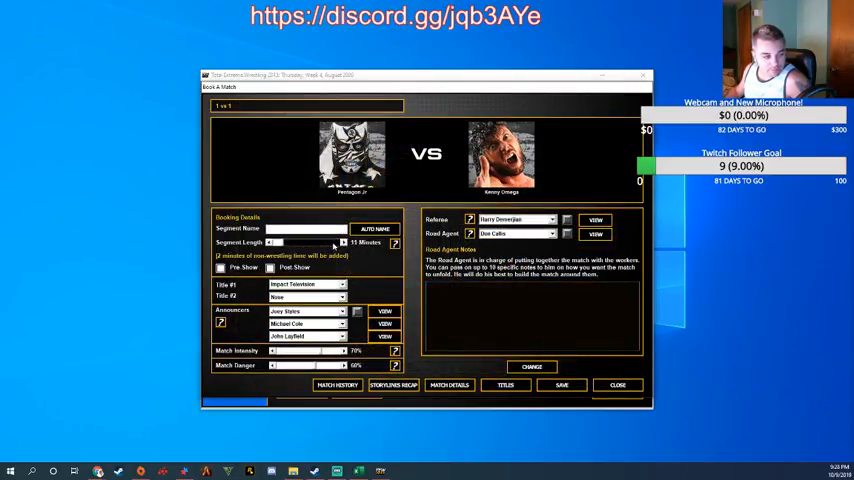
left_click(375, 229)
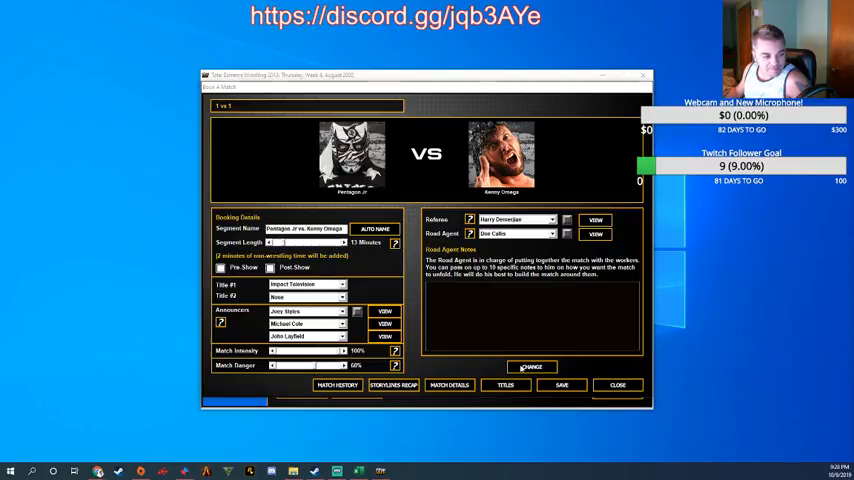
left_click(531, 366)
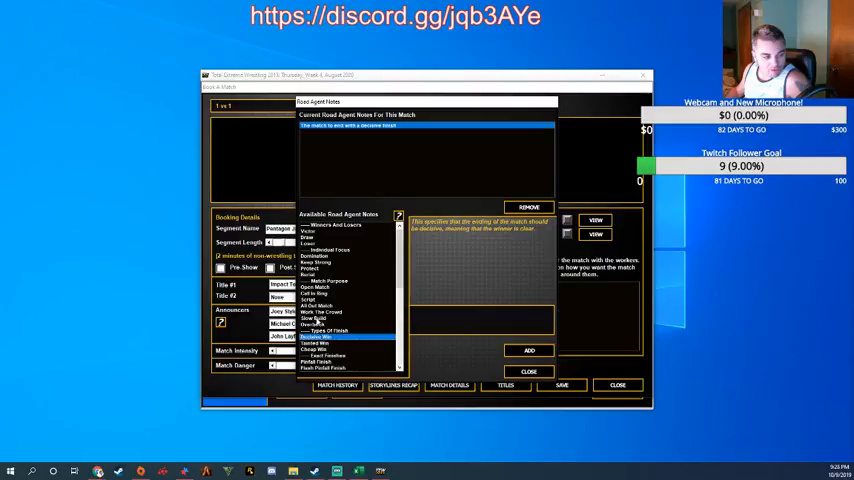
left_click(316, 287)
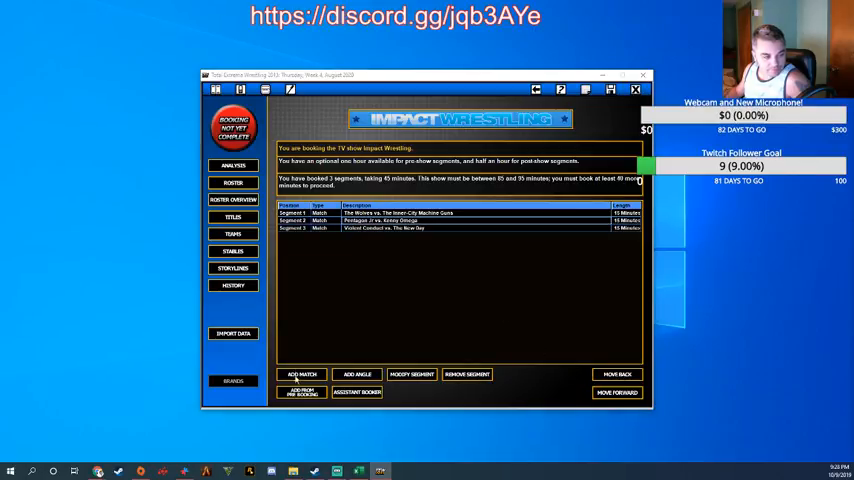
Book Adam Cole vs. Adam Page with an All Out Match agent note
left_click(301, 374)
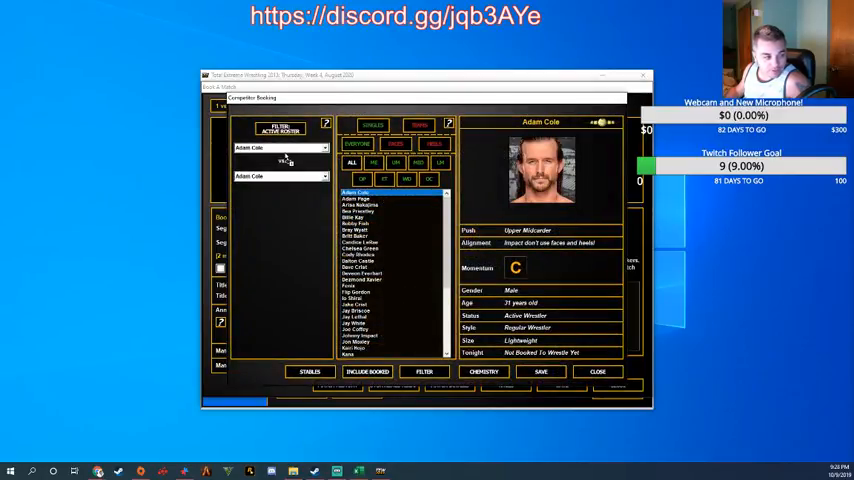
left_click(357, 198)
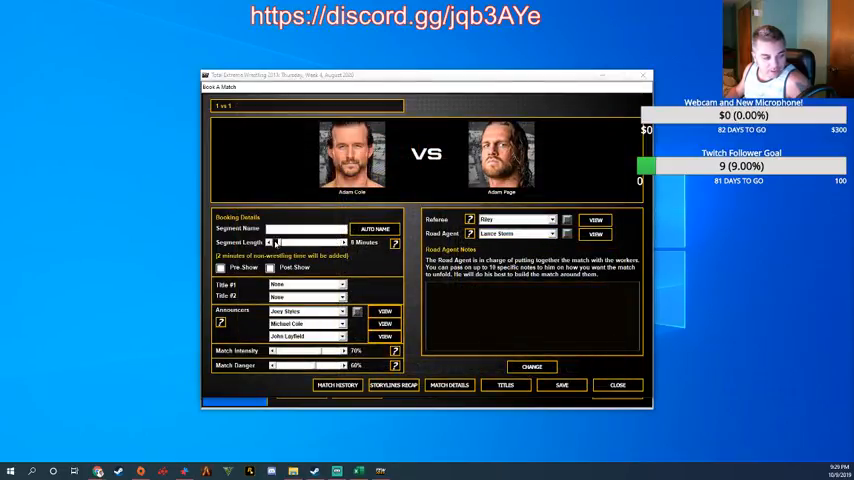
left_click(375, 229)
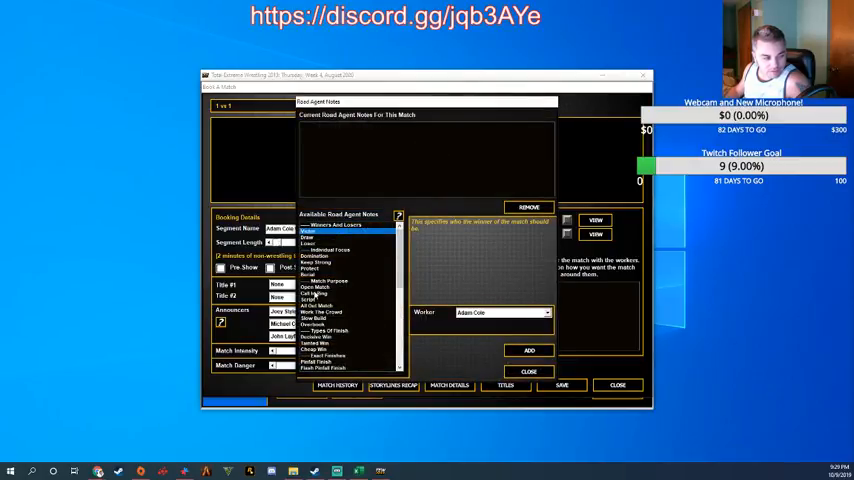
left_click(320, 306)
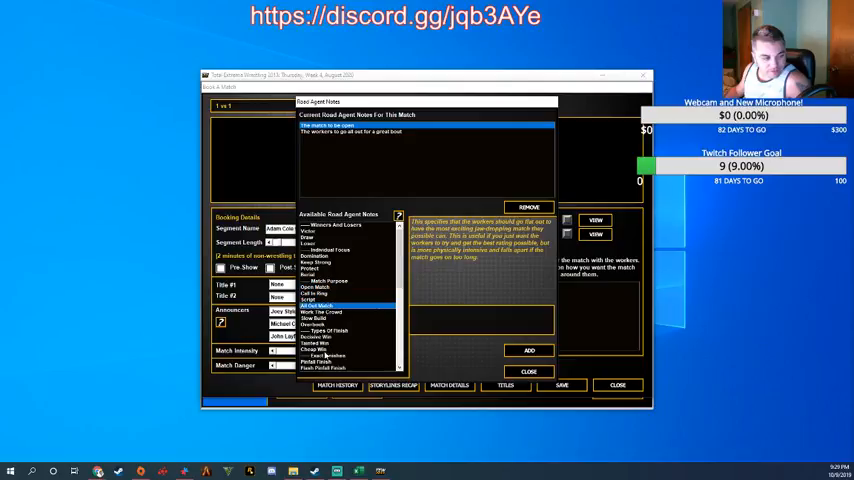
left_click(328, 330)
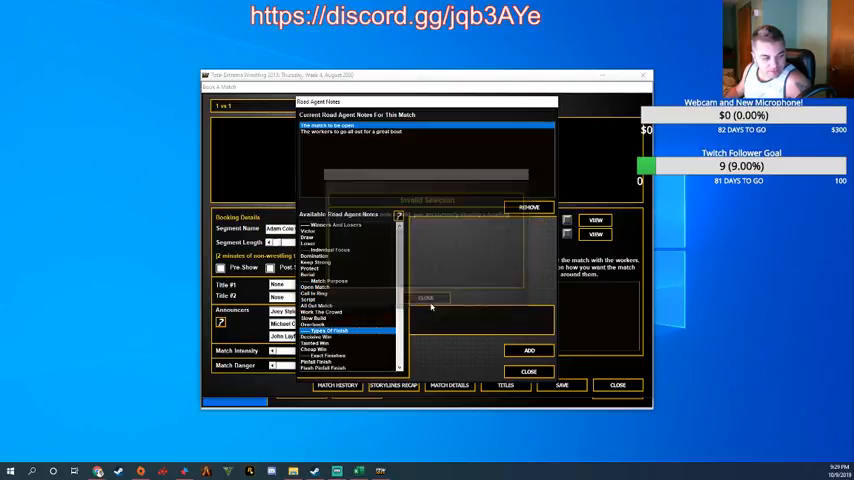
left_click(315, 343)
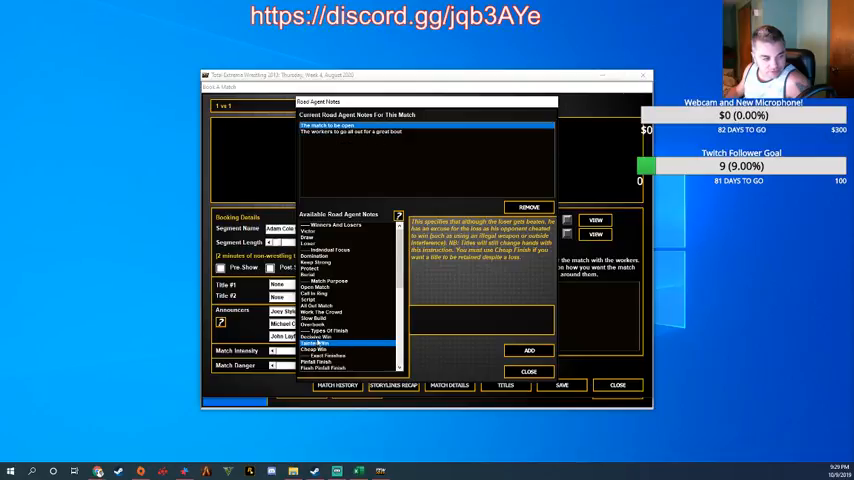
left_click(528, 372)
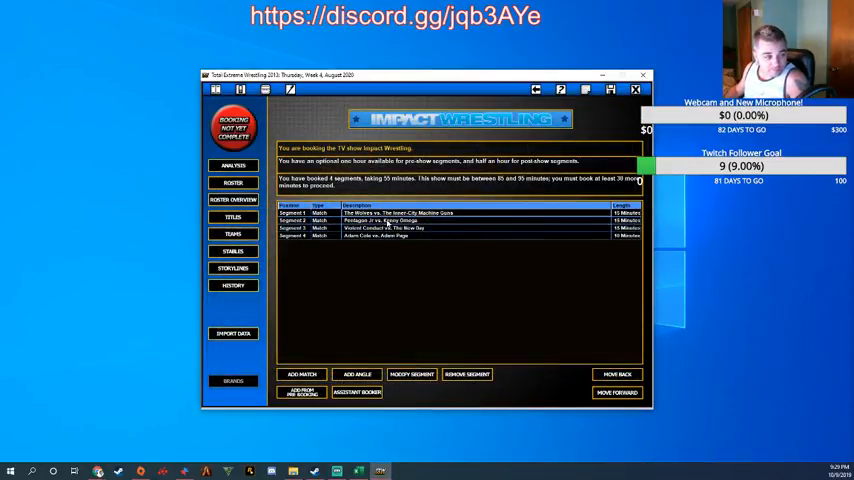
Exit Pentagon Jr vs. Kenny Omega unsaved and cut The Wolves opener to 10 minutes
double_click(390, 213)
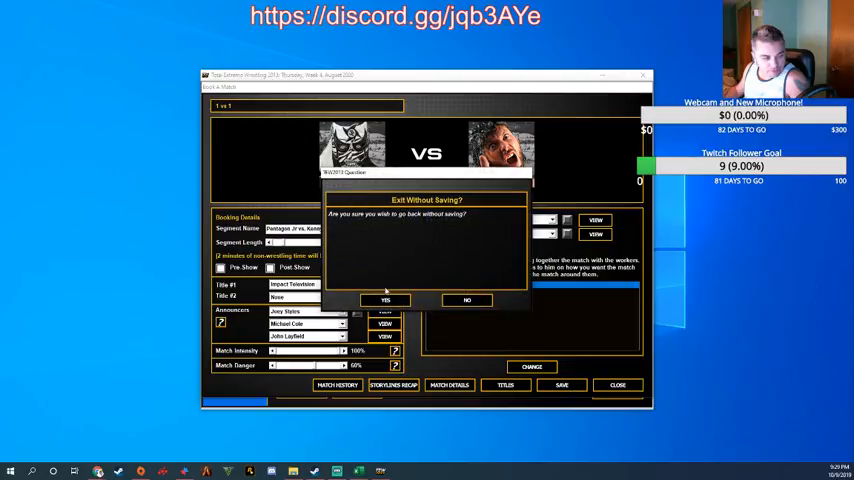
left_click(385, 300)
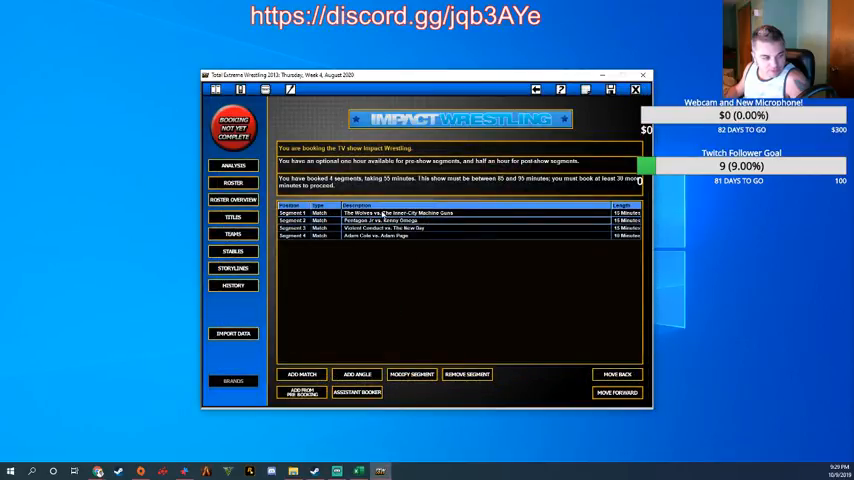
double_click(380, 213)
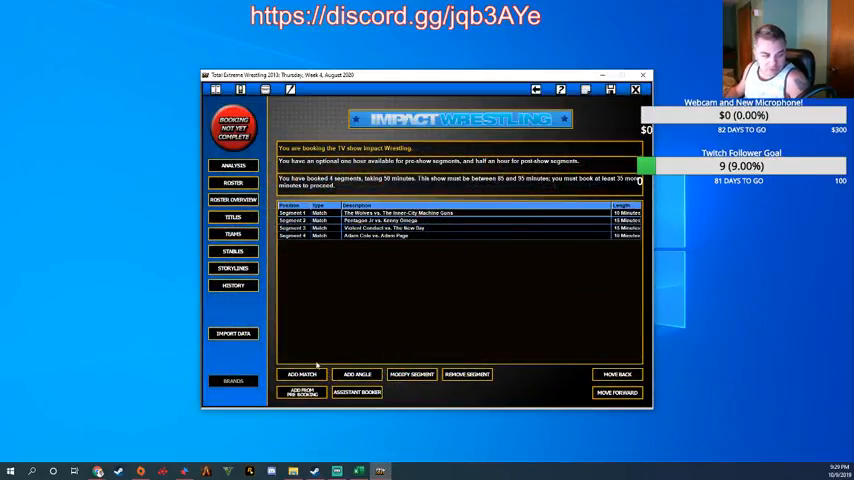
left_click(300, 374)
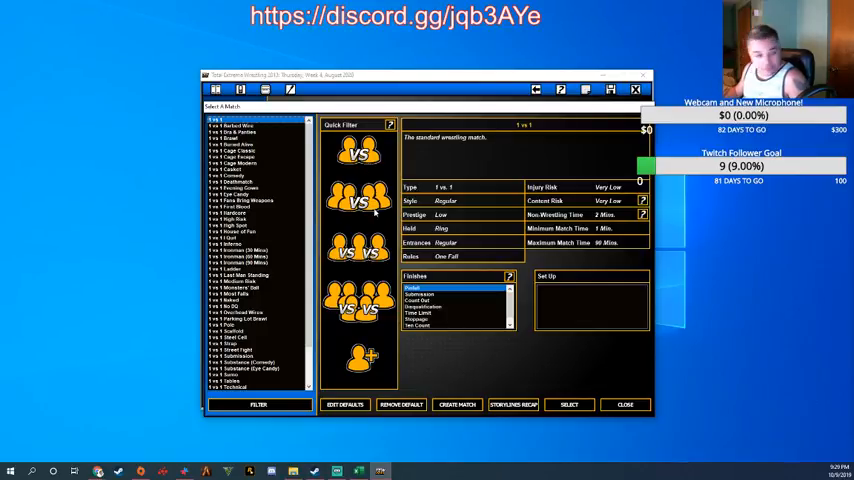
Book Jon Moxley vs. Jay White one-on-one, lengthened, auto-named, with road agent notes
left_click(568, 404)
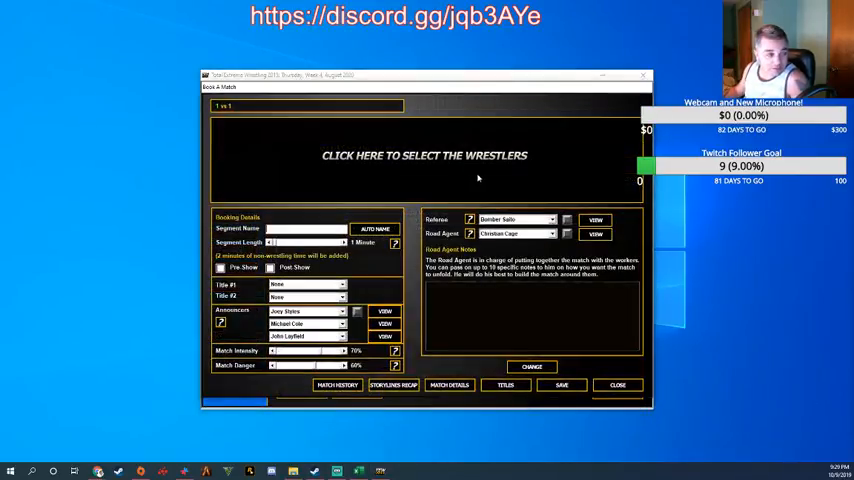
left_click(424, 155)
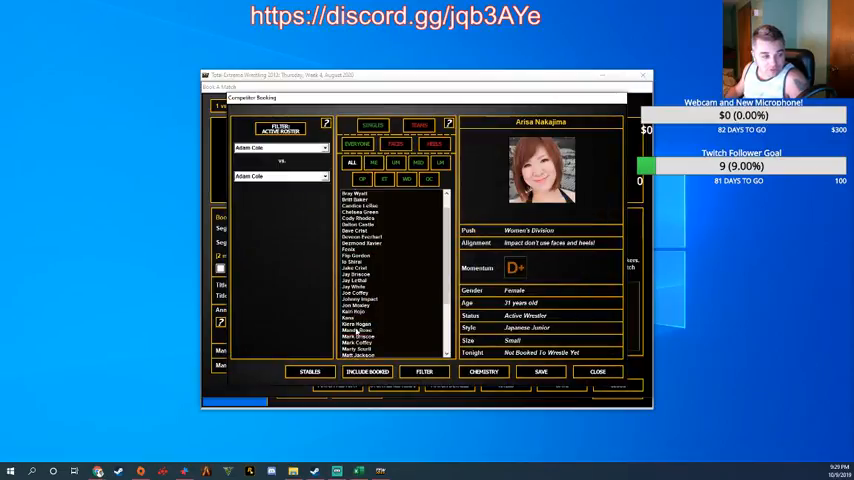
left_click(360, 291)
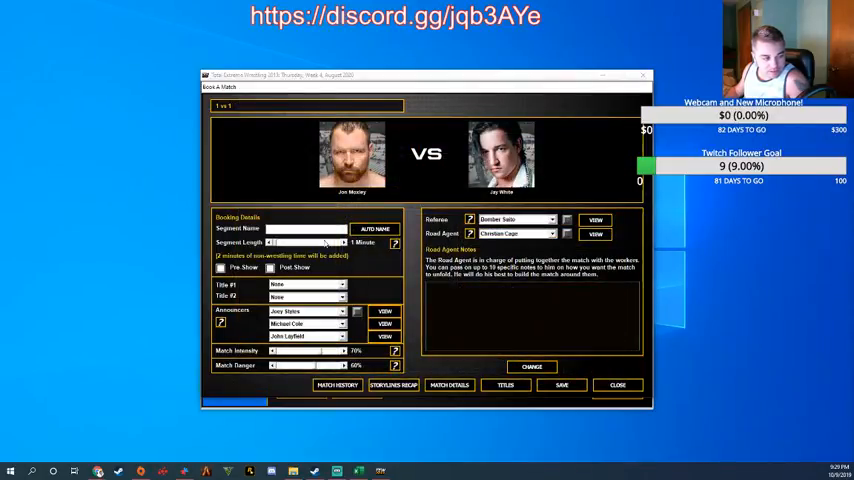
left_click(345, 242)
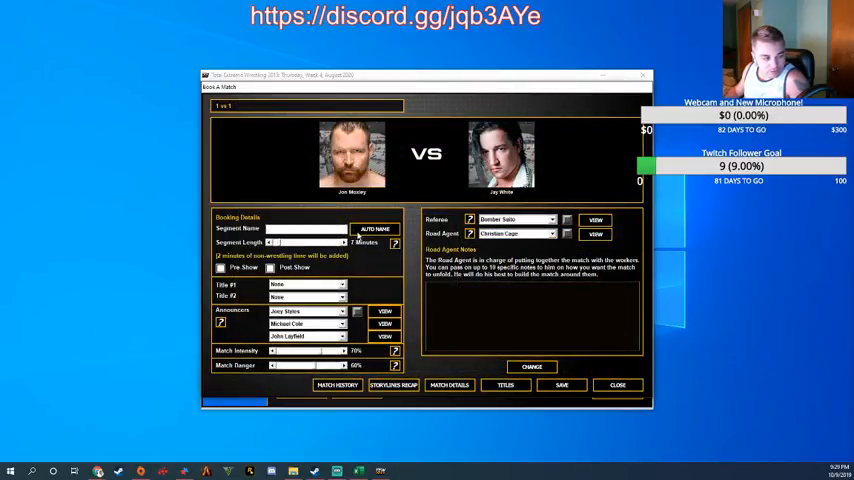
left_click(374, 229)
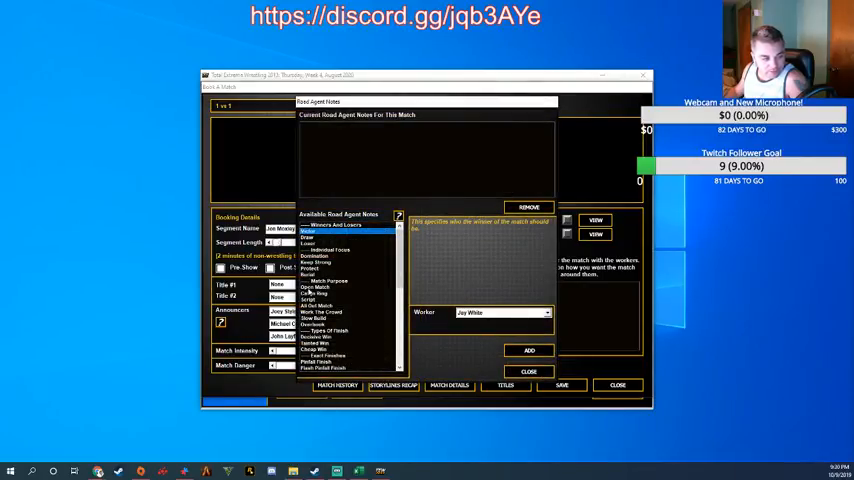
left_click(315, 287)
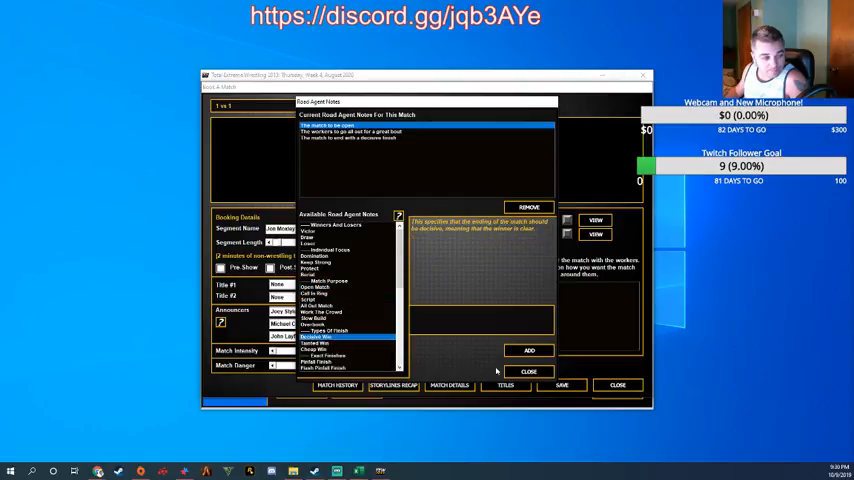
left_click(528, 371)
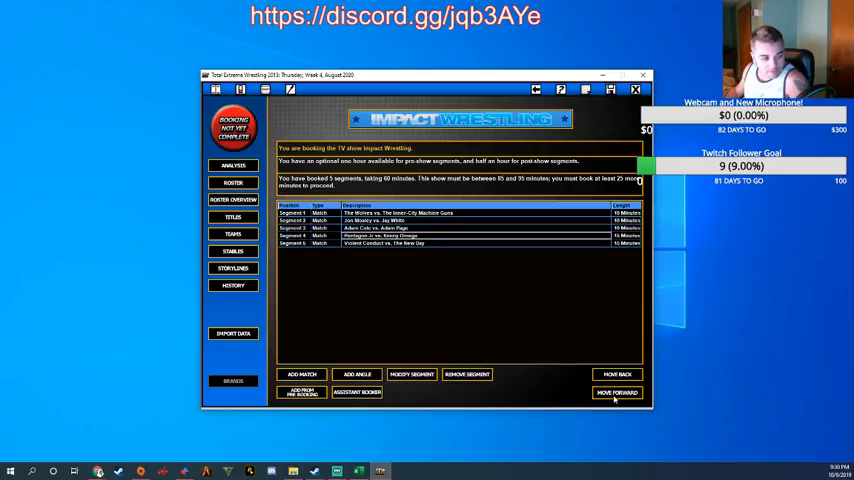
Book Seth Rollins vs. TJ Perkins as a 20-minute match with a road agent note
left_click(301, 374)
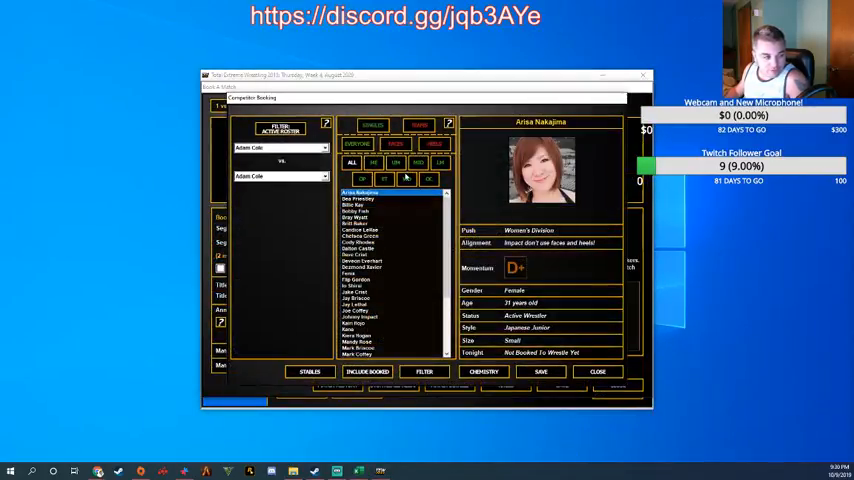
left_click(417, 178)
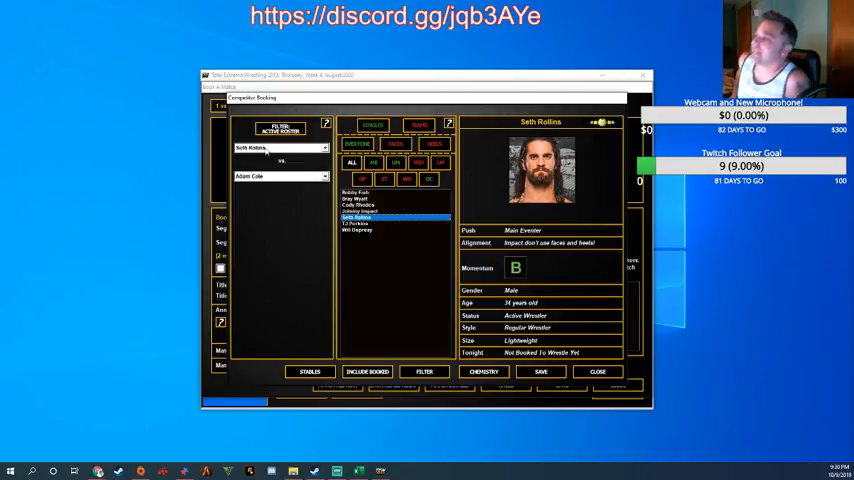
mouse_move(309, 264)
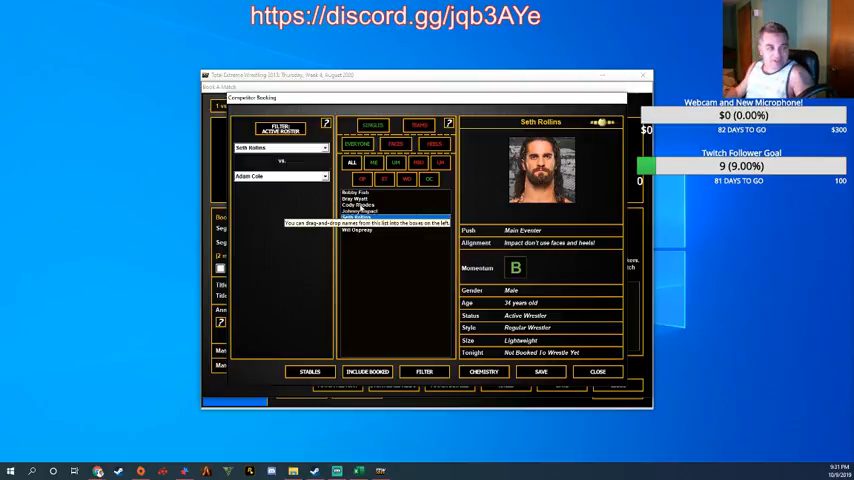
left_click(360, 217)
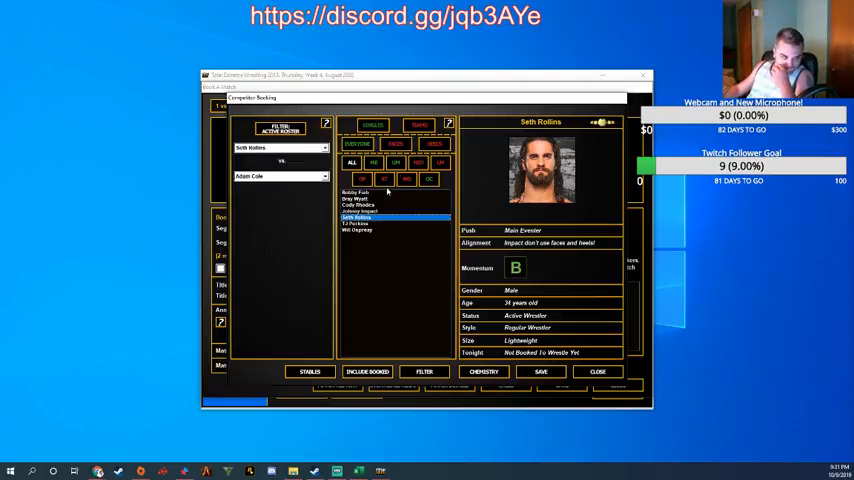
left_click(357, 223)
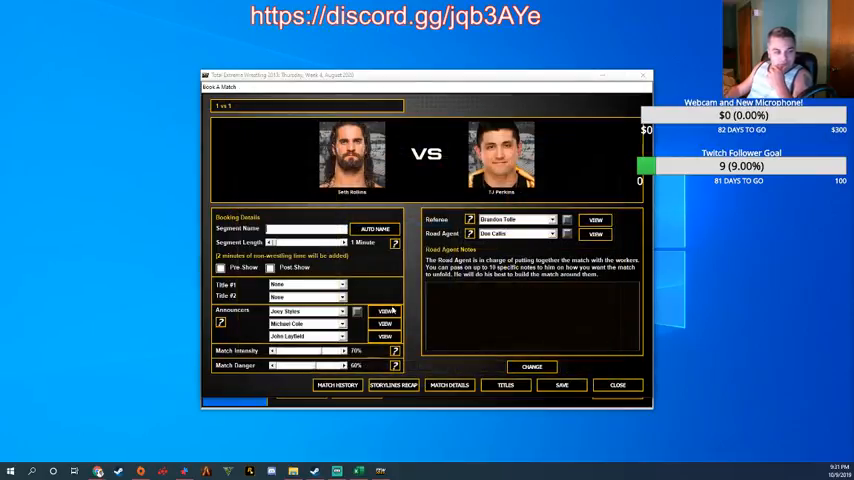
left_click(345, 240)
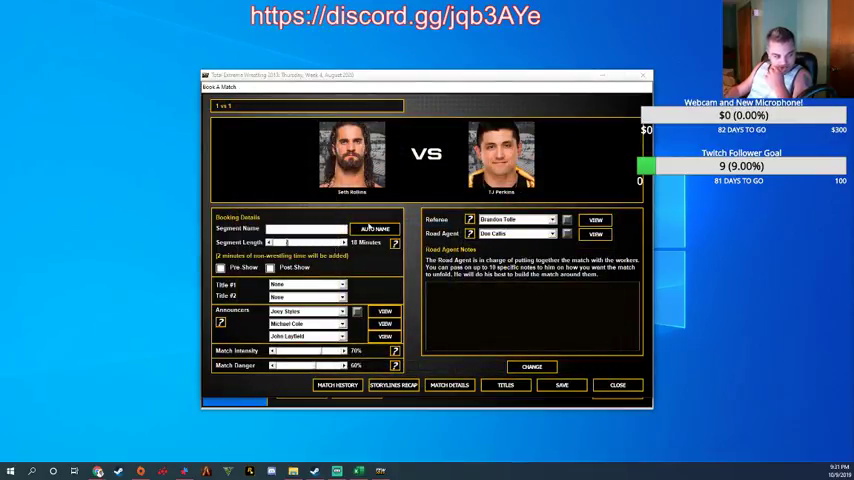
left_click(375, 228)
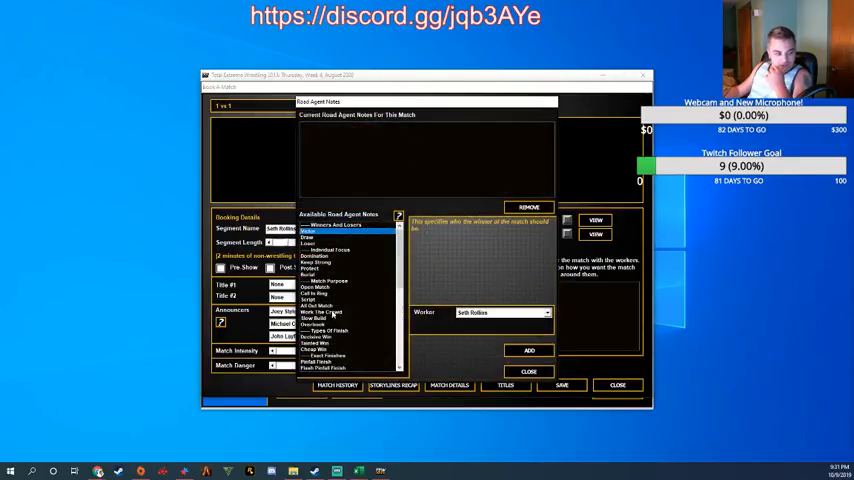
left_click(314, 318)
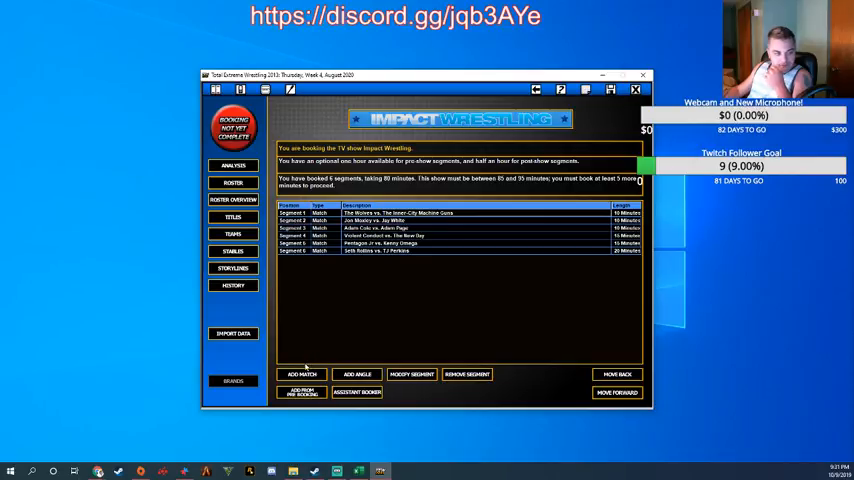
Start another match but close the empty booking without picking wrestlers
left_click(300, 373)
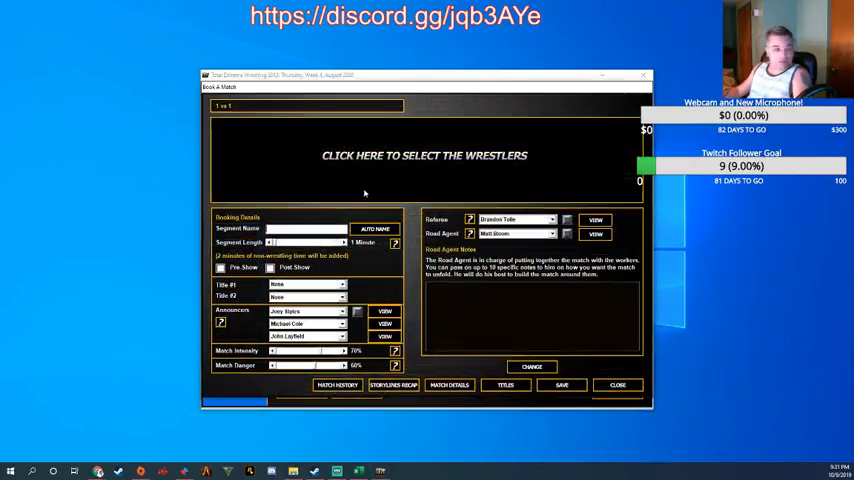
left_click(424, 155)
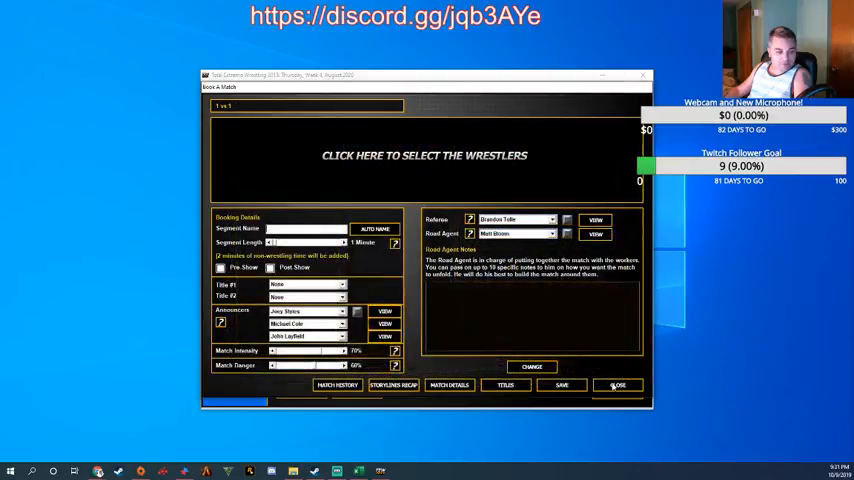
left_click(618, 385)
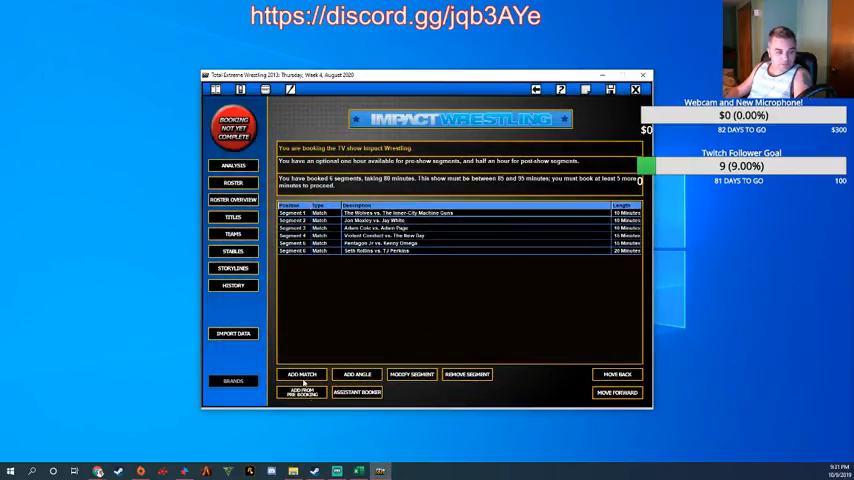
Fill the match slots with Bobby Fish, Bray Wyatt, Cody Rhodes, Johnny Impact and Will Ospreay
left_click(301, 374)
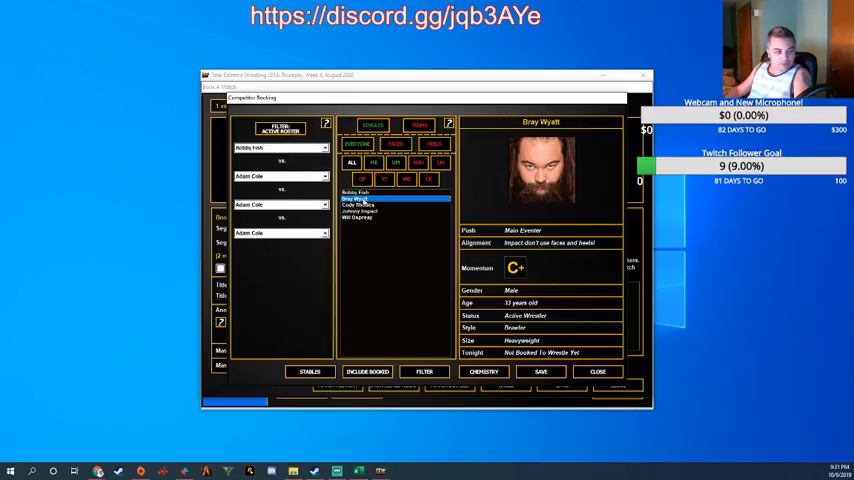
left_click(360, 205)
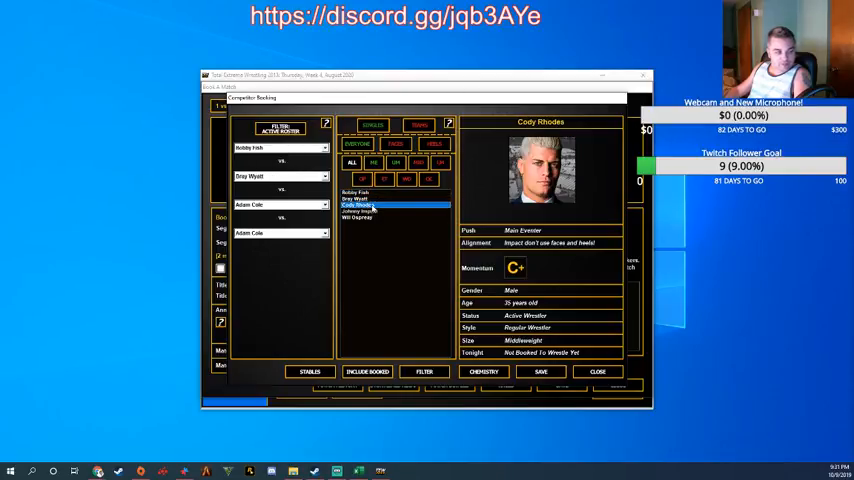
left_click(360, 211)
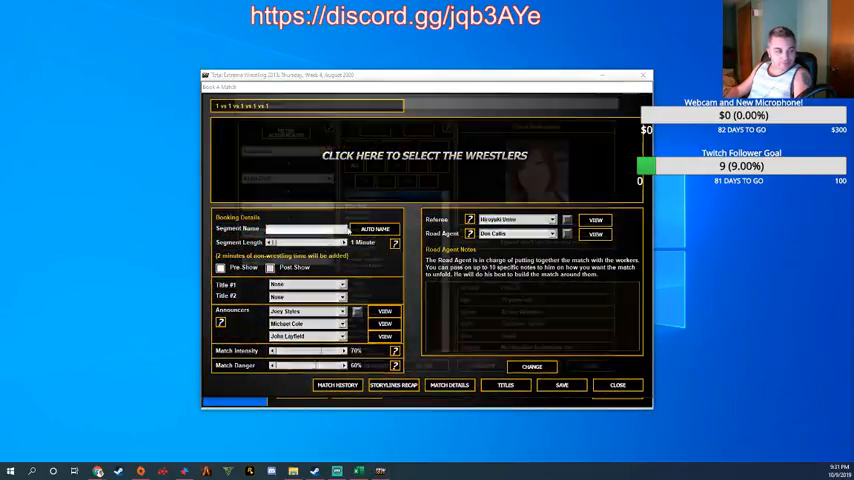
left_click(423, 155)
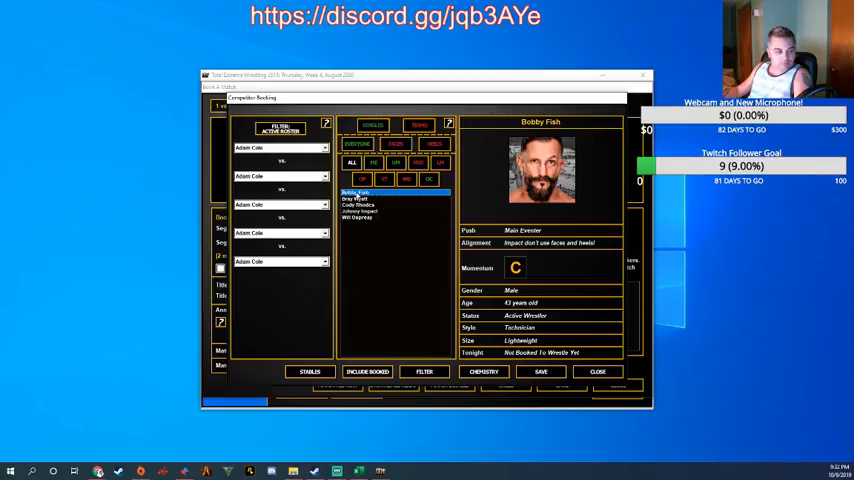
left_click(355, 198)
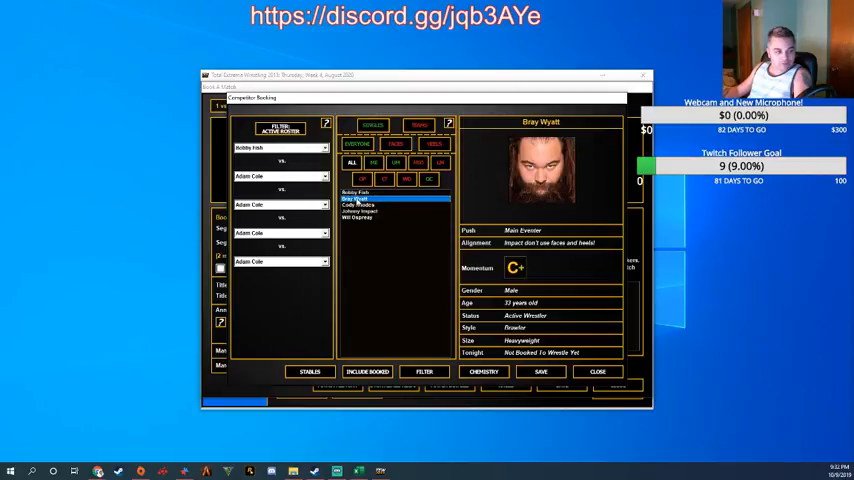
left_click(357, 205)
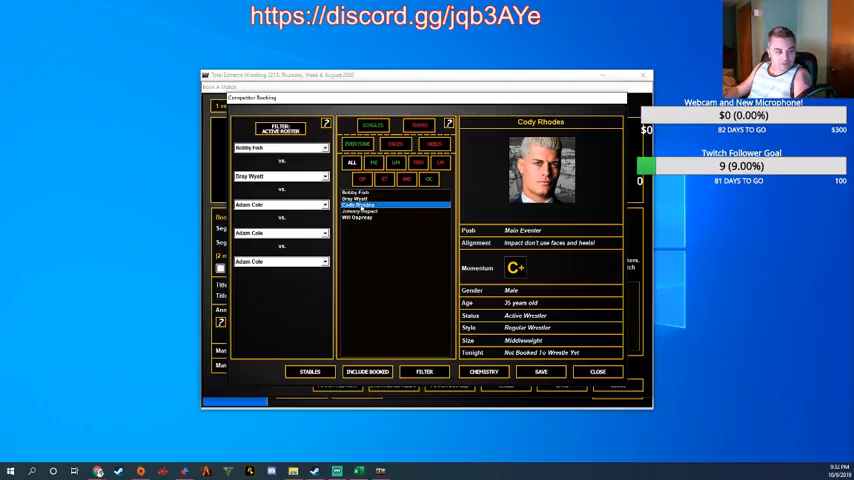
left_click(360, 210)
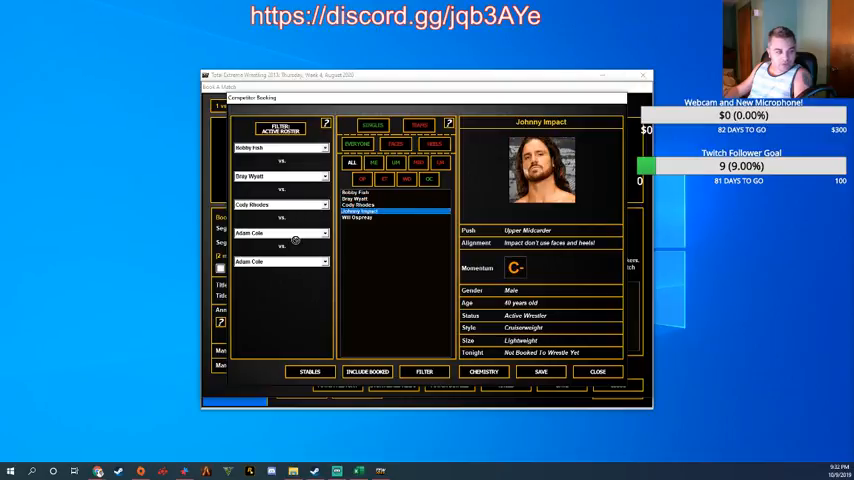
left_click(360, 217)
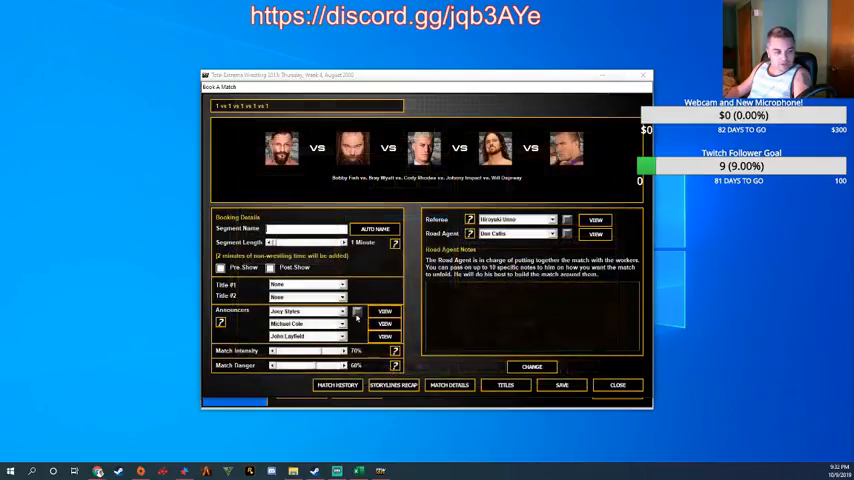
left_click(343, 242)
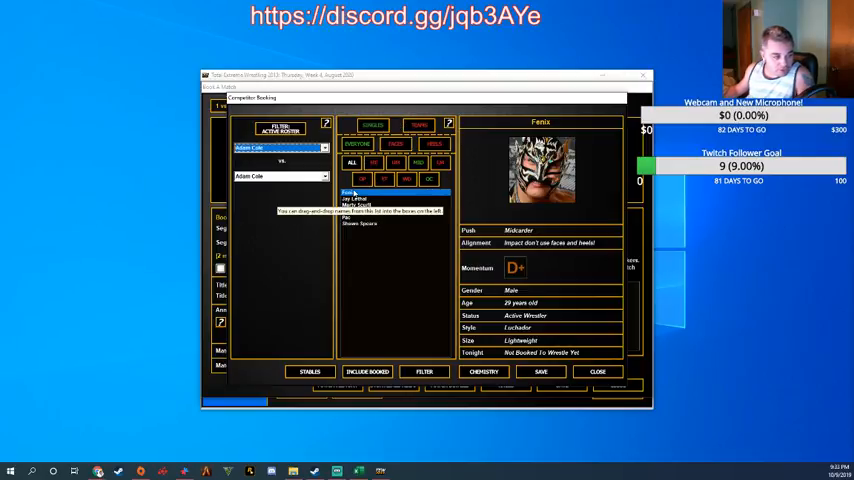
Pick Pac vs. Fenix, add Open Match and Decisive Win notes, and save
left_click(349, 218)
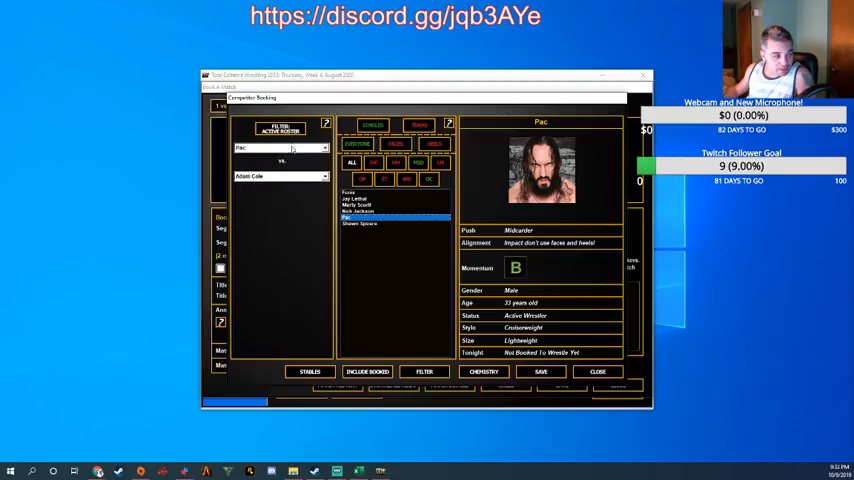
left_click(350, 192)
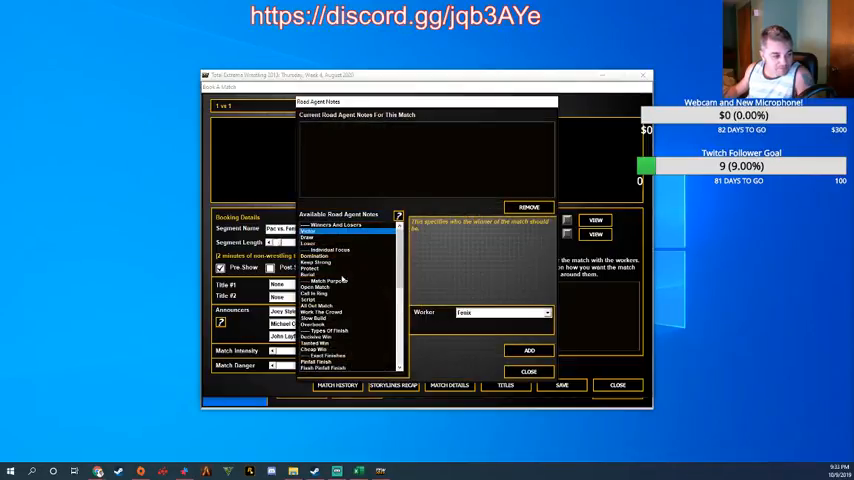
left_click(316, 287)
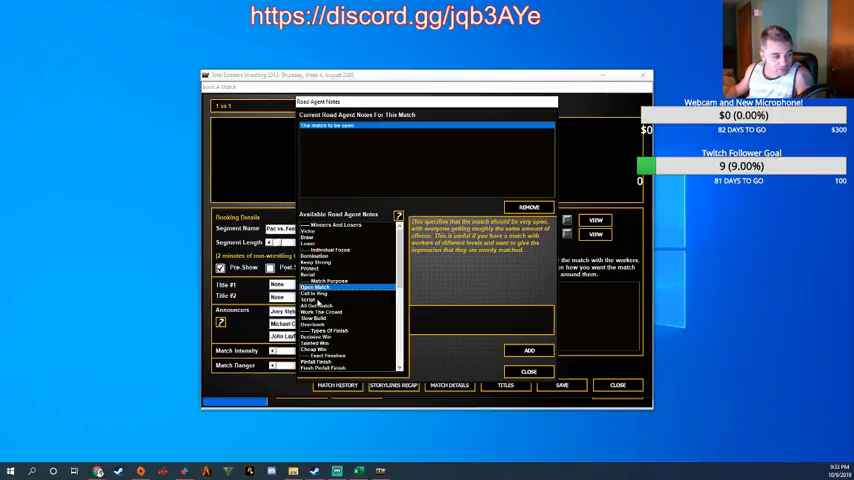
left_click(320, 337)
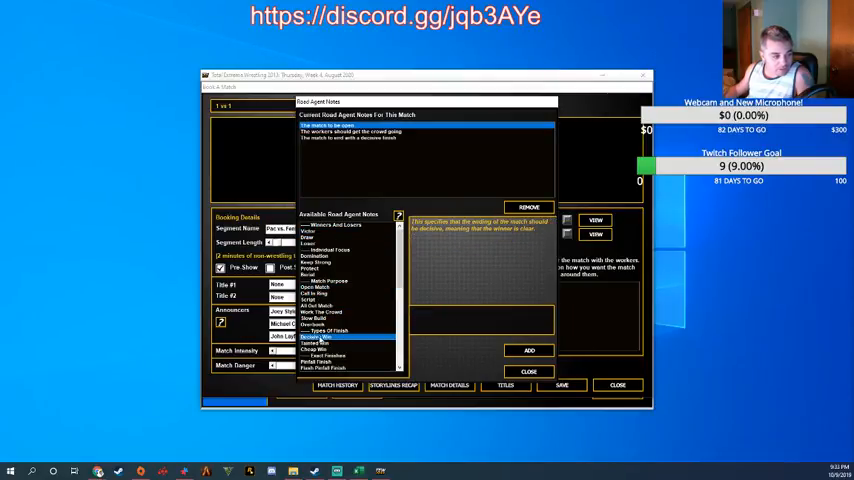
left_click(528, 371)
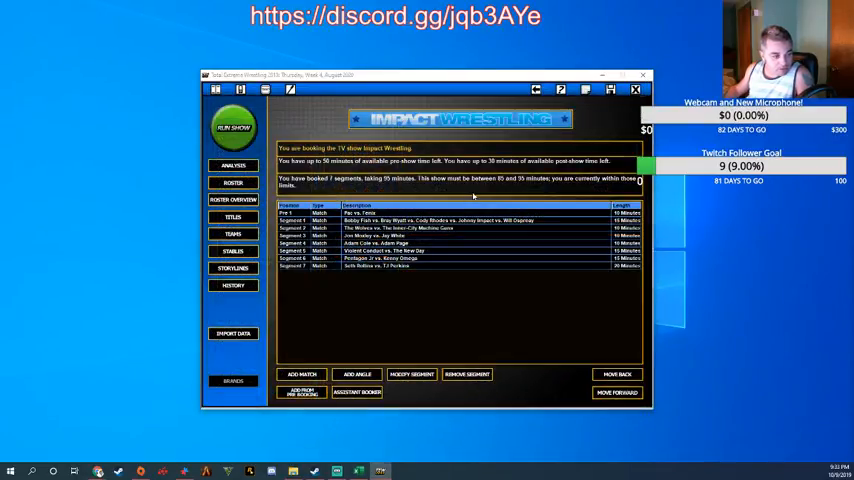
Start a tag team match and place The Young Bucks in the first team slot
left_click(301, 374)
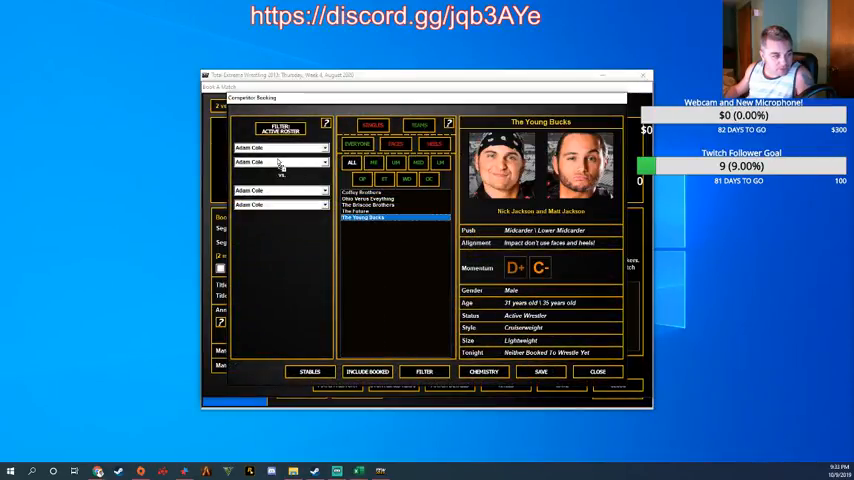
left_click(363, 211)
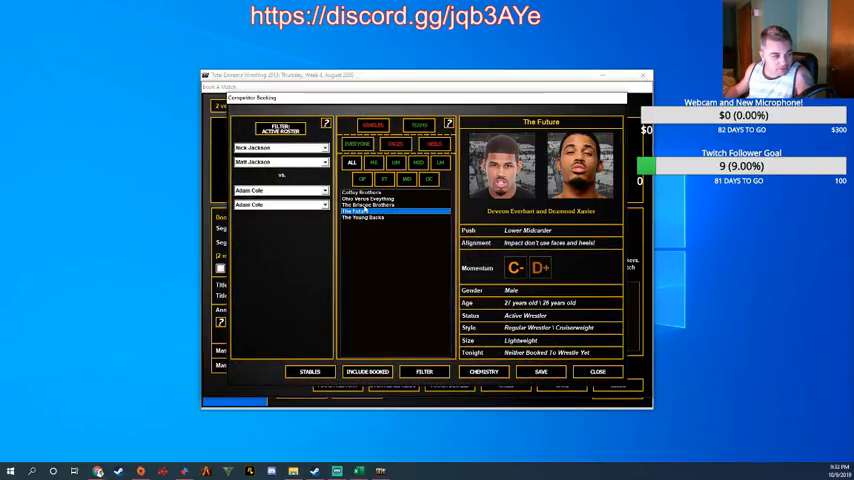
left_click(365, 192)
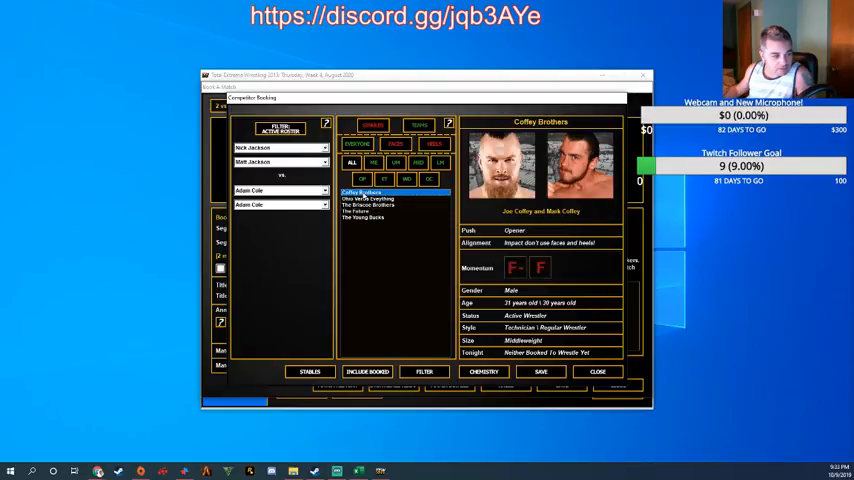
left_click(390, 205)
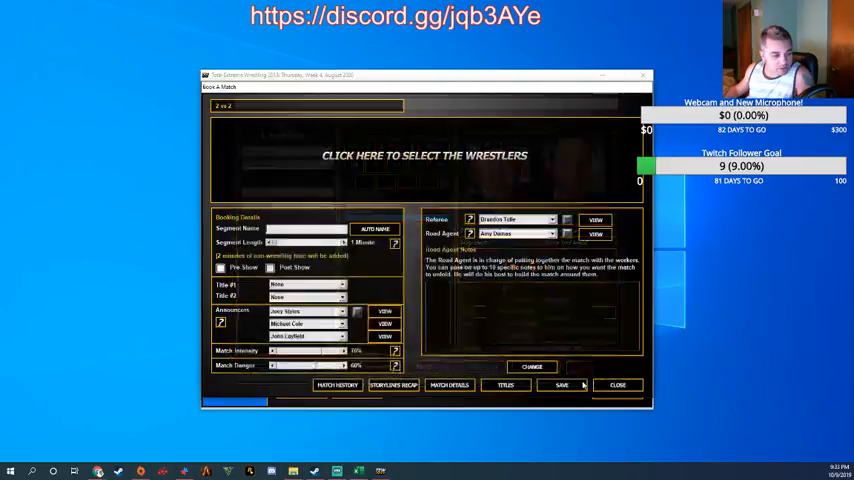
Abandon the unsaved 2 vs 2 tag match booking without saving
left_click(617, 384)
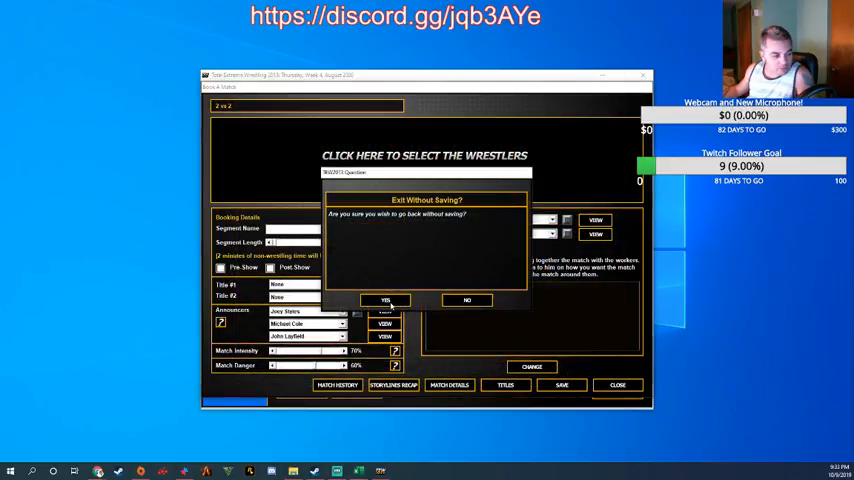
left_click(384, 299)
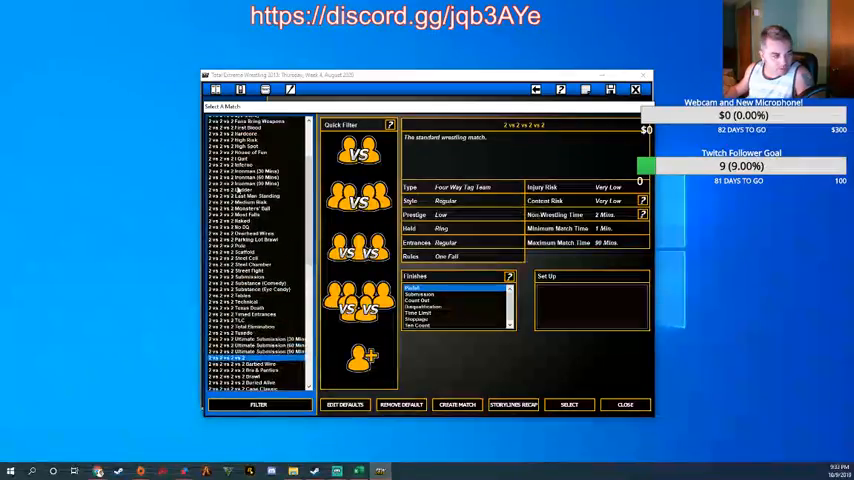
scroll("up", 3)
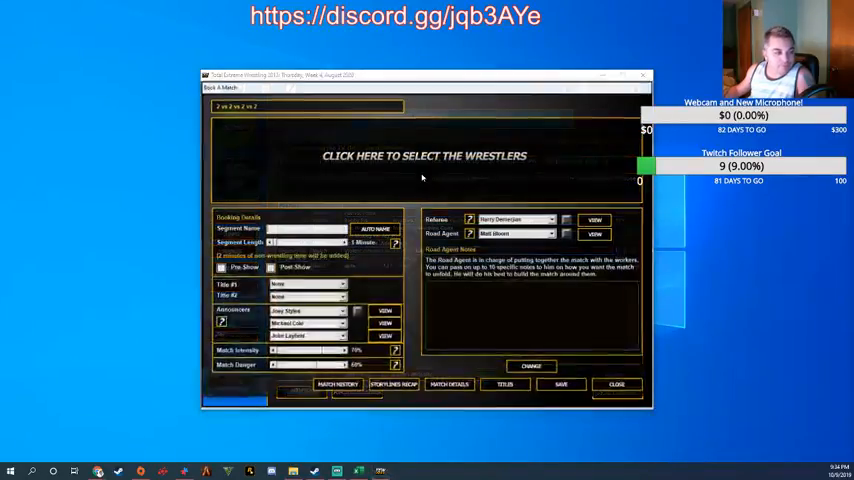
Pick the four teams: Young Bucks, Coffey Brothers, Briscoe Brothers and Ohio Versus Everything
left_click(424, 155)
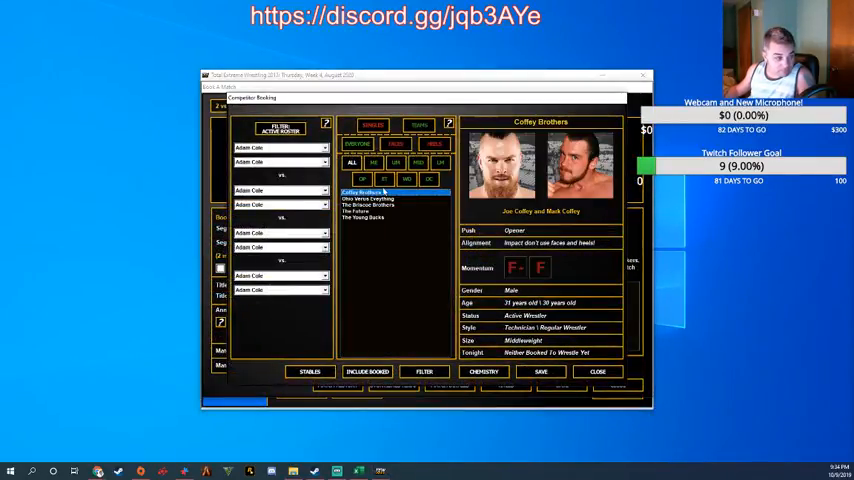
left_click(363, 217)
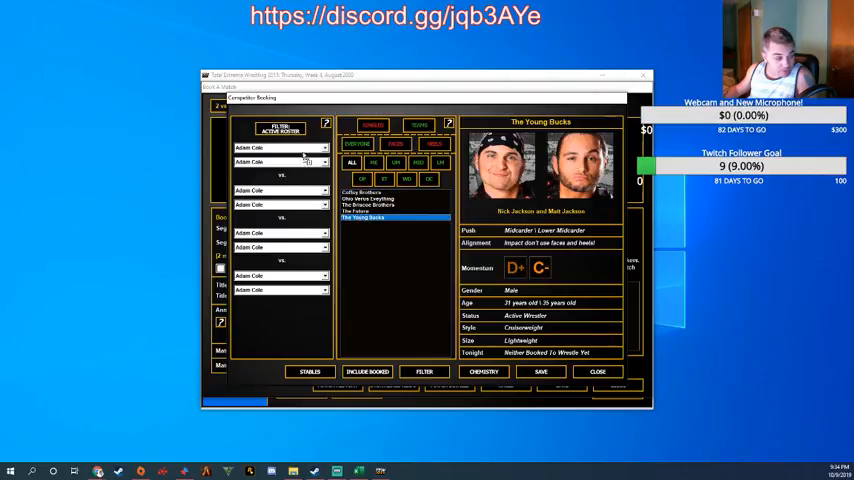
left_click(380, 192)
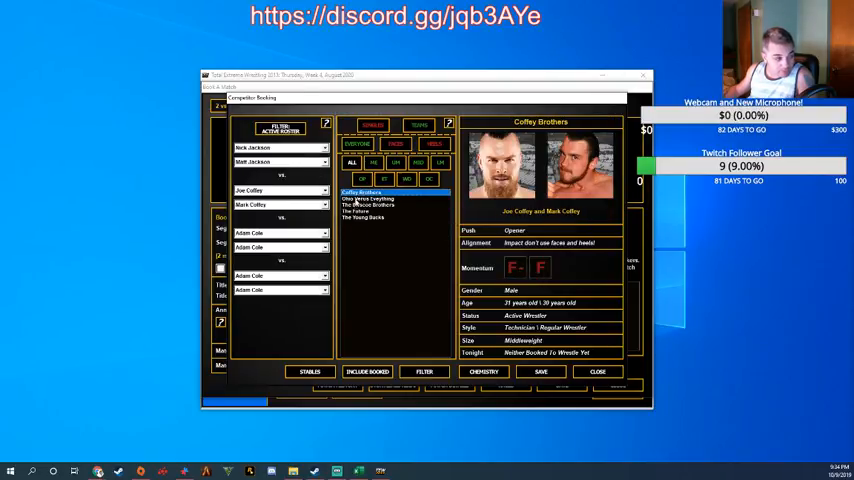
left_click(368, 205)
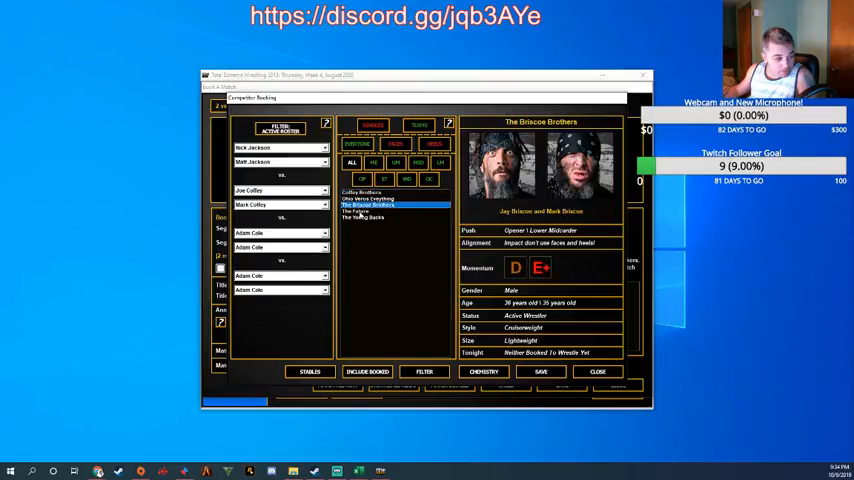
left_click(375, 198)
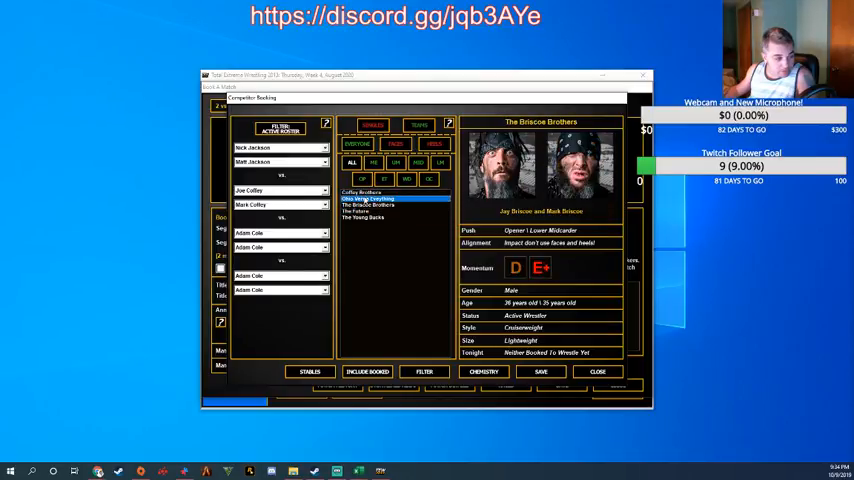
left_click(367, 198)
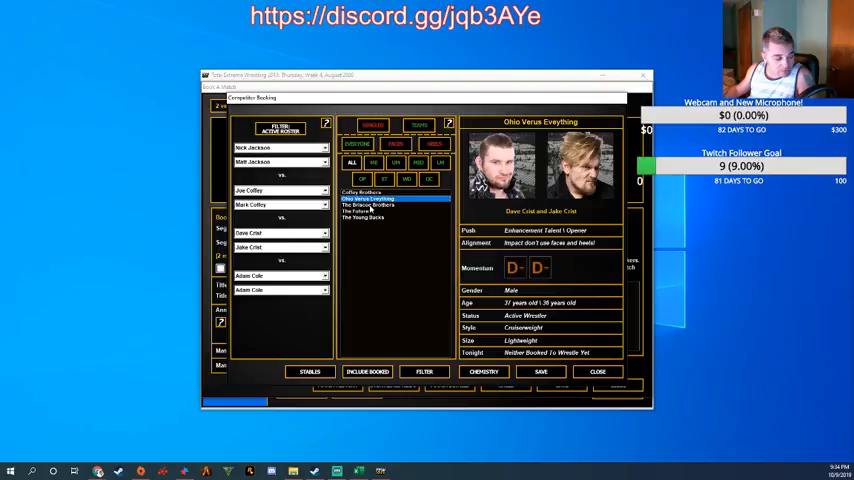
left_click(370, 204)
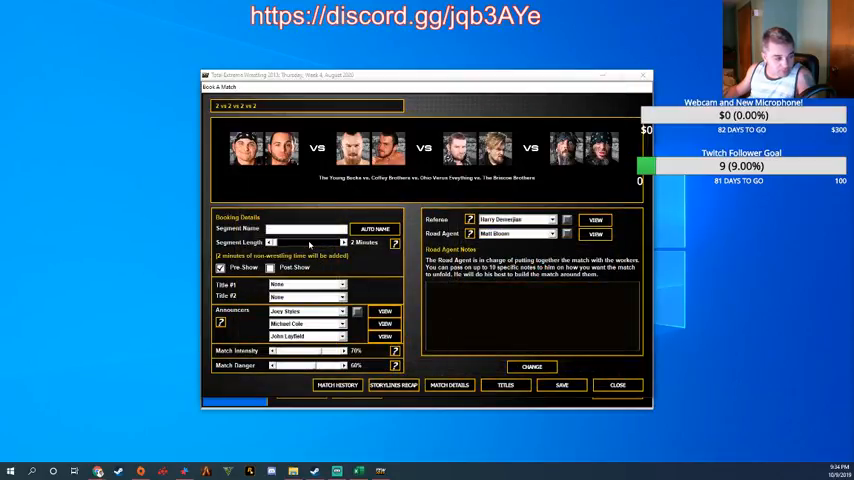
Add the Work The Crowd road agent note to the four-way tag match
left_click(375, 228)
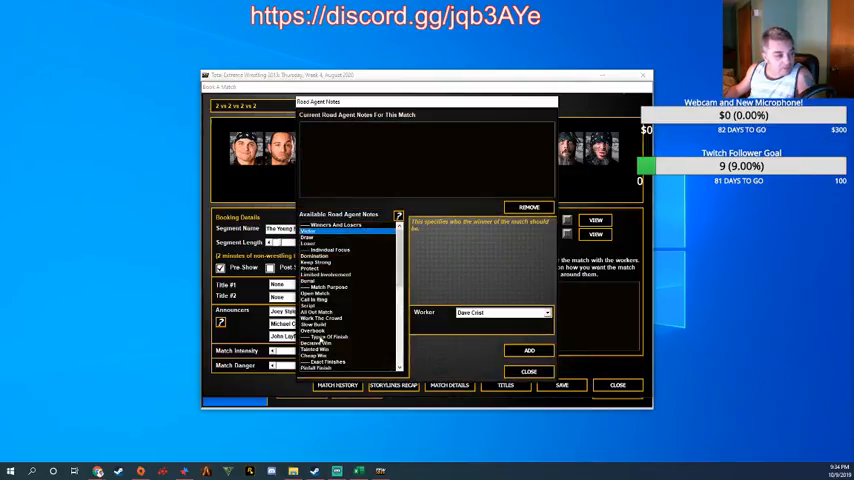
left_click(322, 318)
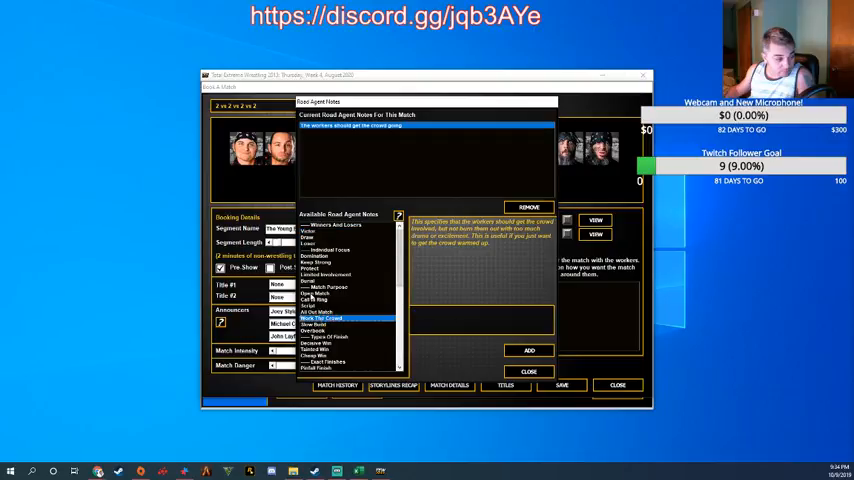
left_click(320, 342)
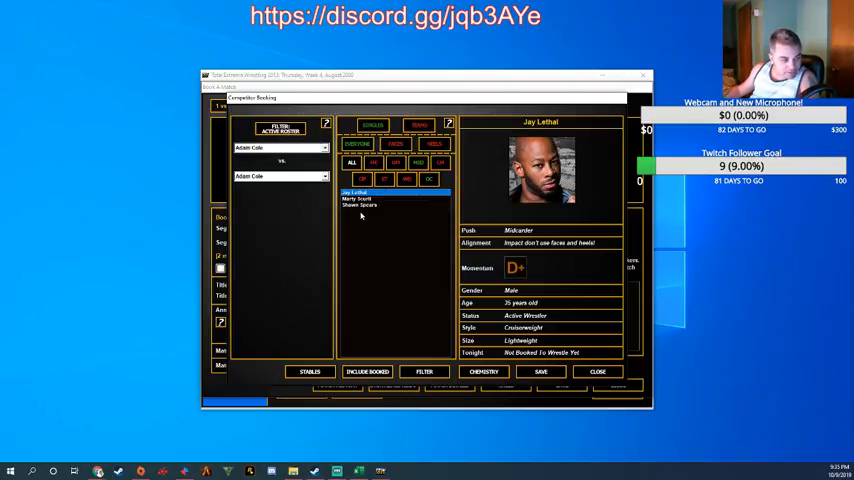
Book Marty Scurll against Dalton Castle and auto-name the match
left_click(360, 199)
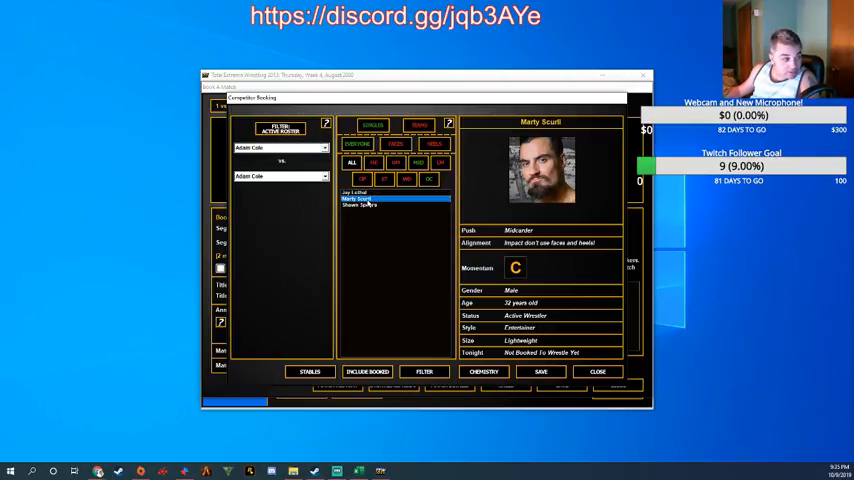
left_click(357, 198)
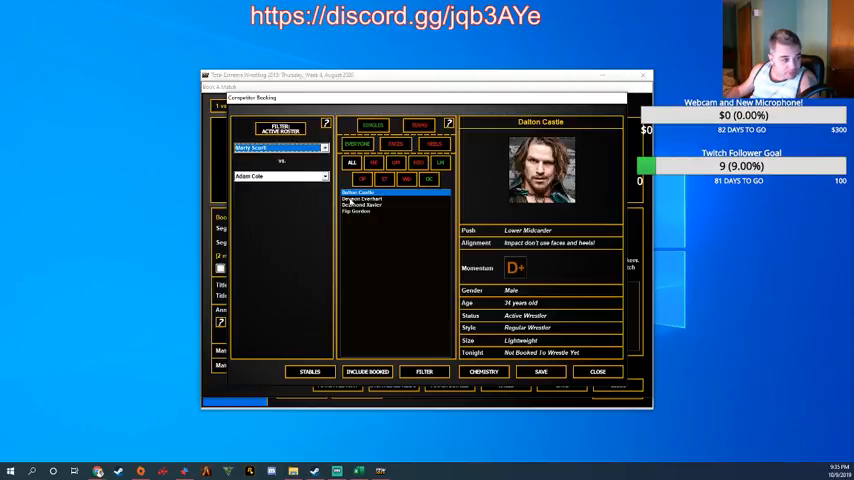
left_click(375, 198)
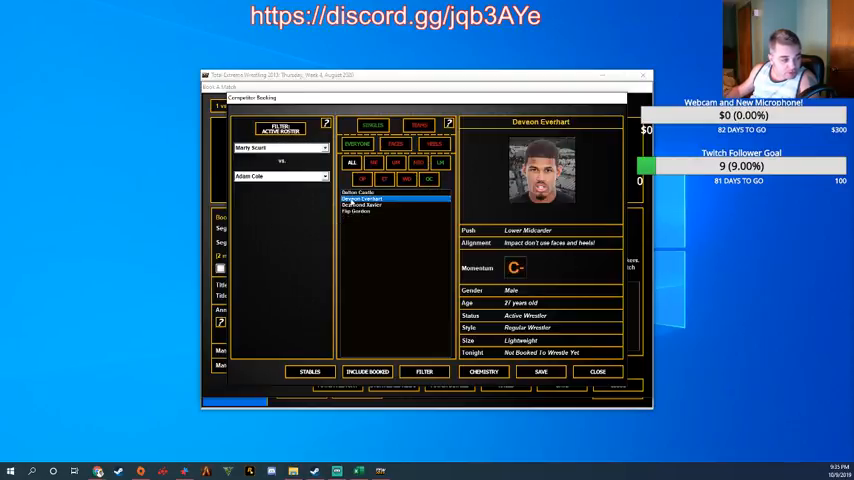
left_click(358, 192)
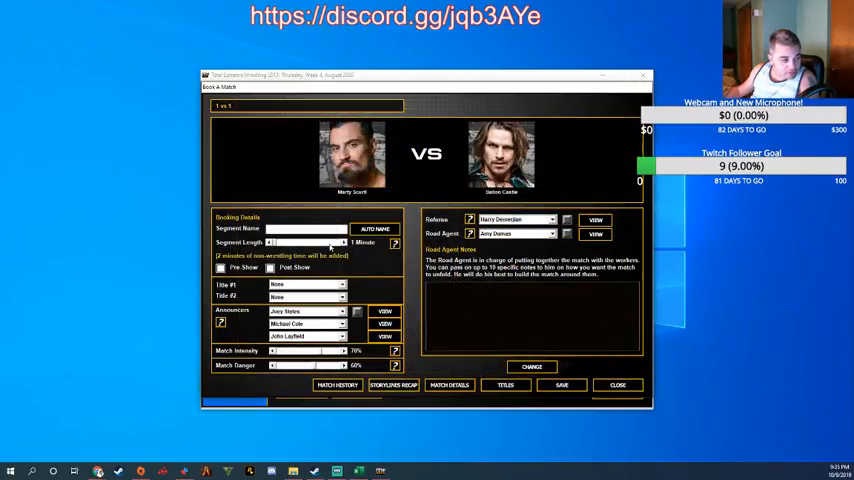
left_click(374, 229)
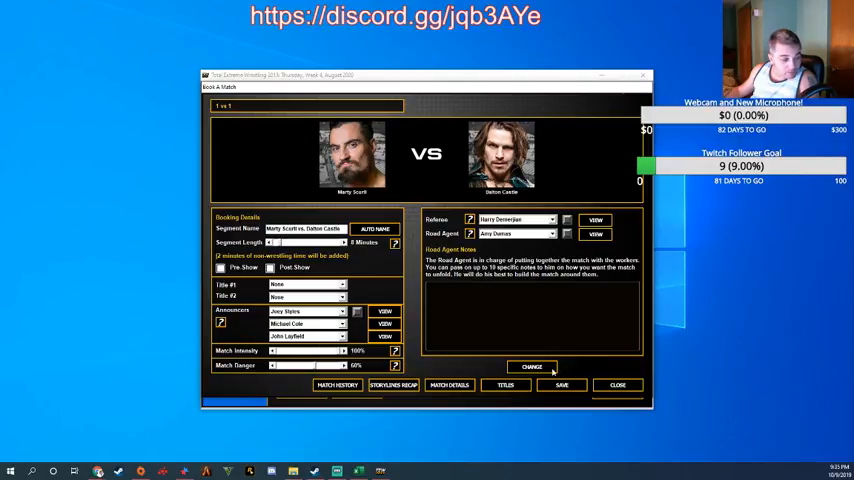
Add road agent notes with Scurll as victor, save, and make it a post-show match
left_click(531, 366)
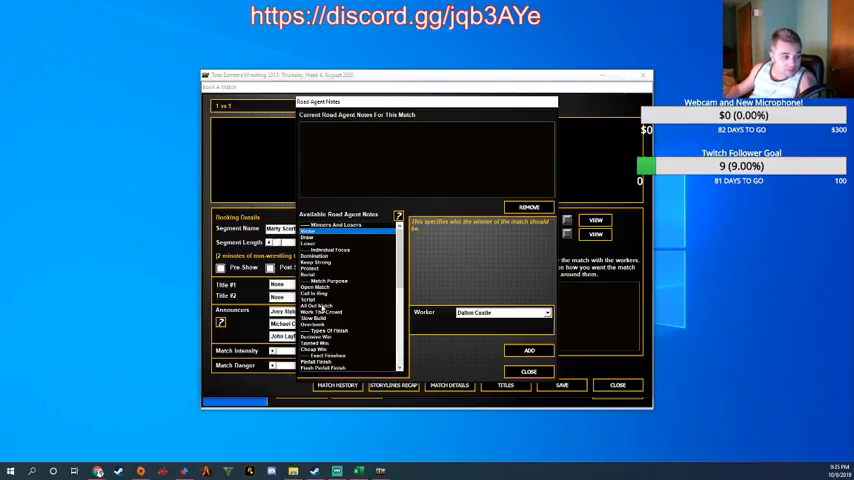
left_click(315, 287)
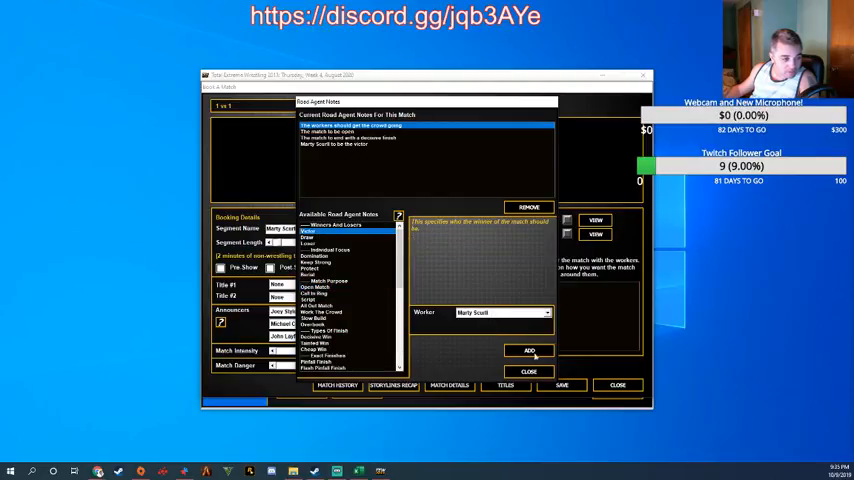
left_click(528, 371)
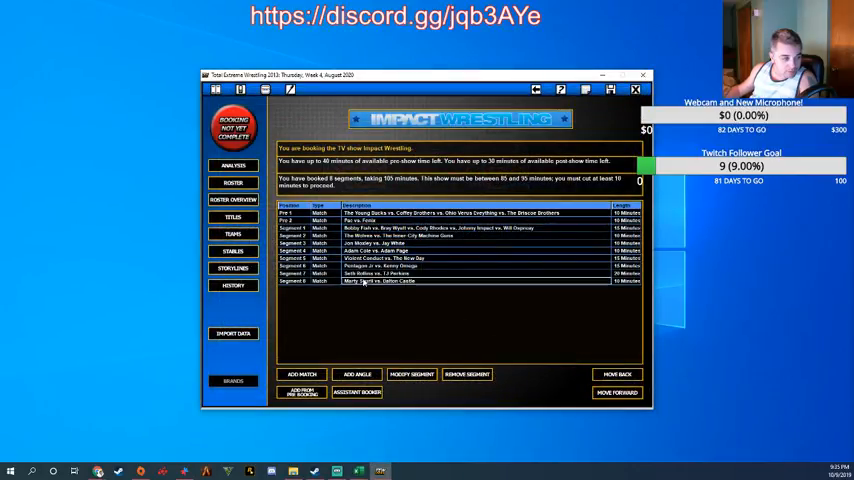
double_click(380, 281)
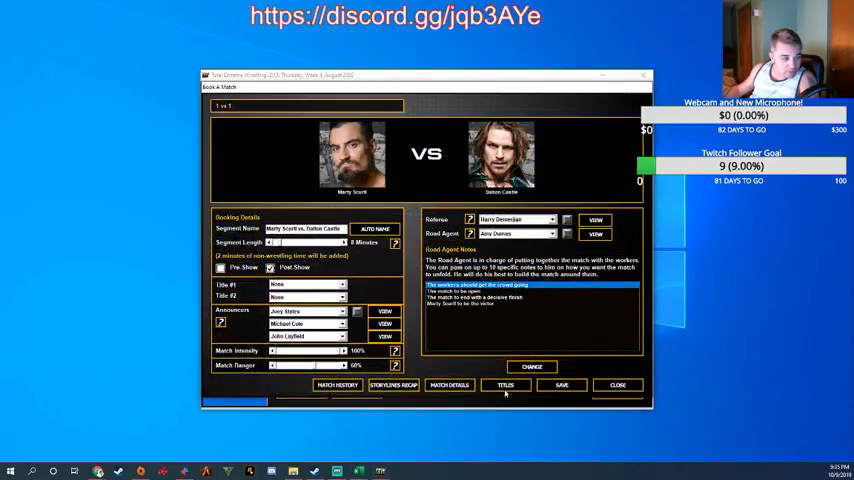
left_click(617, 384)
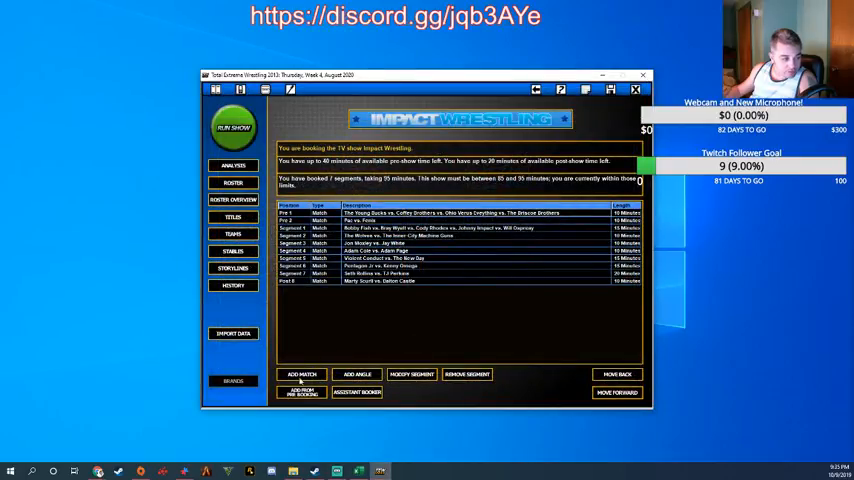
Create a 1 vs 1 vs 1 match with Deveon Everhart, Jay Lethal and Flip Gordon
left_click(300, 374)
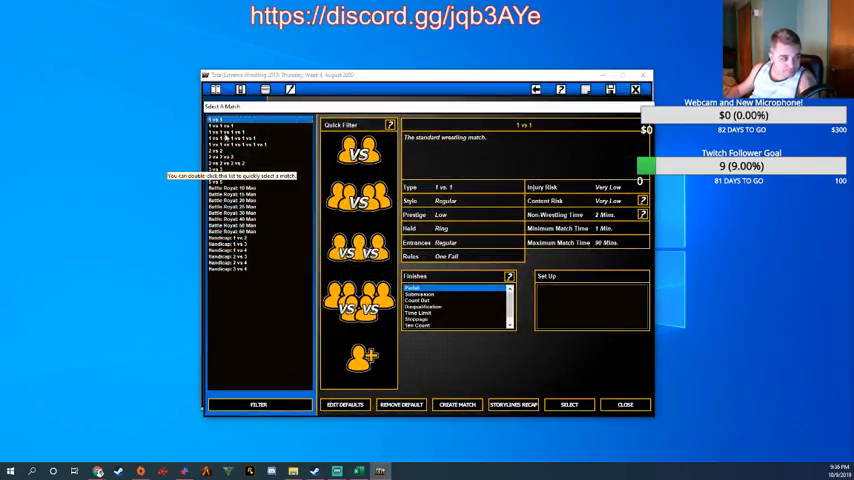
left_click(230, 131)
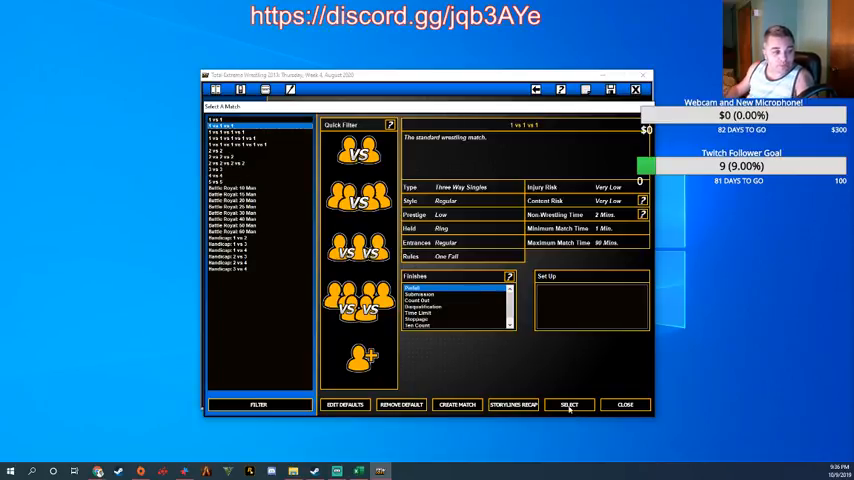
left_click(569, 404)
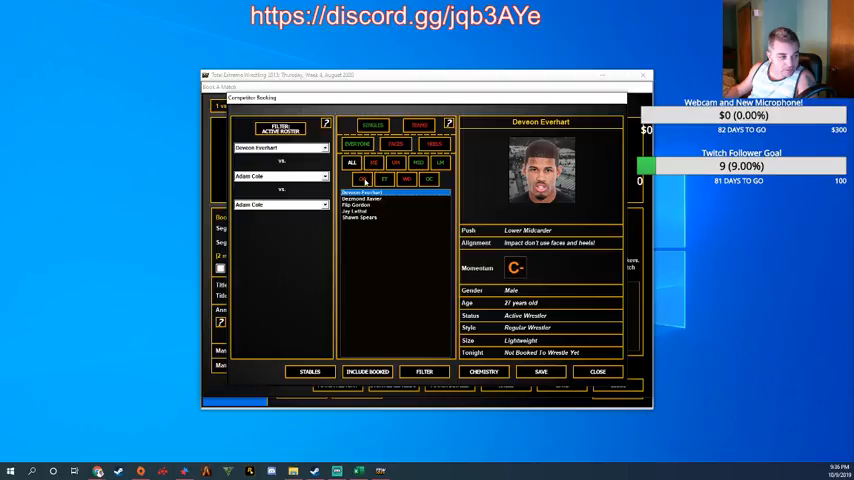
left_click(360, 211)
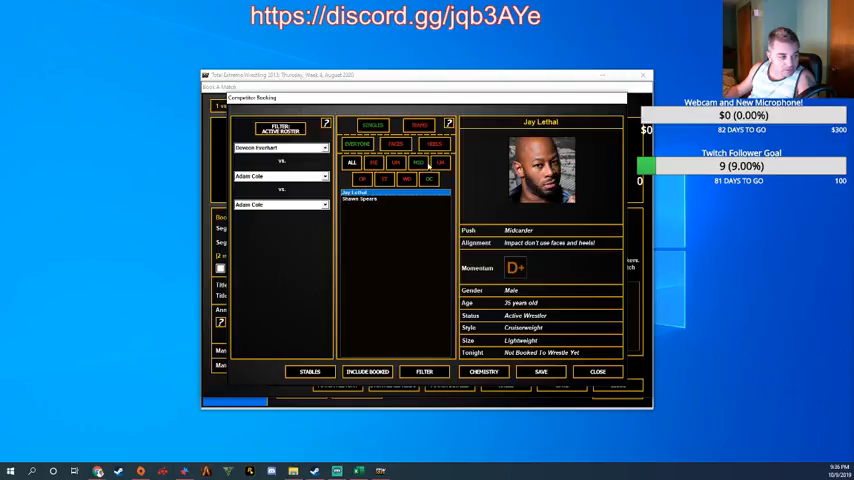
left_click(282, 176)
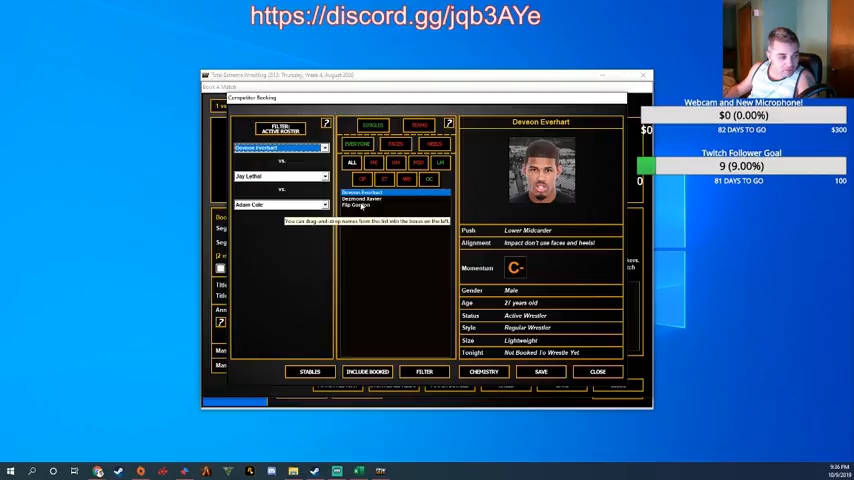
left_click(357, 204)
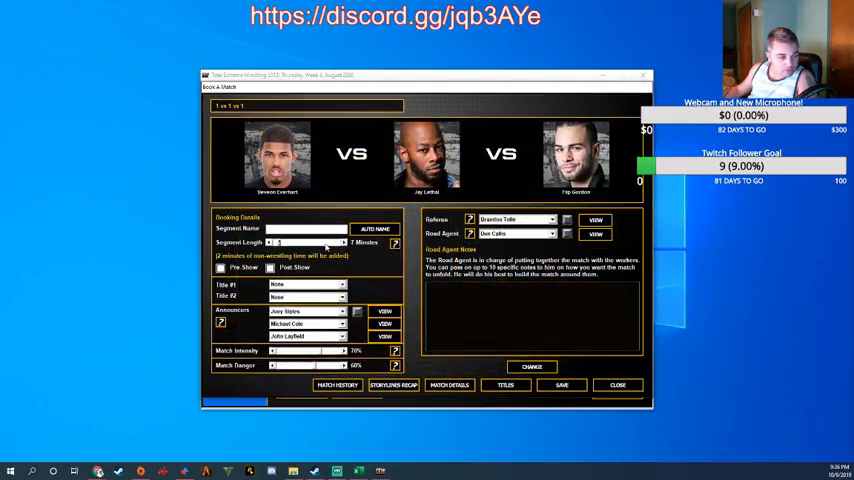
Add Open Match and Work The Crowd road agent notes and save the match
left_click(374, 229)
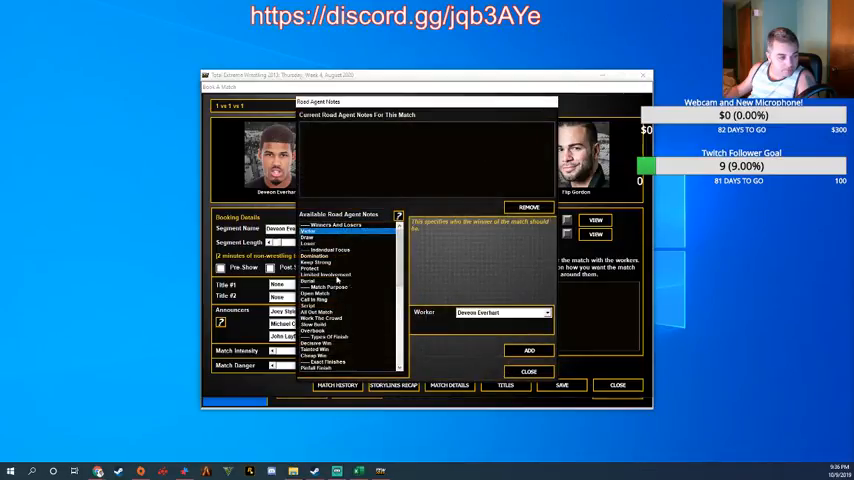
left_click(318, 343)
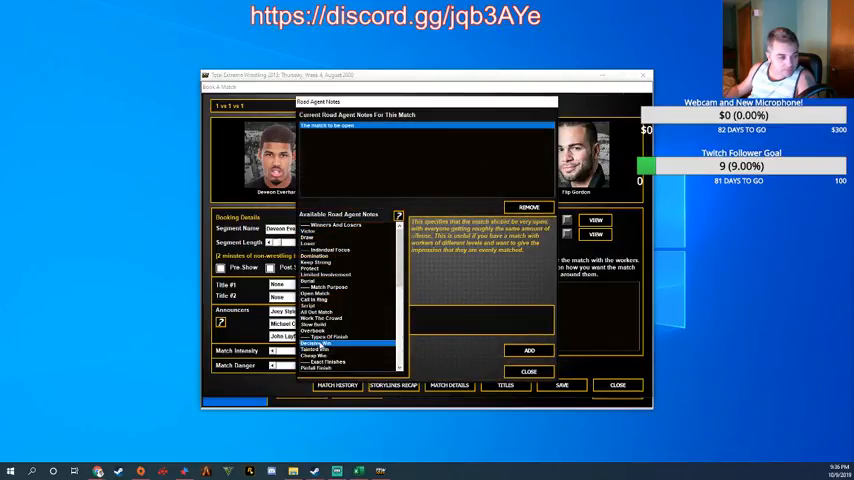
left_click(322, 318)
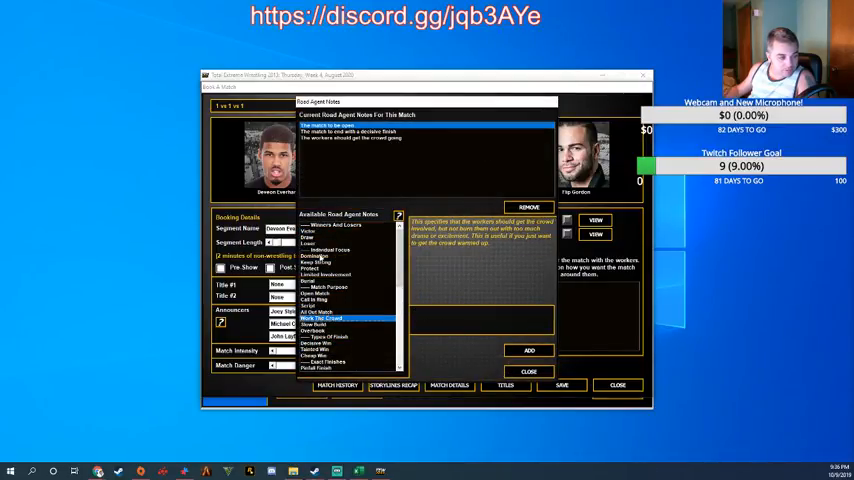
left_click(528, 371)
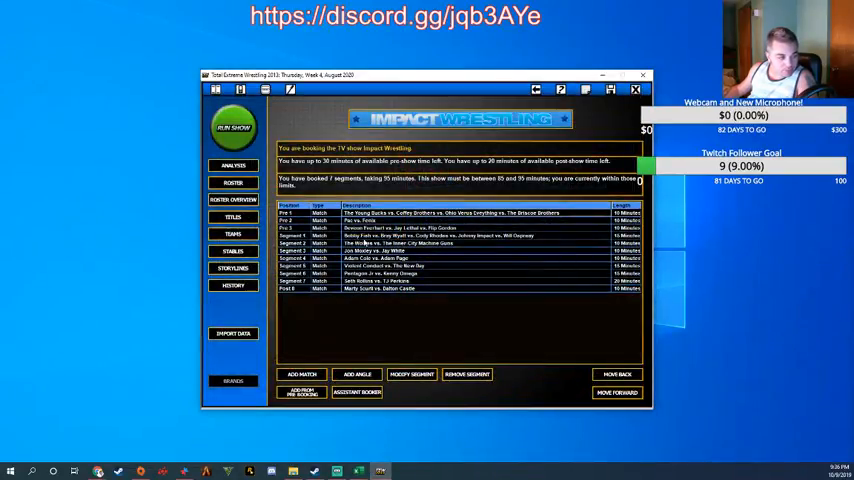
left_click(617, 374)
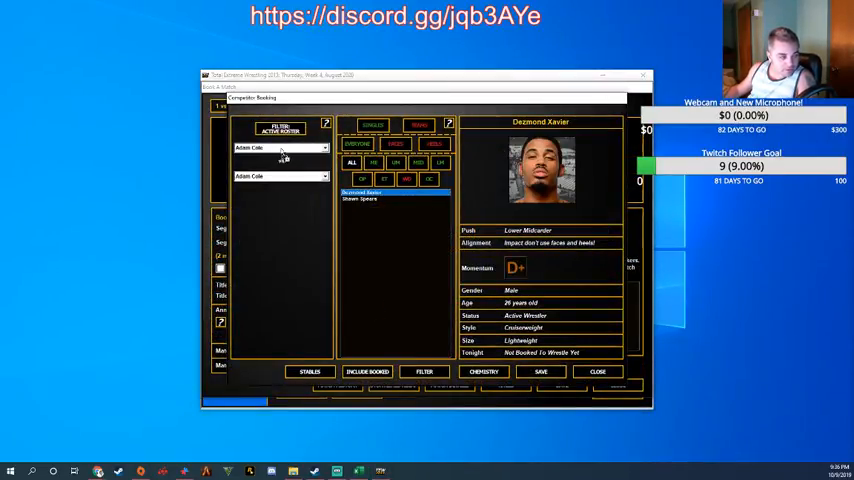
Add road agent notes to Desmond Xavier vs. Shawn Spears and make it an 8-minute post-show match
left_click(360, 199)
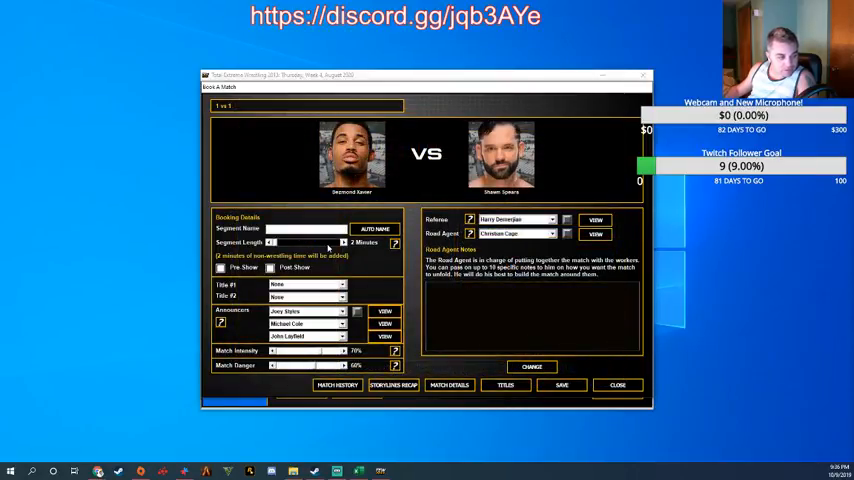
left_click(374, 229)
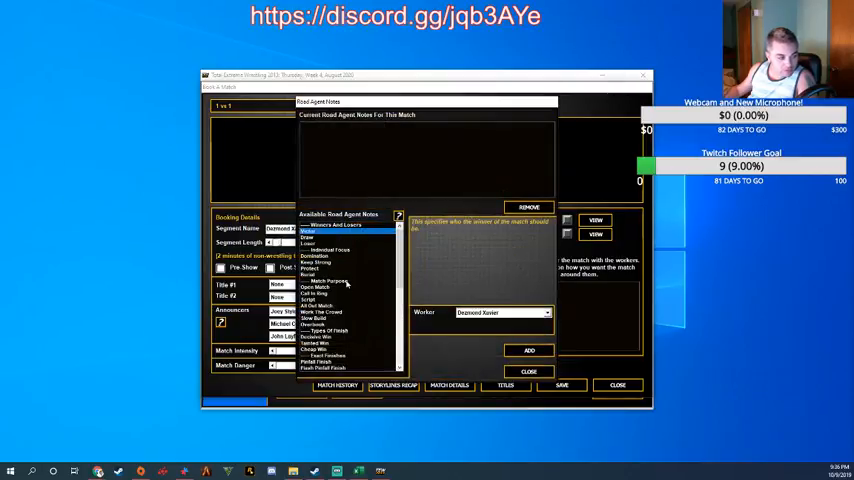
left_click(315, 287)
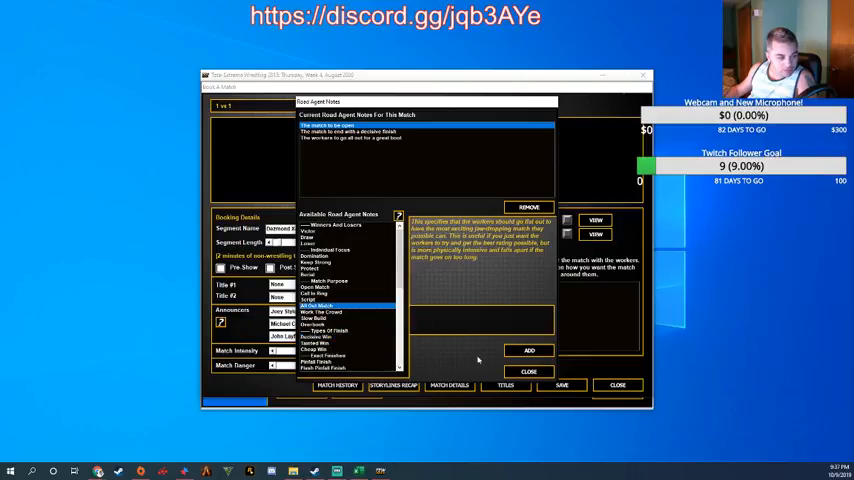
left_click(528, 371)
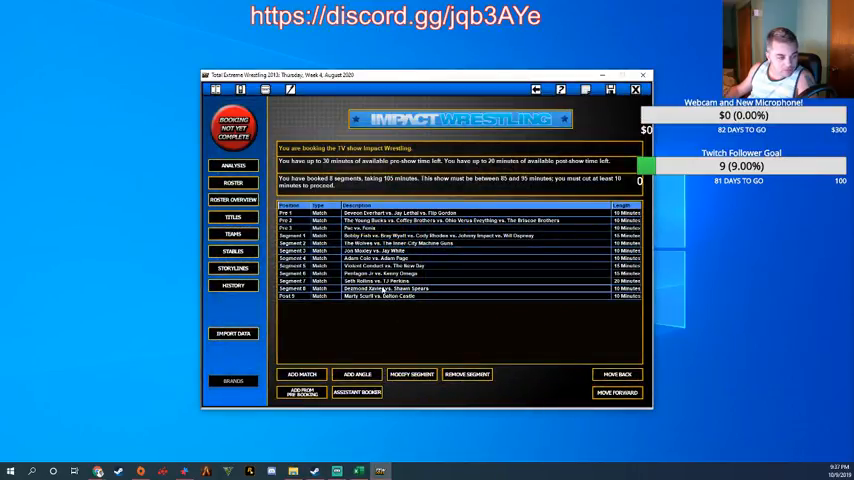
double_click(387, 288)
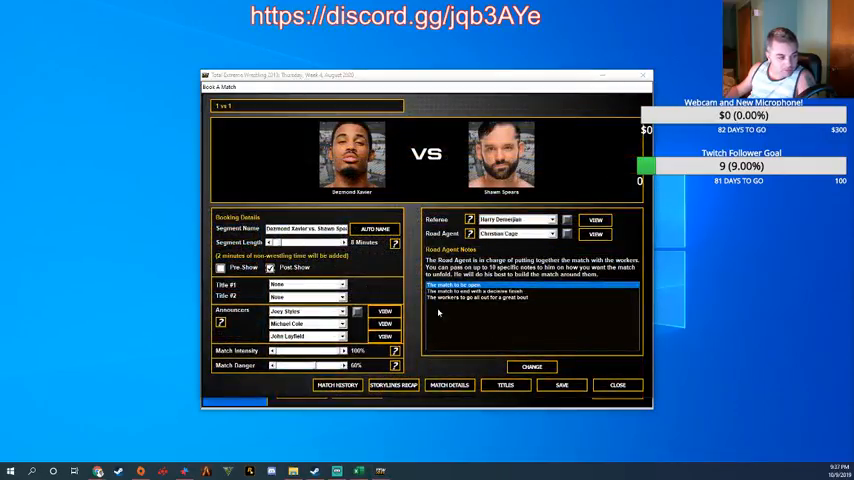
left_click(617, 385)
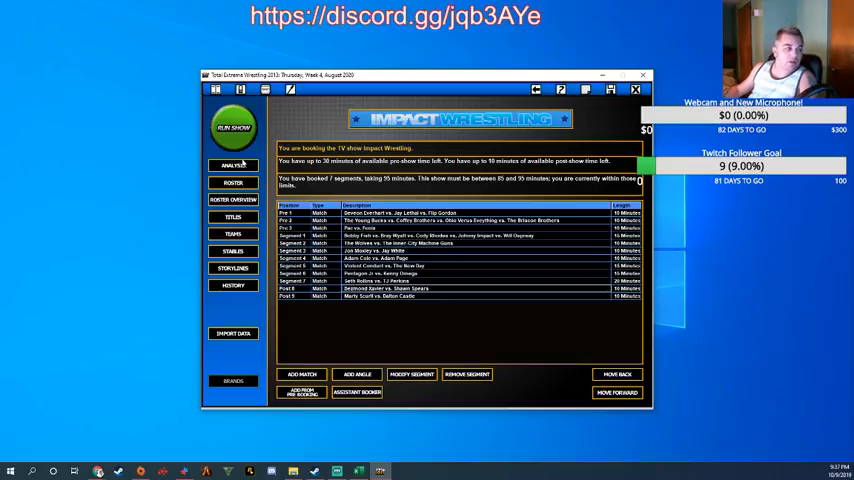
left_click(232, 128)
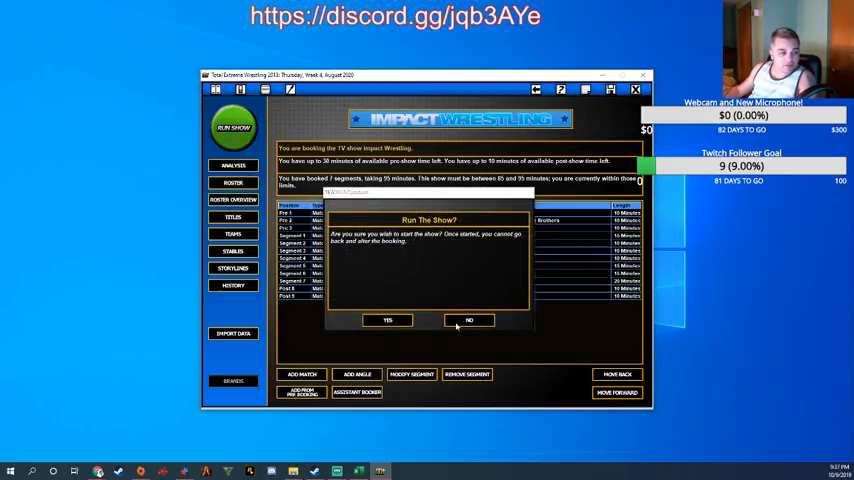
left_click(387, 320)
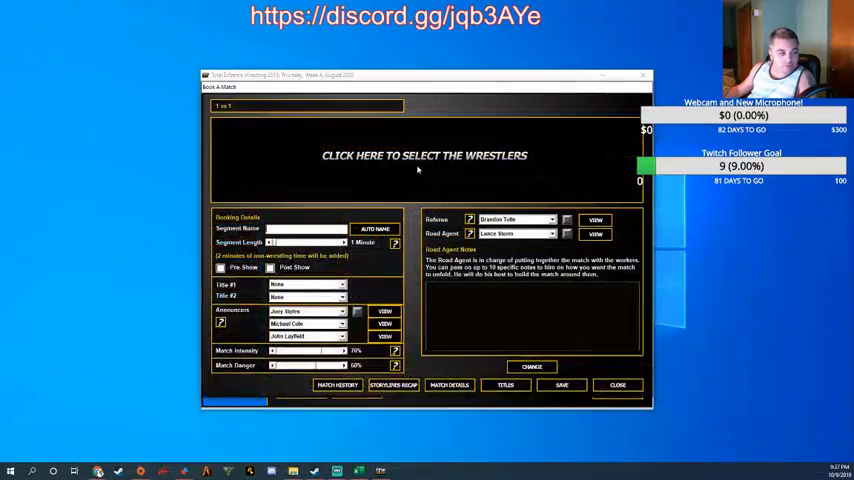
left_click(424, 155)
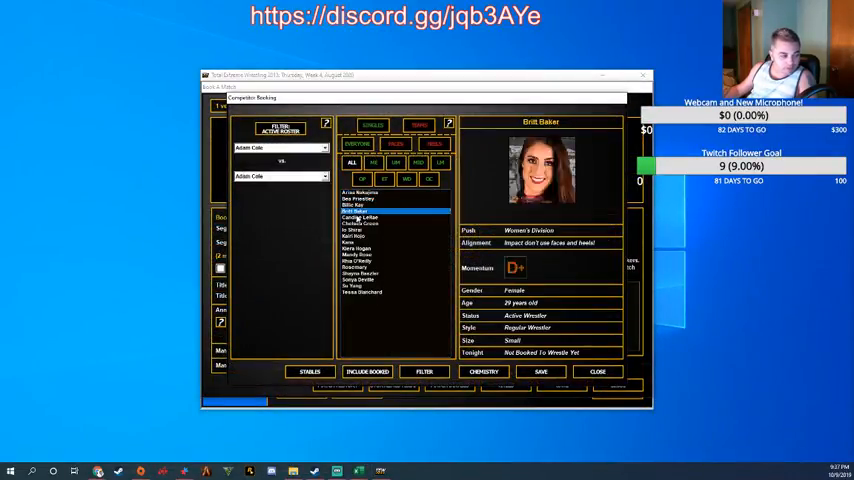
left_click(357, 248)
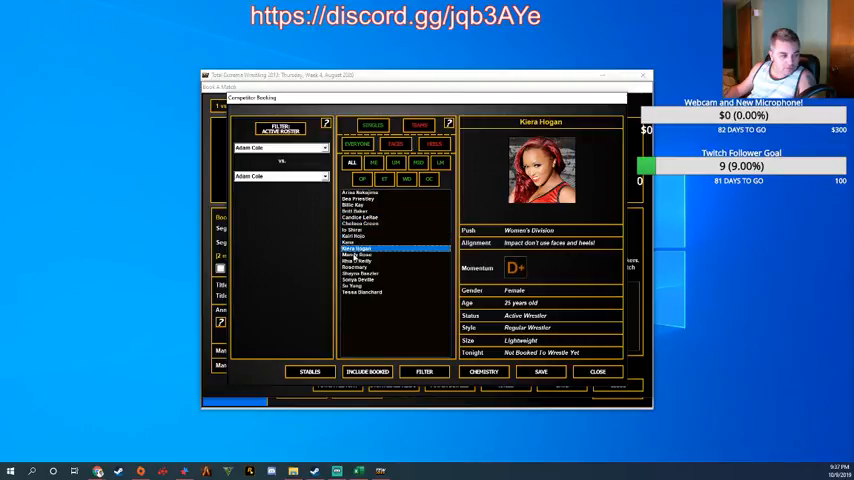
left_click(352, 286)
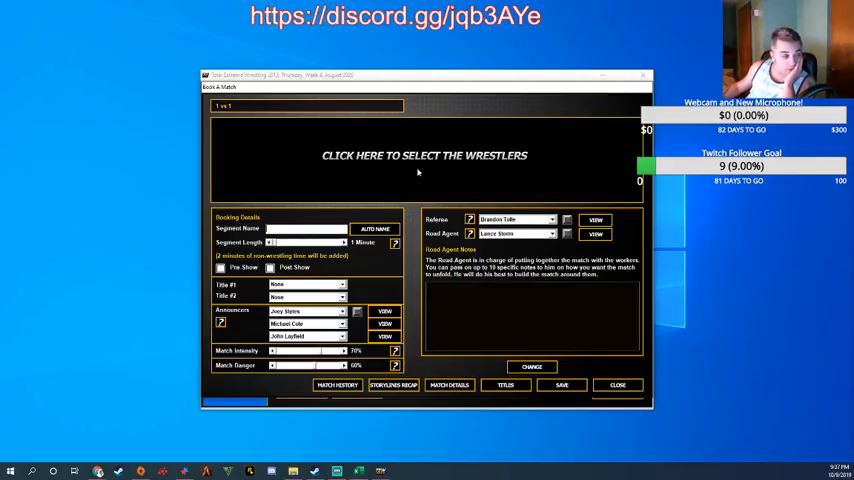
left_click(424, 155)
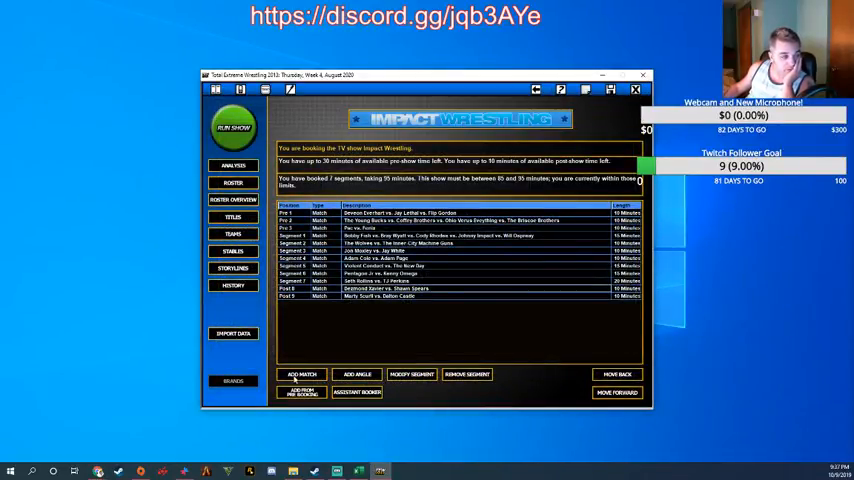
Add a new match and browse the match type list for 4 vs 4 Traditional Survivor Series
left_click(301, 374)
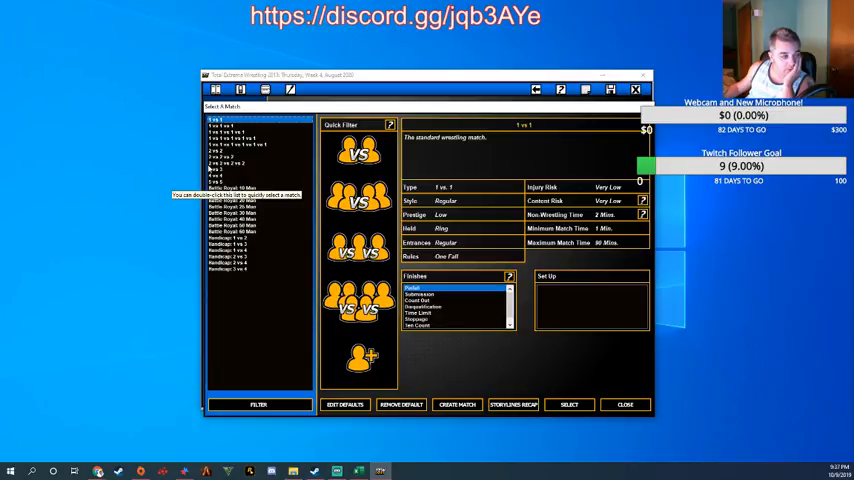
mouse_move(246, 167)
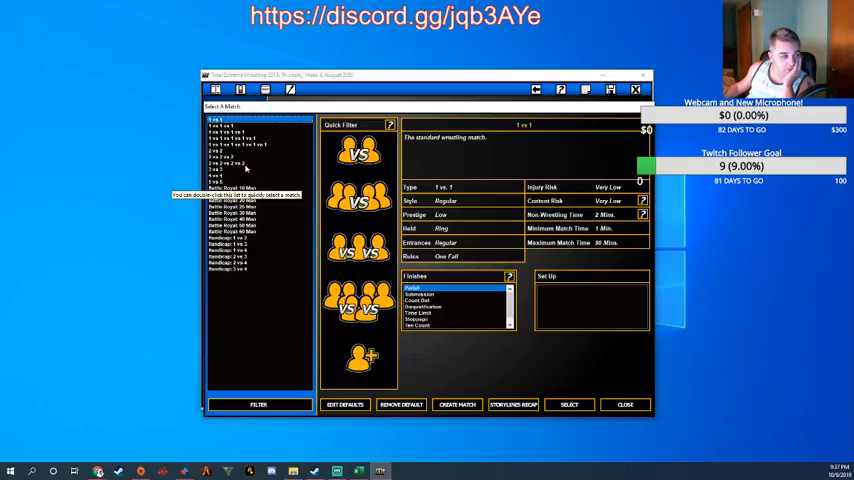
left_click(225, 175)
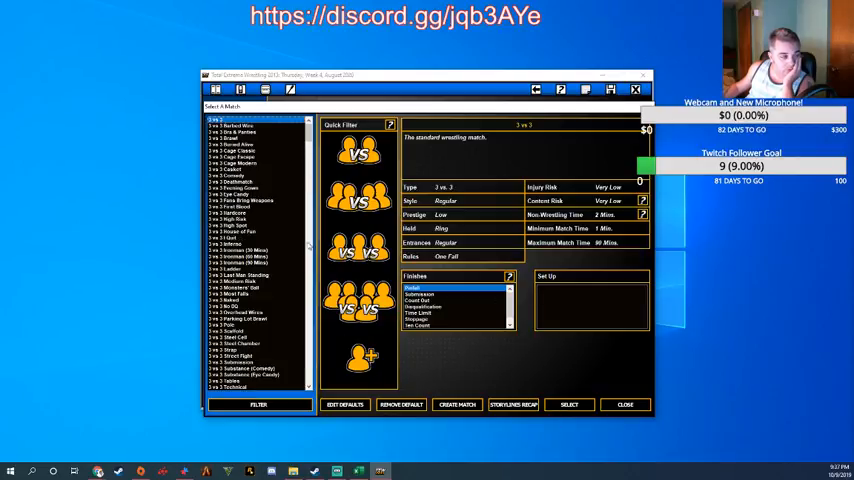
scroll("down", 3)
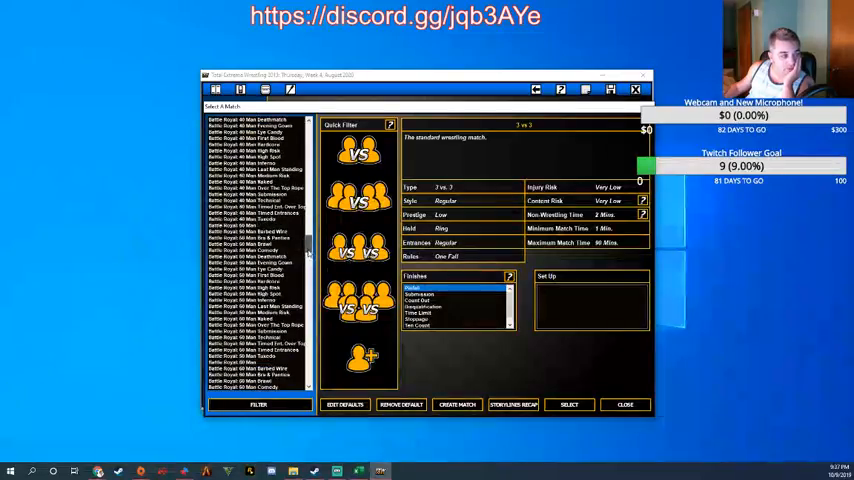
scroll("up", 3)
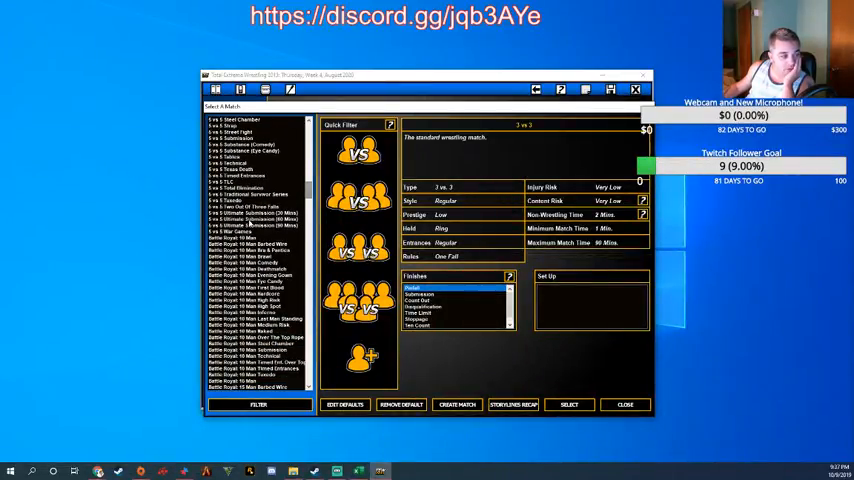
scroll("up", 3)
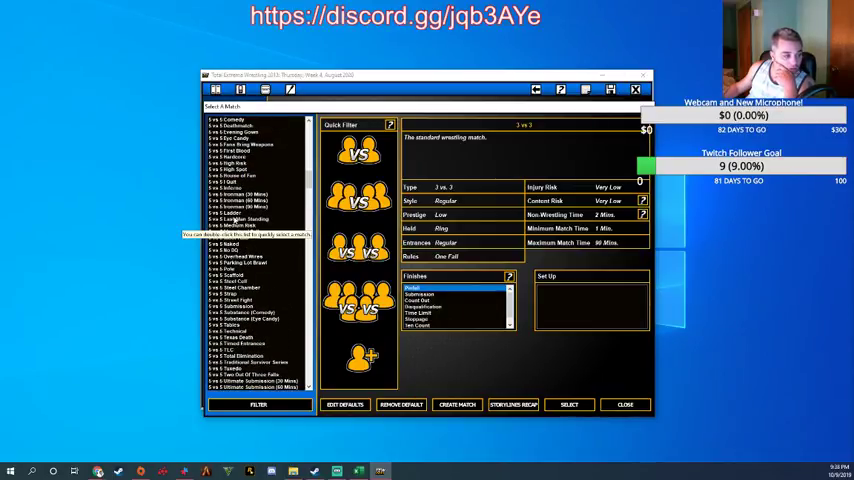
scroll("up", 3)
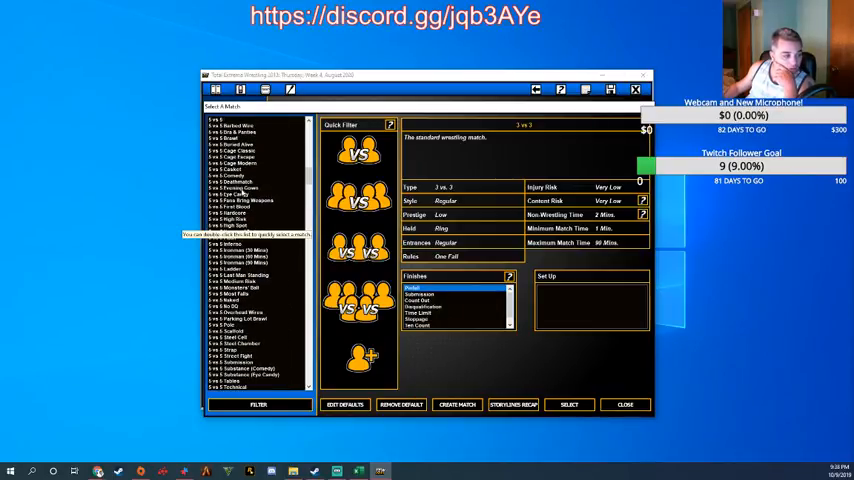
scroll("up", 3)
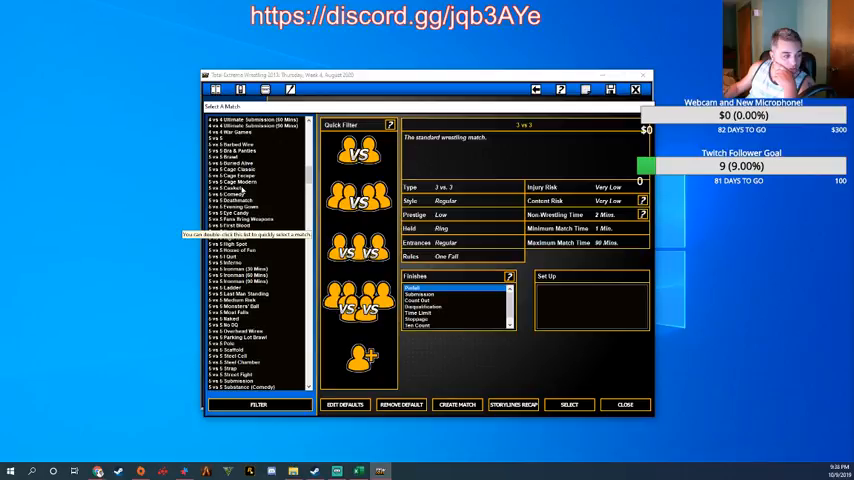
scroll("down", 3)
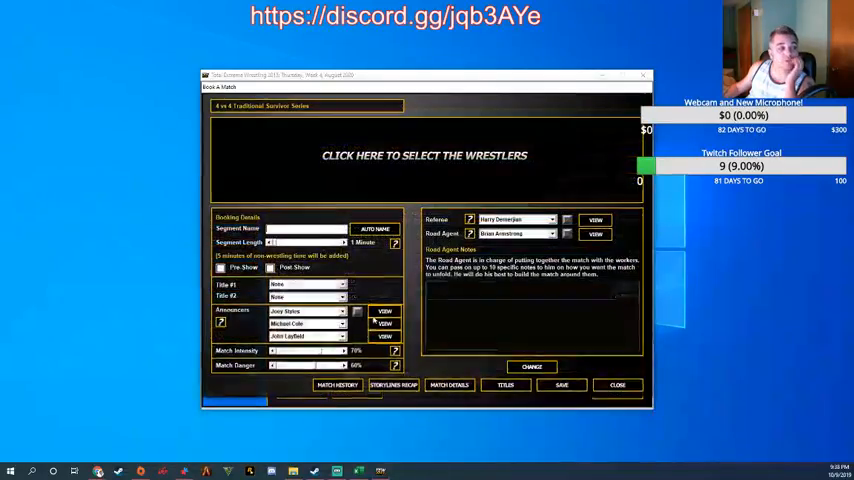
Browse wrestler profiles including Billie Kay, Bea Priestley, Candice LeRae and Shayna Baszler
left_click(424, 155)
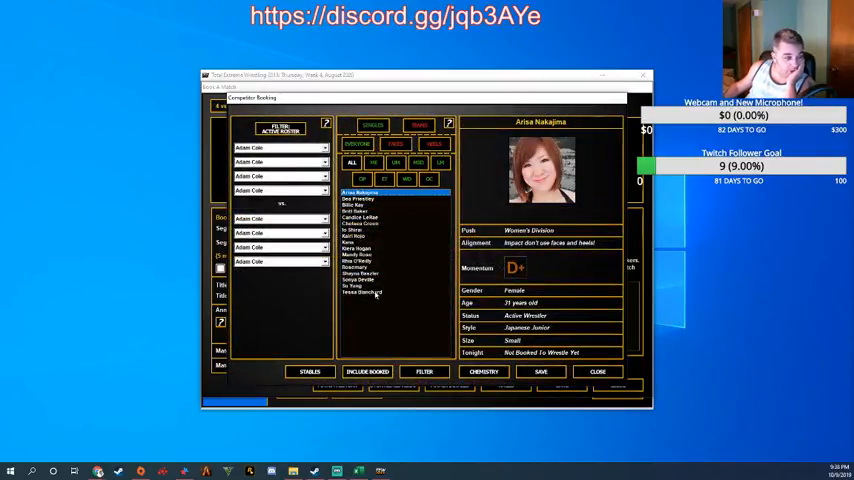
mouse_move(360, 200)
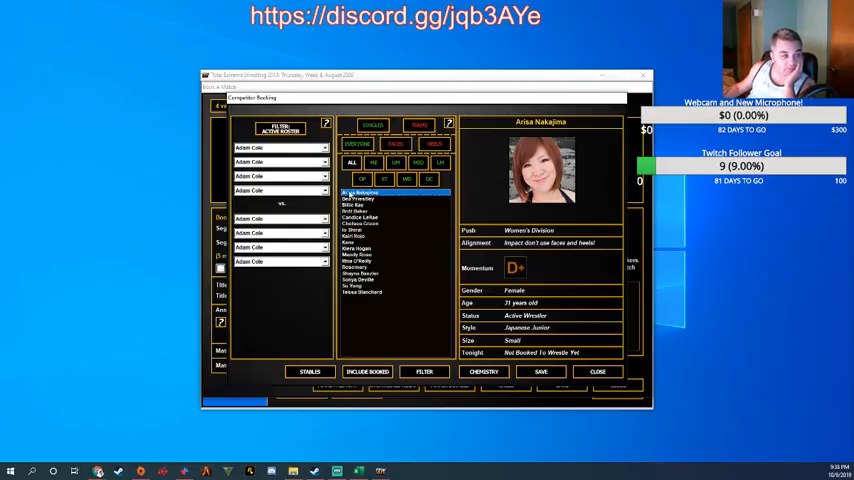
left_click(351, 204)
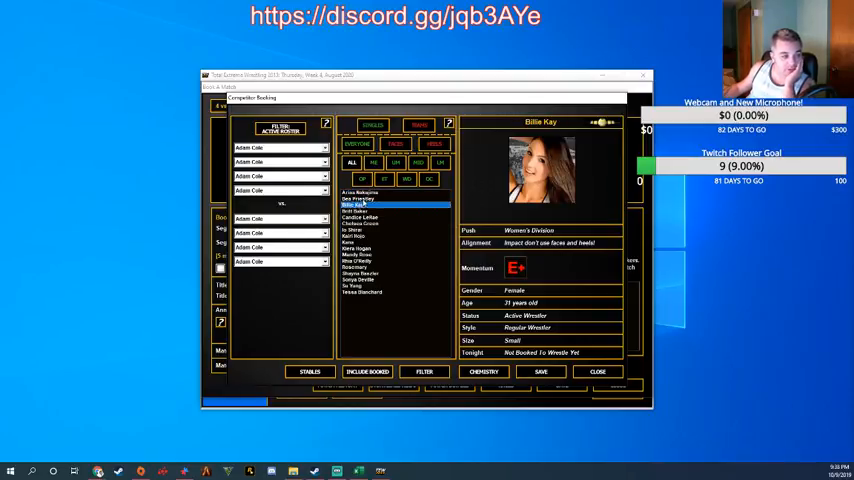
left_click(357, 199)
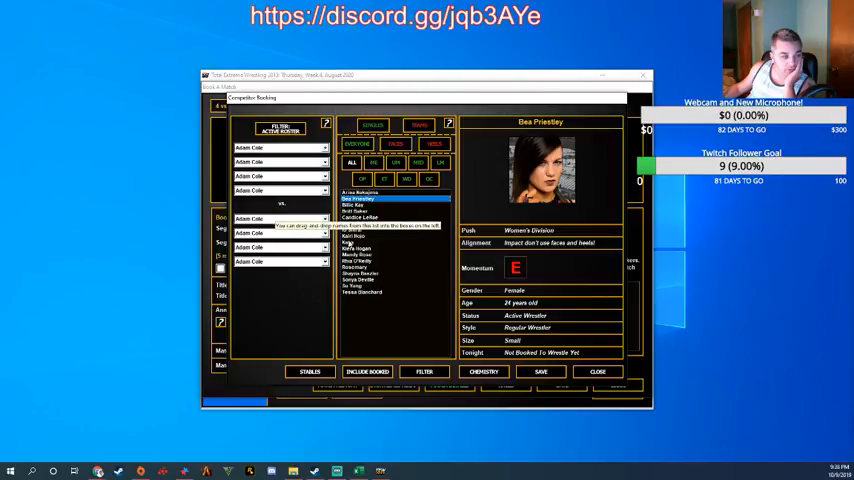
mouse_move(313, 183)
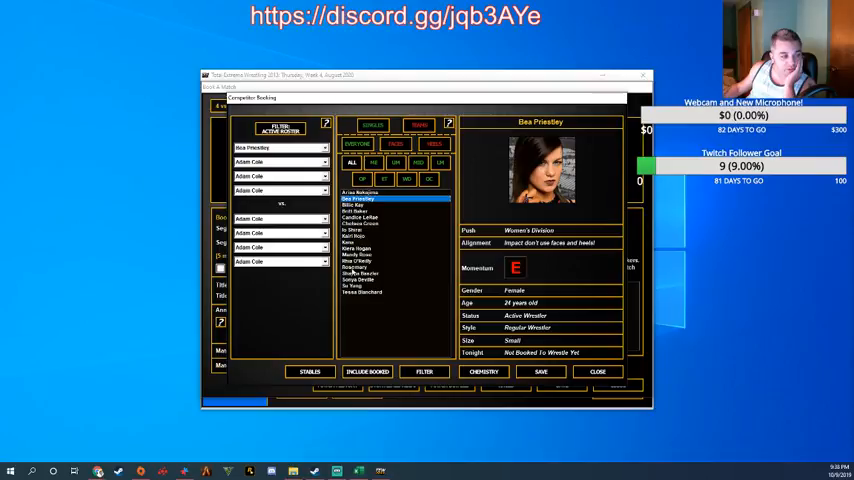
left_click(355, 286)
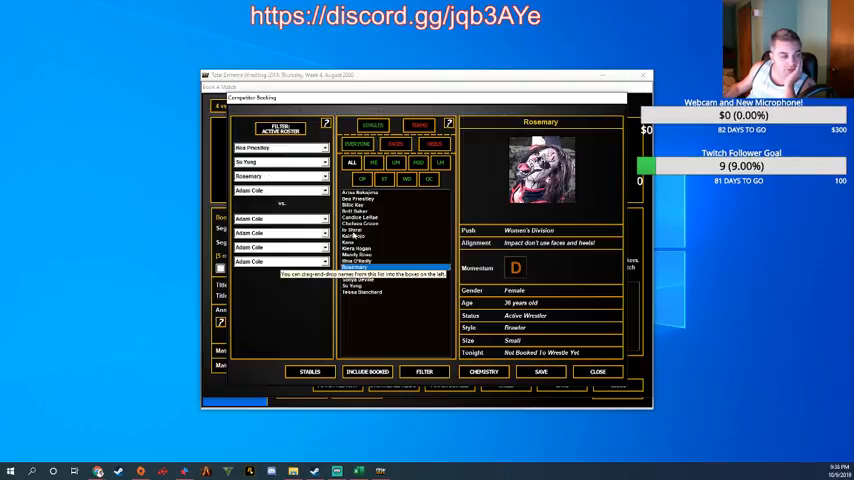
left_click(360, 217)
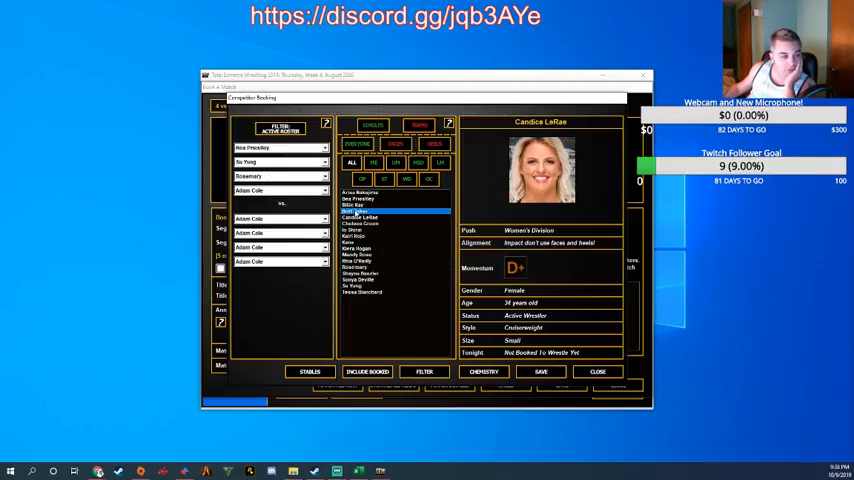
left_click(360, 198)
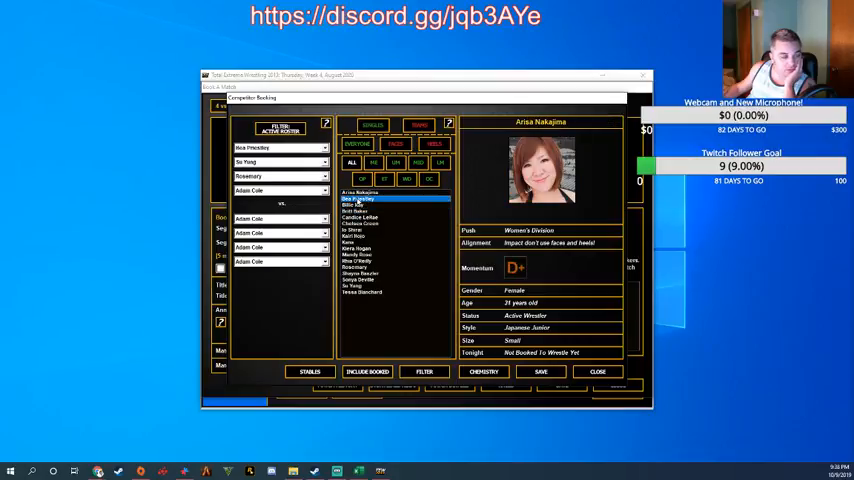
left_click(360, 278)
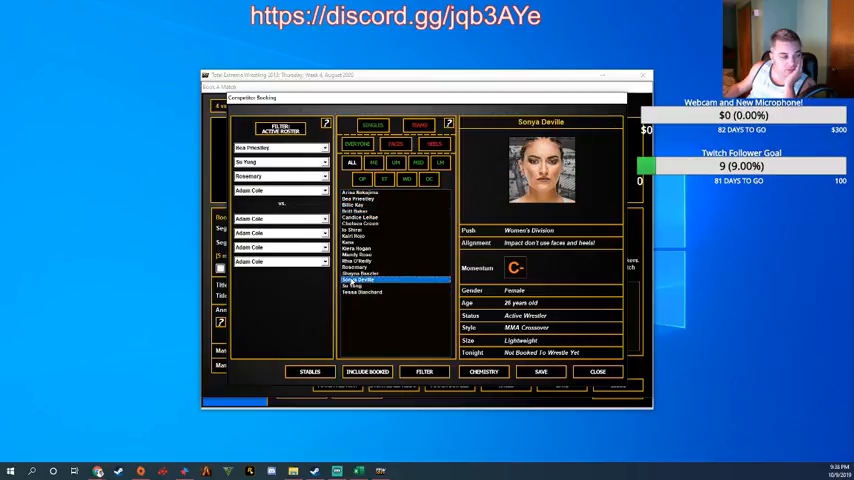
left_click(360, 272)
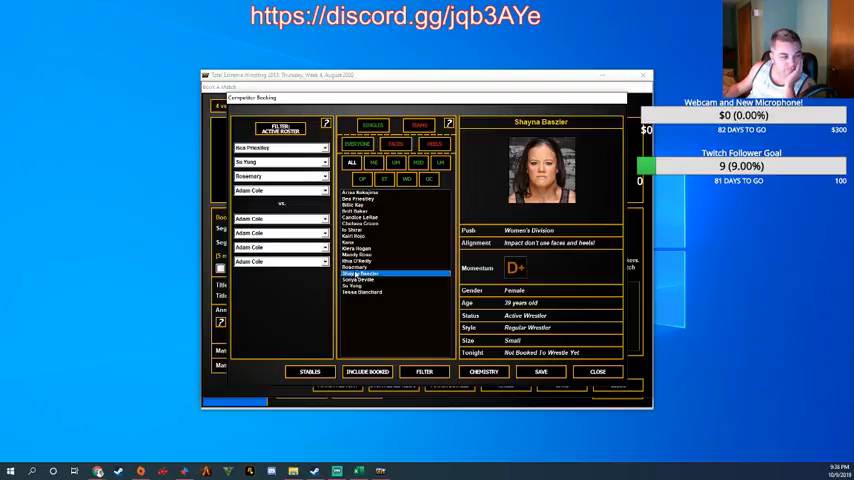
left_click(357, 254)
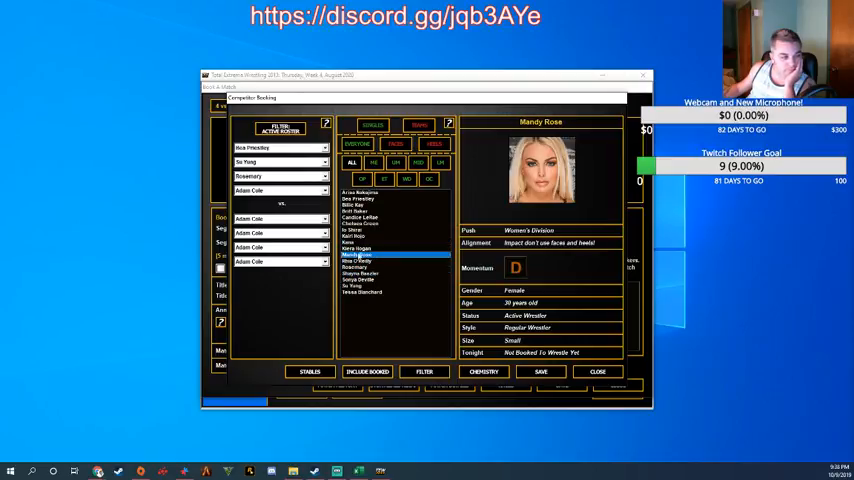
Put Kiera Hogan on the first team and Billie Kay, Candice LeRae, Chelsea Green opposite
left_click(356, 248)
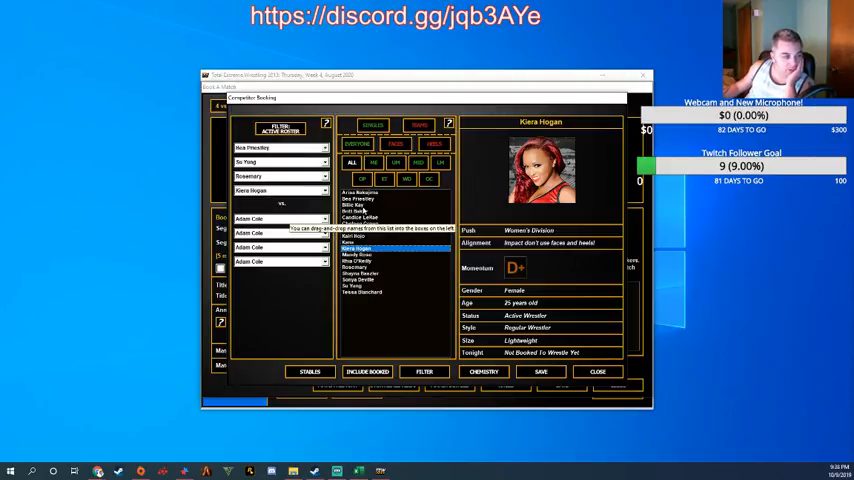
left_click(357, 198)
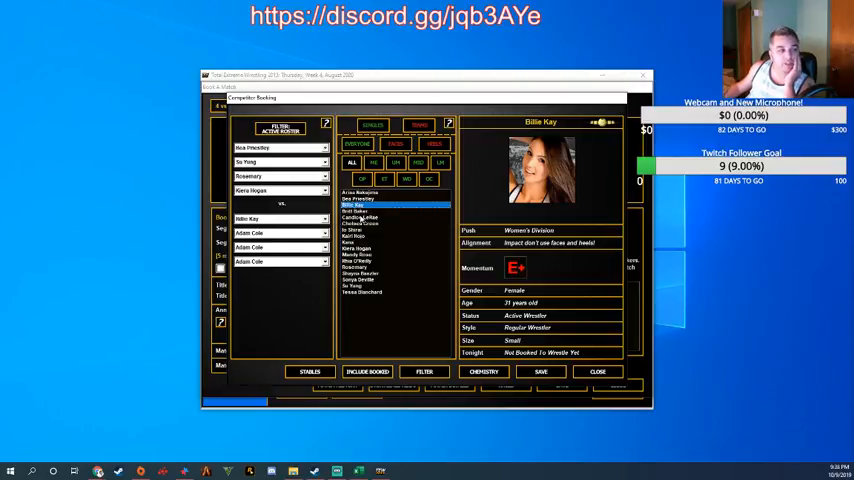
left_click(360, 216)
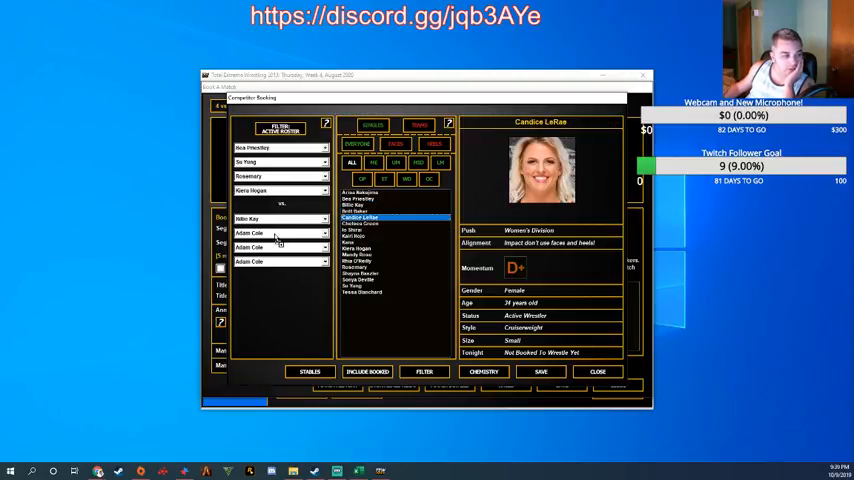
left_click(360, 218)
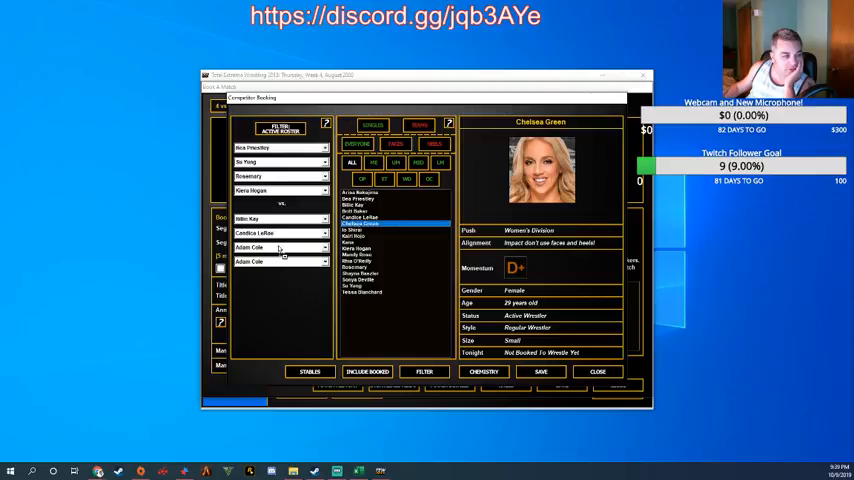
left_click(348, 242)
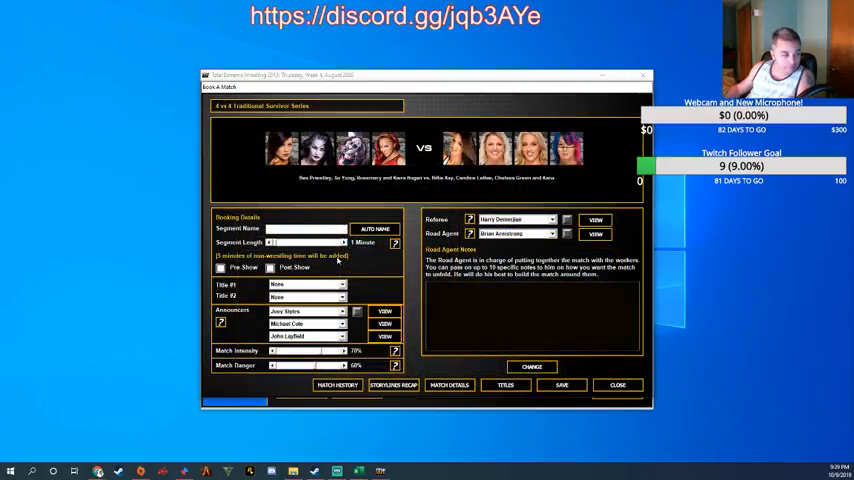
Auto-name the Survivor Series match, lengthen it to nine minutes, and save it
left_click(330, 242)
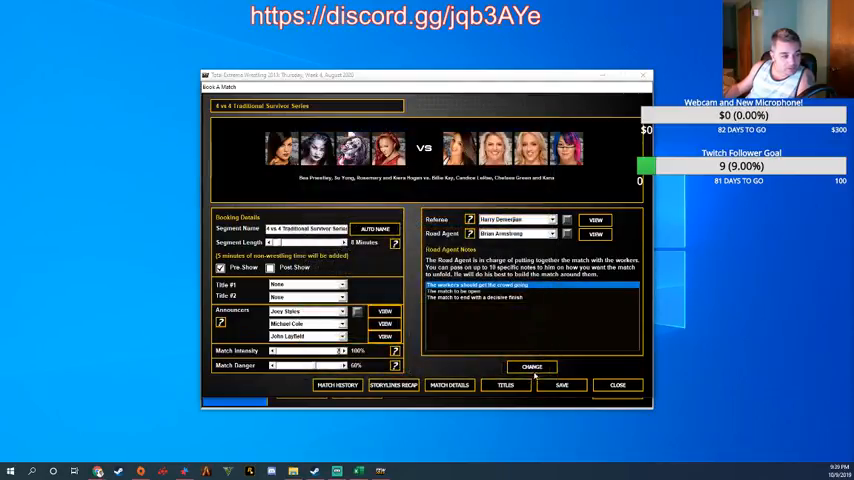
left_click(617, 384)
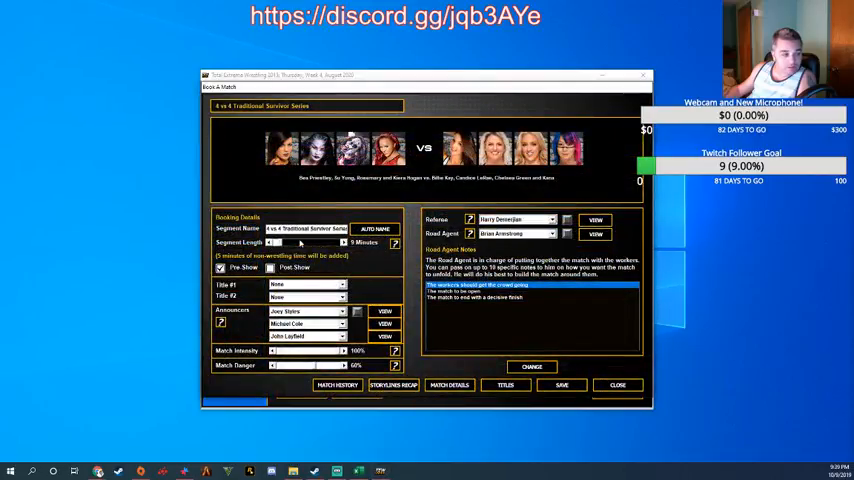
left_click(617, 384)
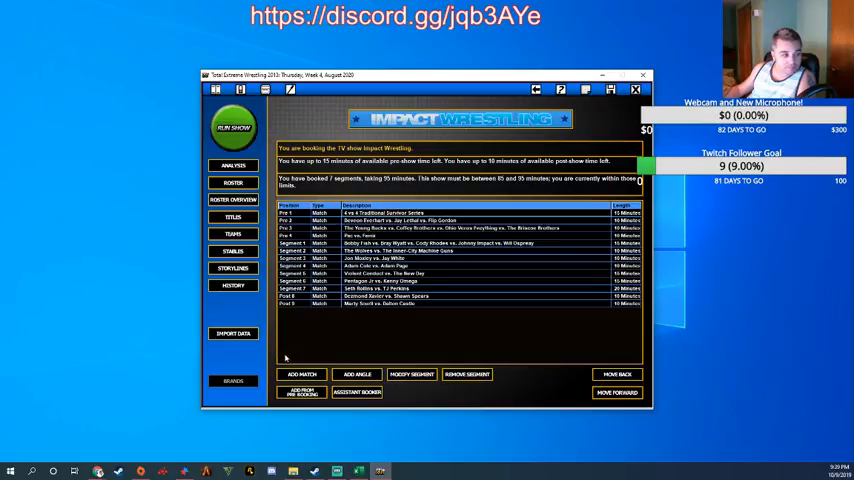
Add a new match of the 2 vs 2 vs 2 type
left_click(301, 374)
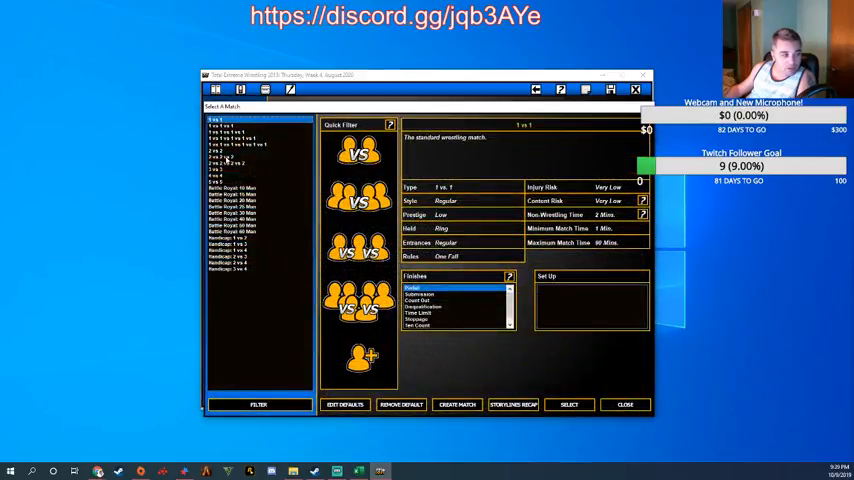
left_click(228, 157)
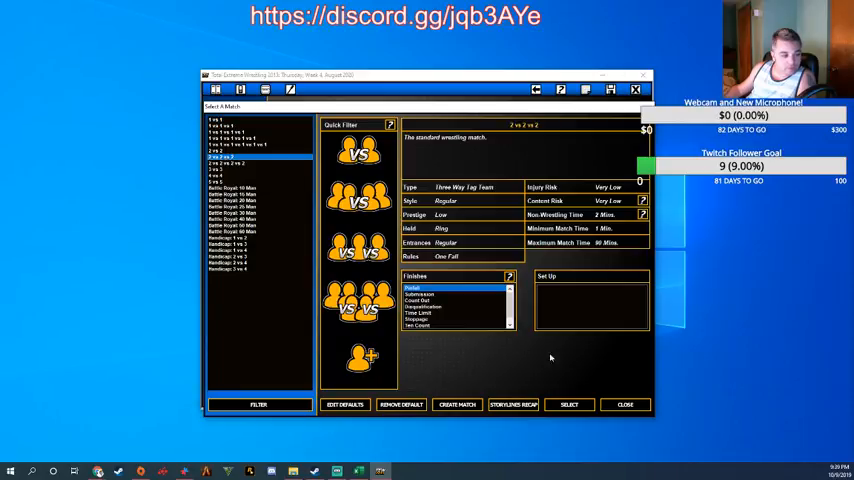
left_click(456, 404)
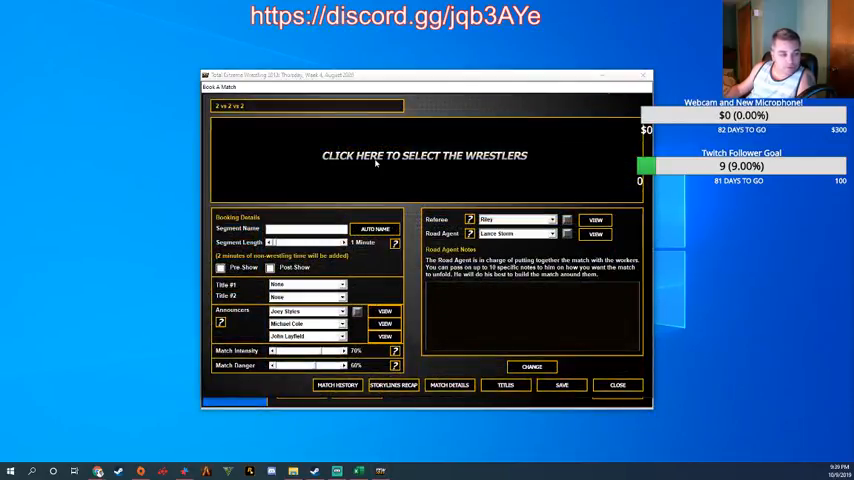
Team Shirai/Hojo, Baszler/Deville and Rose/O'Reilly, and add a road agent note
left_click(423, 155)
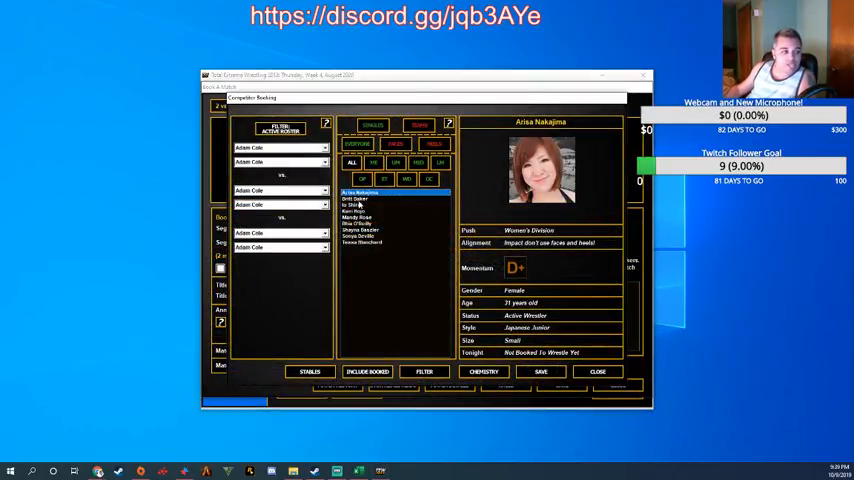
left_click(355, 204)
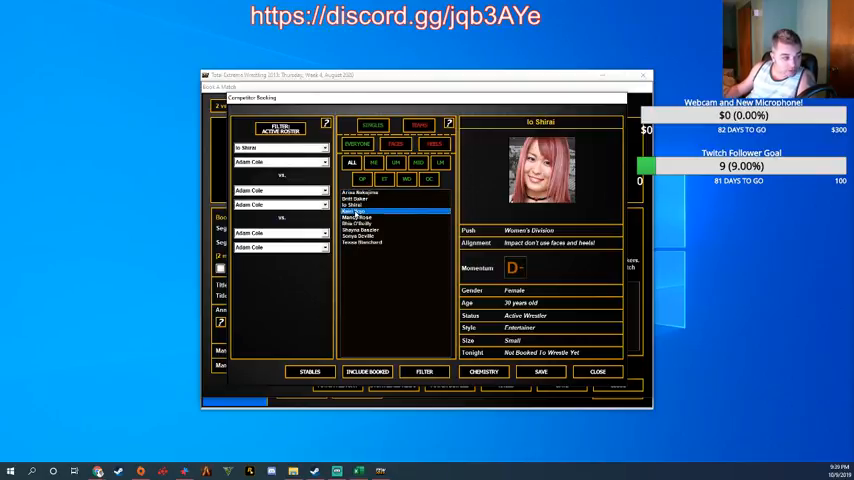
left_click(357, 211)
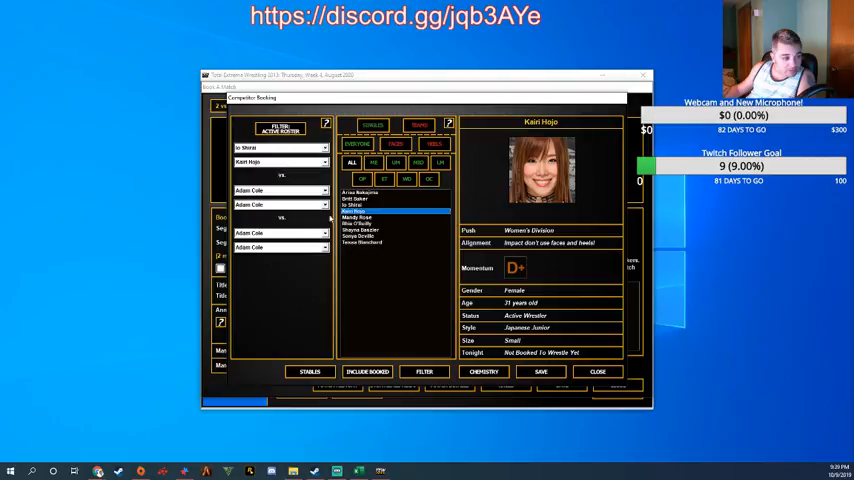
left_click(362, 230)
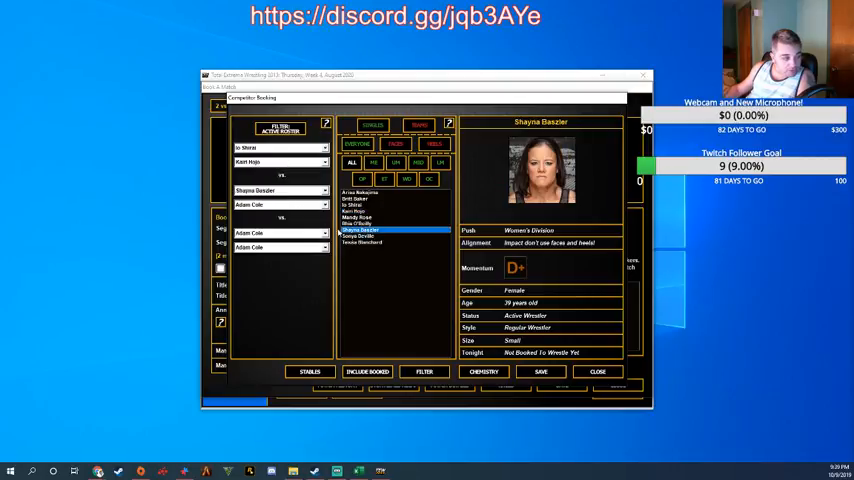
left_click(360, 236)
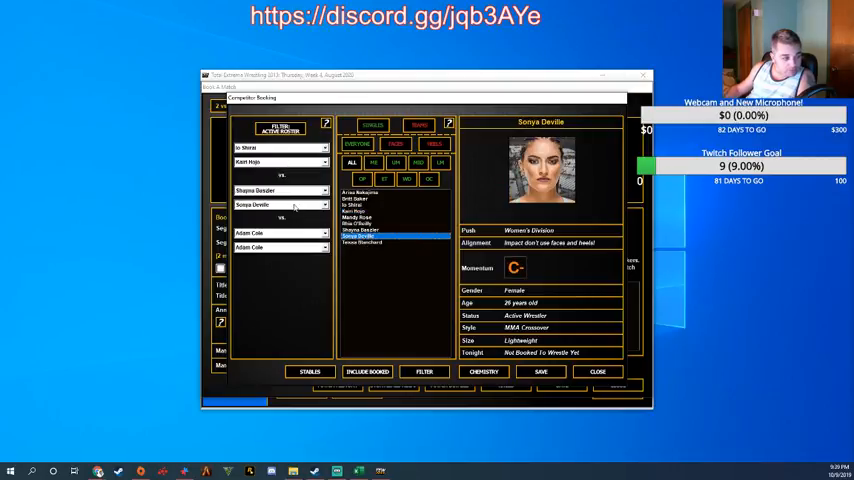
left_click(354, 198)
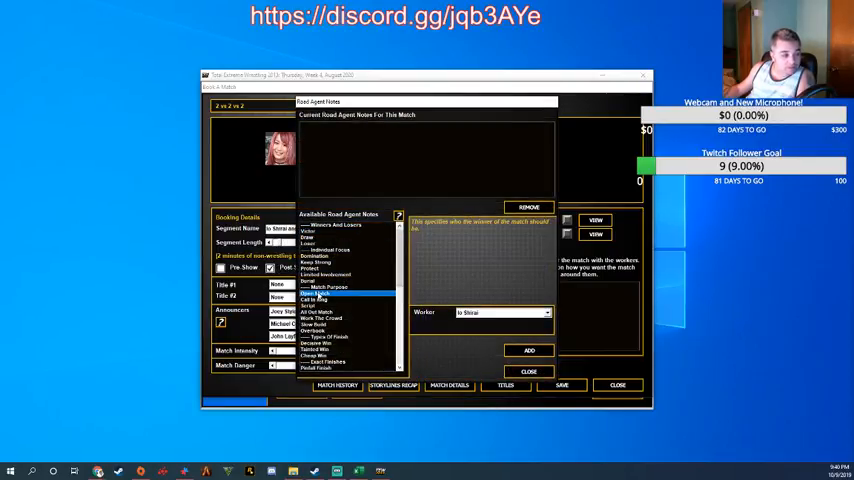
left_click(318, 311)
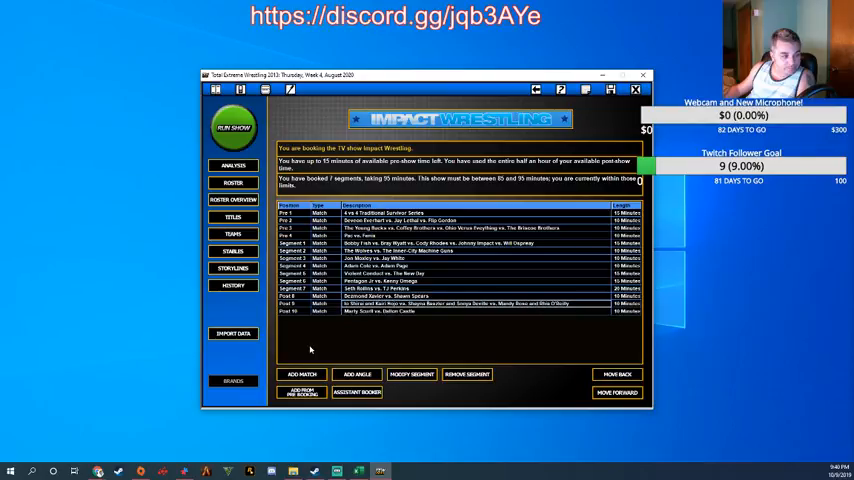
Start a three-way match with Tessa Blanchard, set its length, and add crowd and decisive-finish notes
left_click(302, 373)
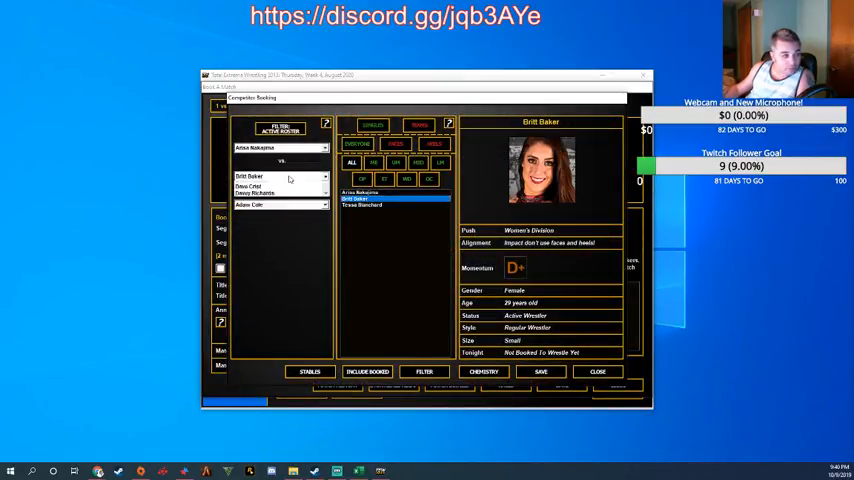
left_click(362, 204)
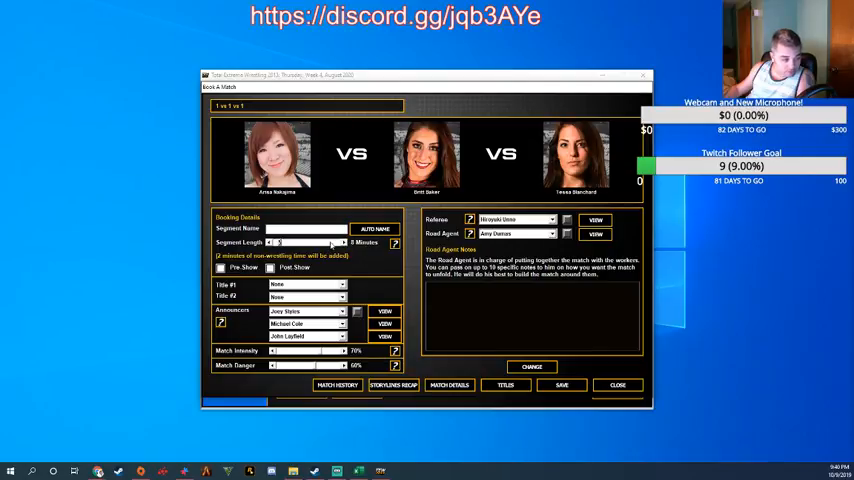
left_click(374, 229)
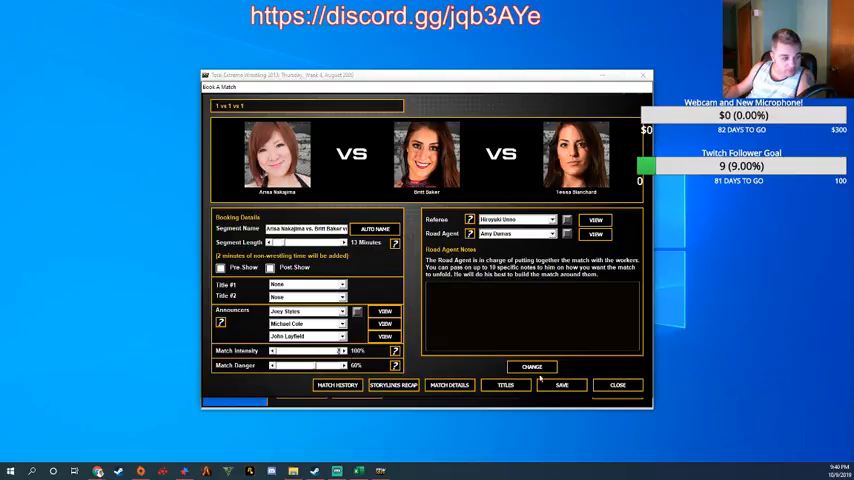
left_click(531, 366)
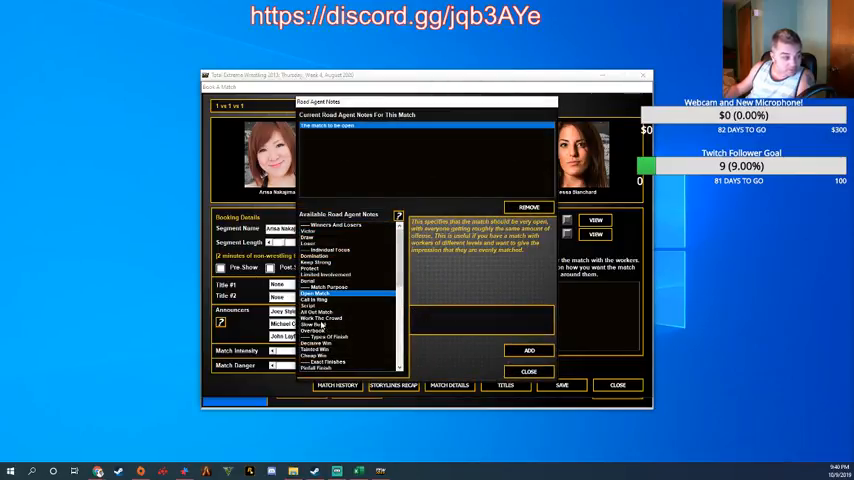
left_click(315, 256)
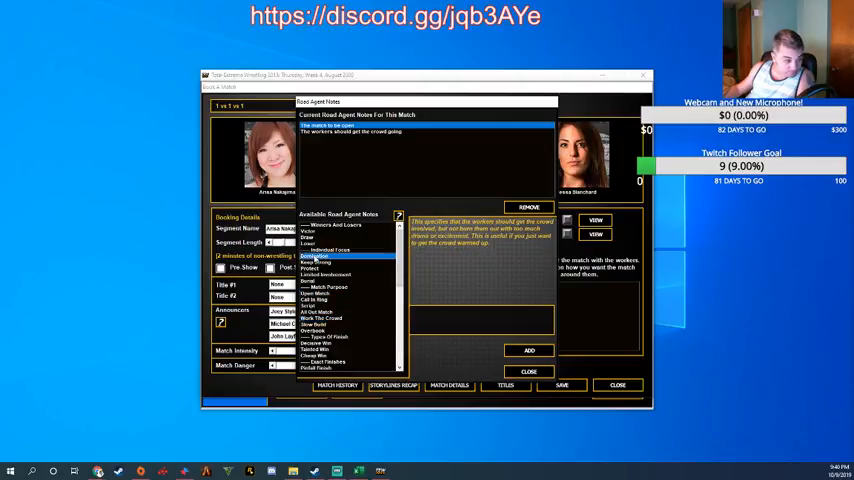
left_click(316, 344)
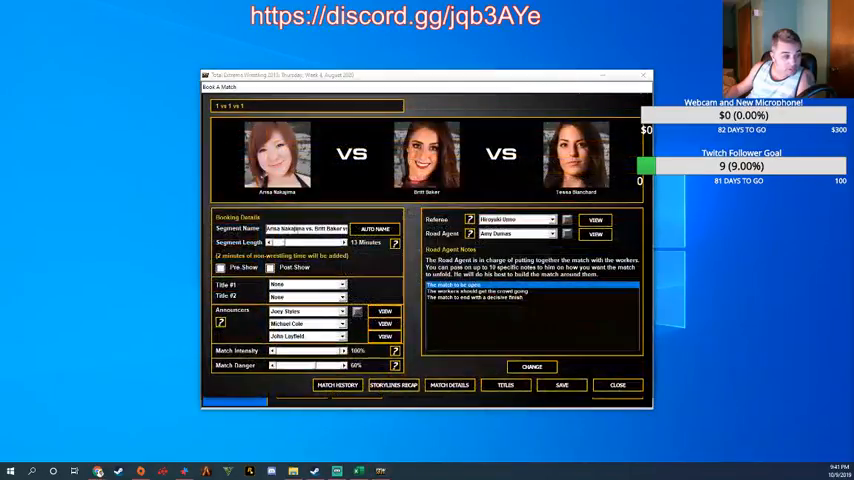
Save Nakajima vs. Baker vs. Blanchard as pre-show match 4 and start running the show
left_click(220, 267)
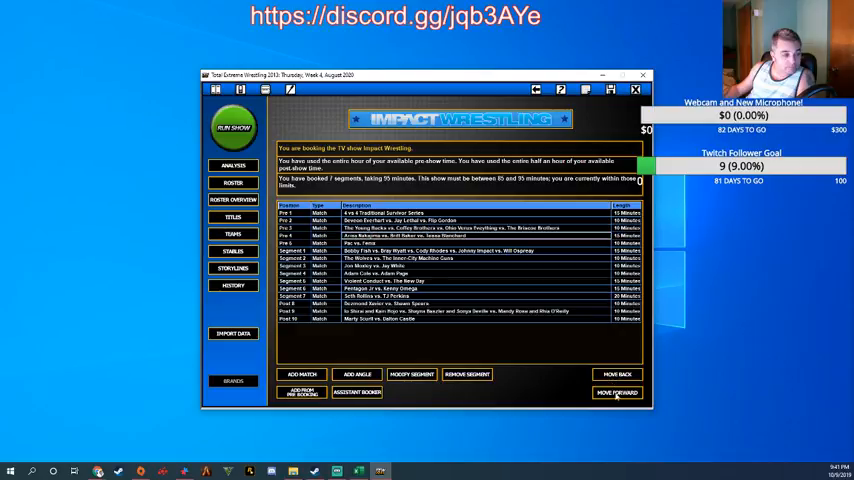
mouse_move(616, 396)
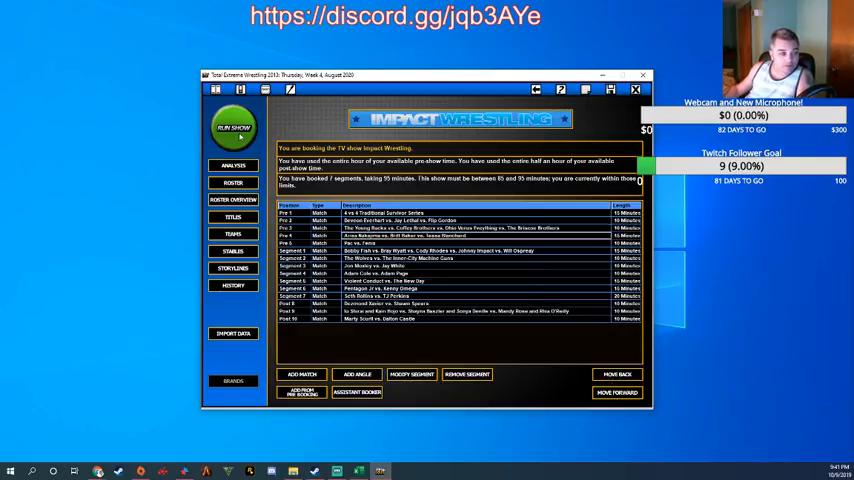
left_click(233, 127)
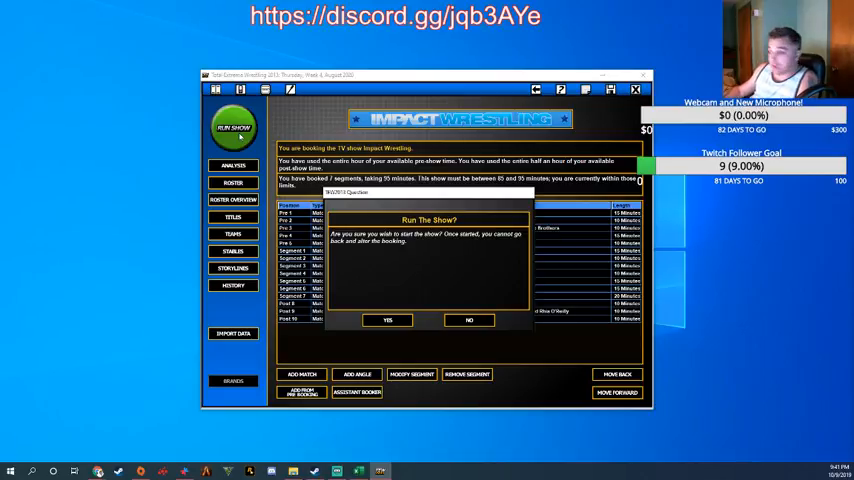
mouse_move(390, 335)
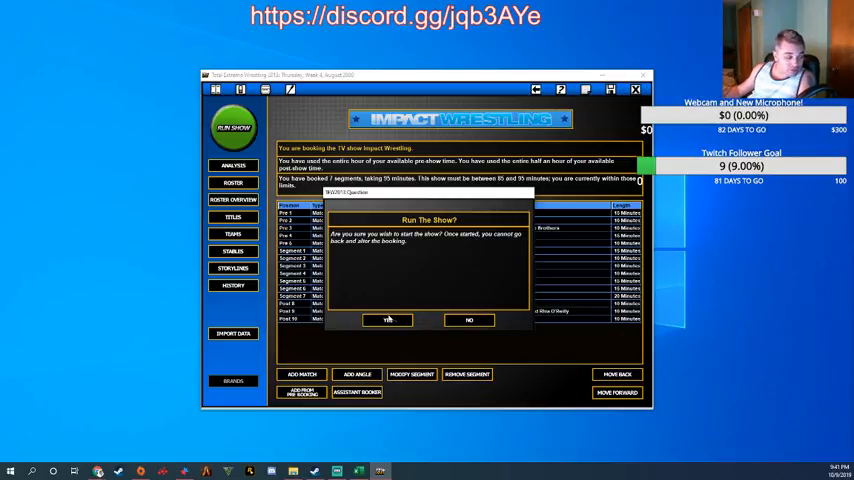
Confirm running the Impact Wrestling show and page through the match results to the news
left_click(388, 320)
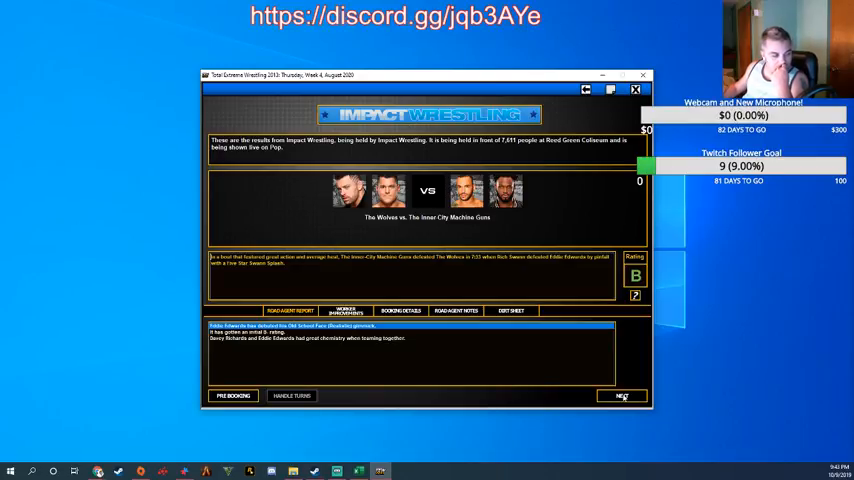
left_click(621, 395)
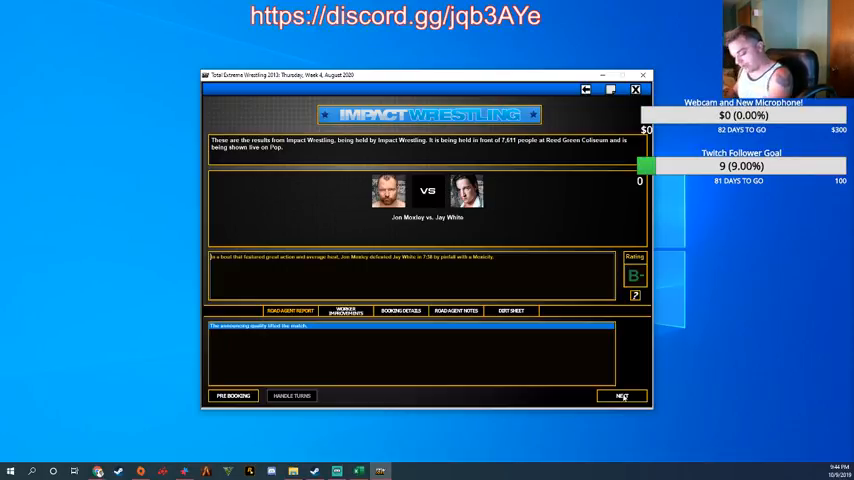
left_click(621, 396)
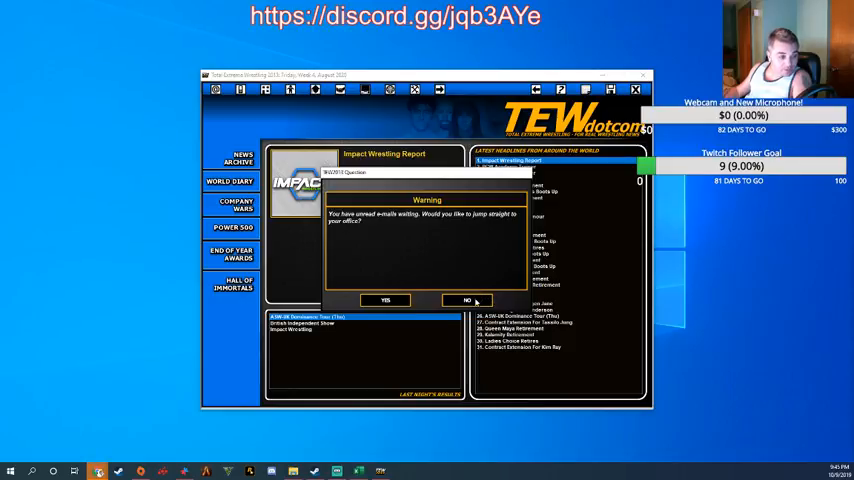
Decline the e-mail prompt, read retirement, CMLL Rejection and ICW-UK Contract Offer headlines, then open e-mails
left_click(466, 300)
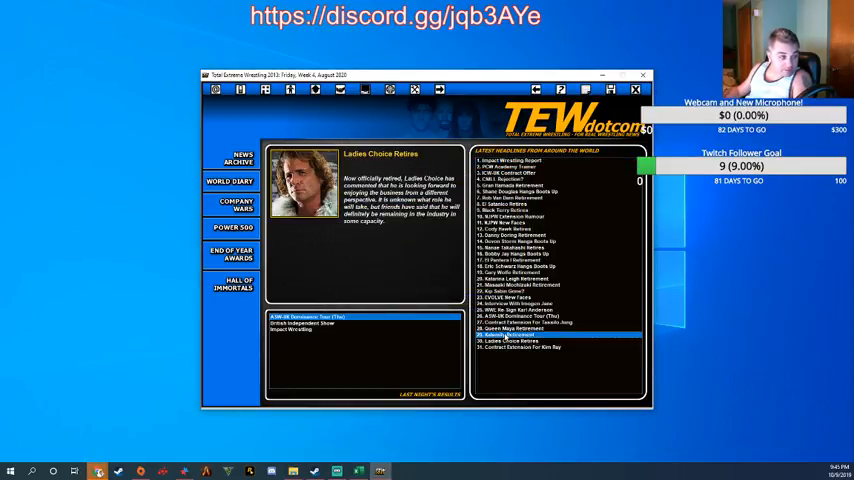
left_click(515, 331)
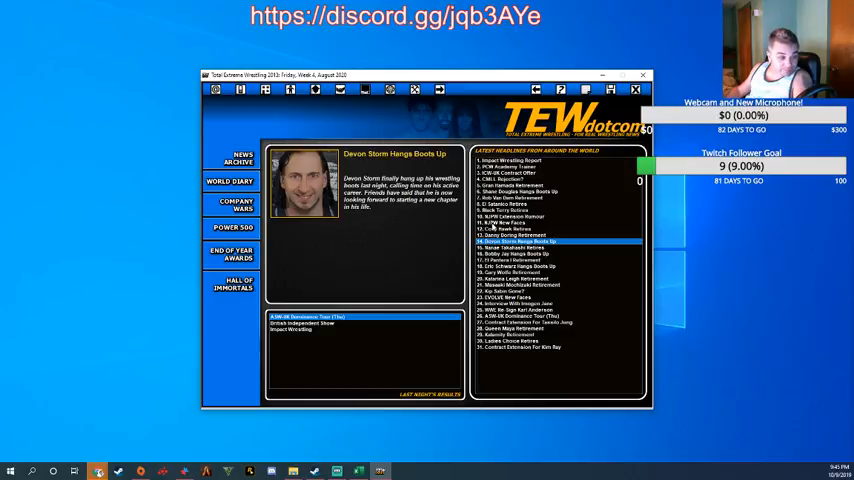
left_click(520, 217)
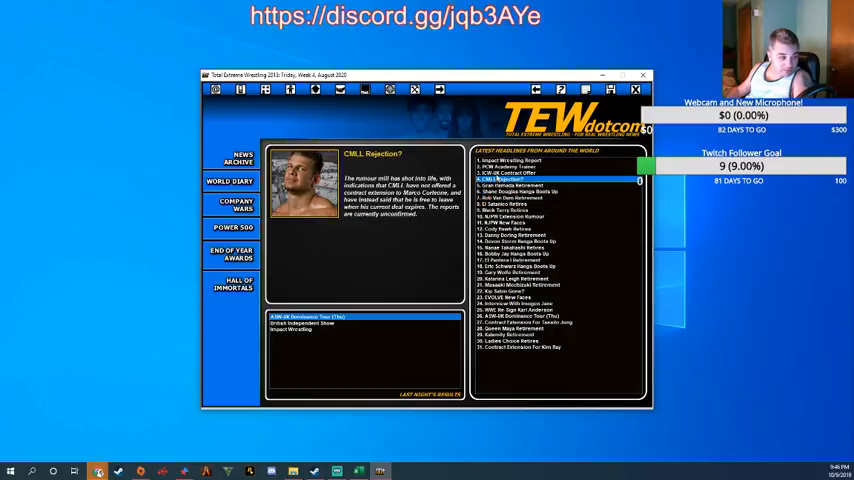
left_click(510, 173)
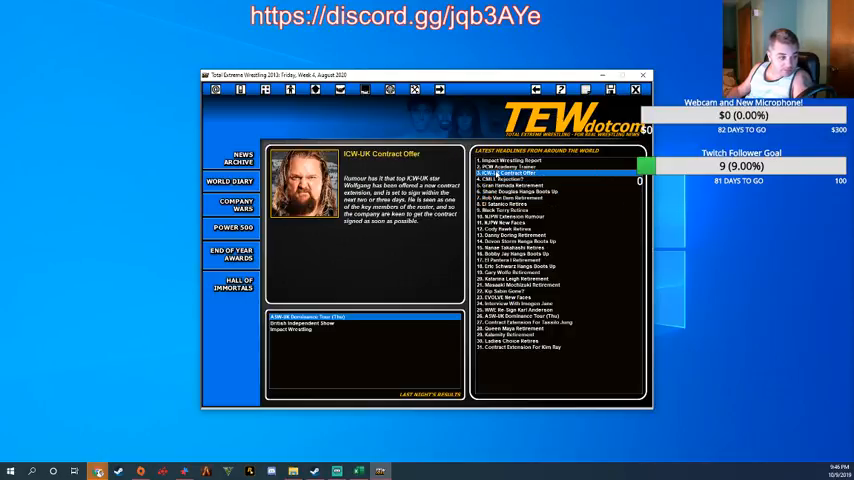
left_click(520, 167)
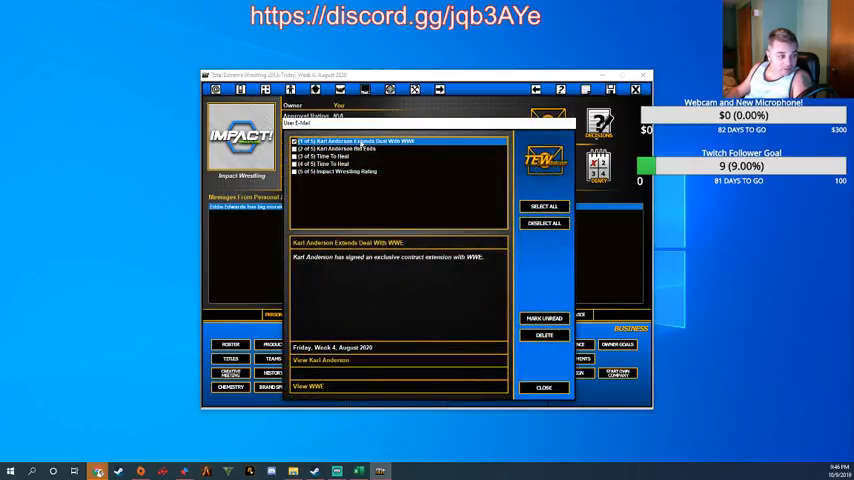
Delete the Time To Heal and other marked e-mails, then the last rating e-mail
left_click(340, 156)
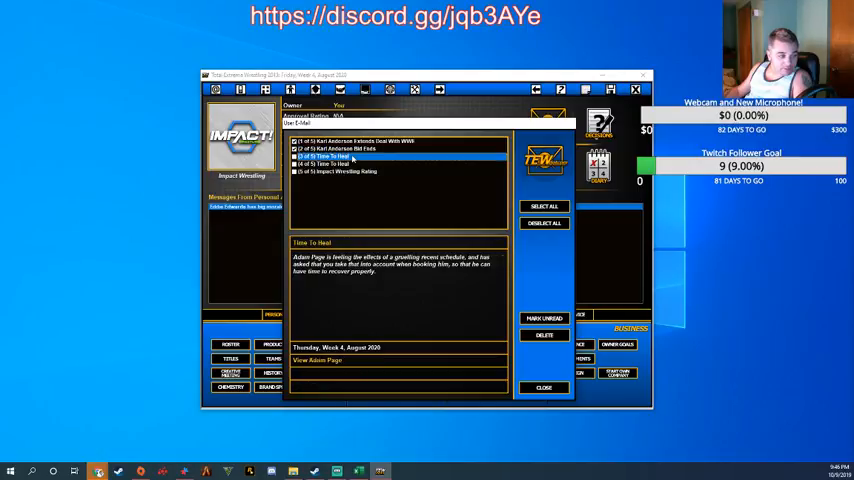
left_click(340, 163)
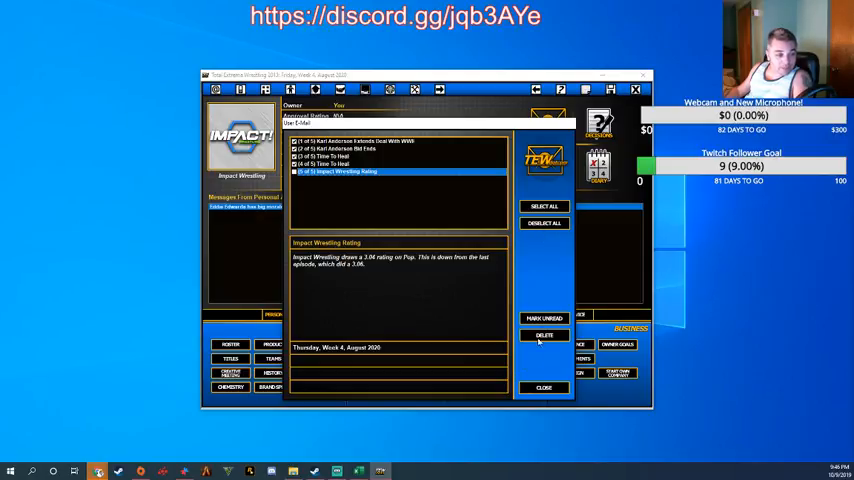
left_click(544, 335)
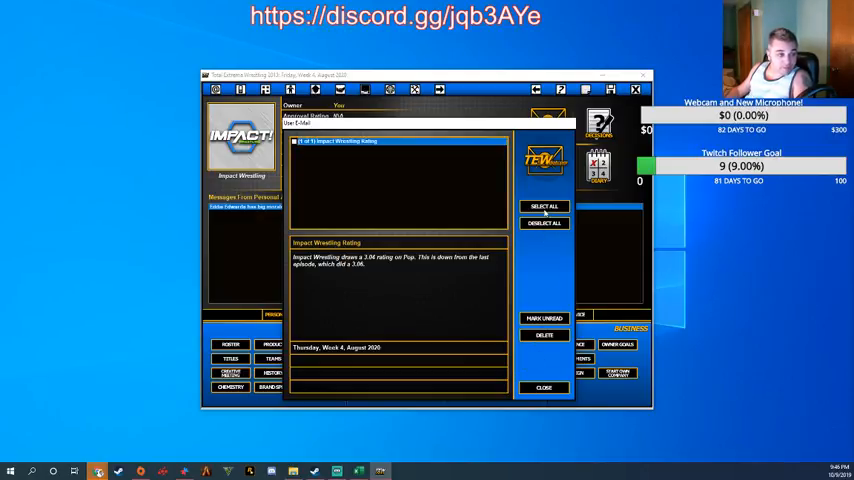
left_click(543, 334)
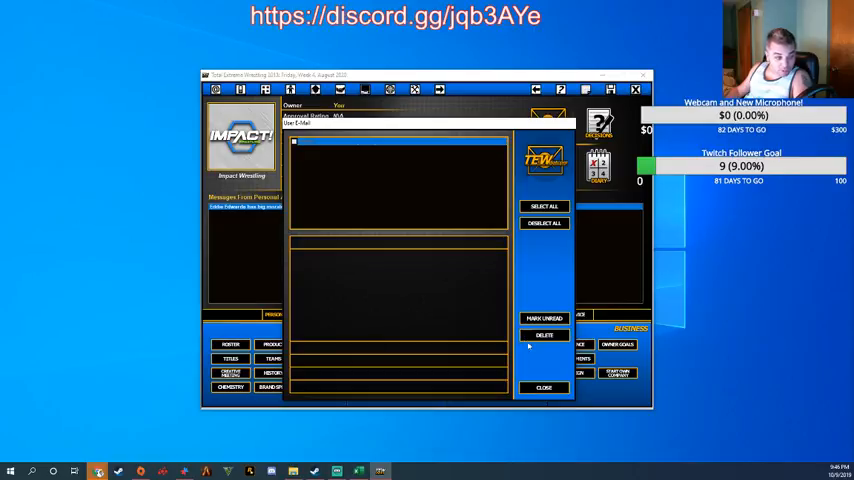
left_click(543, 388)
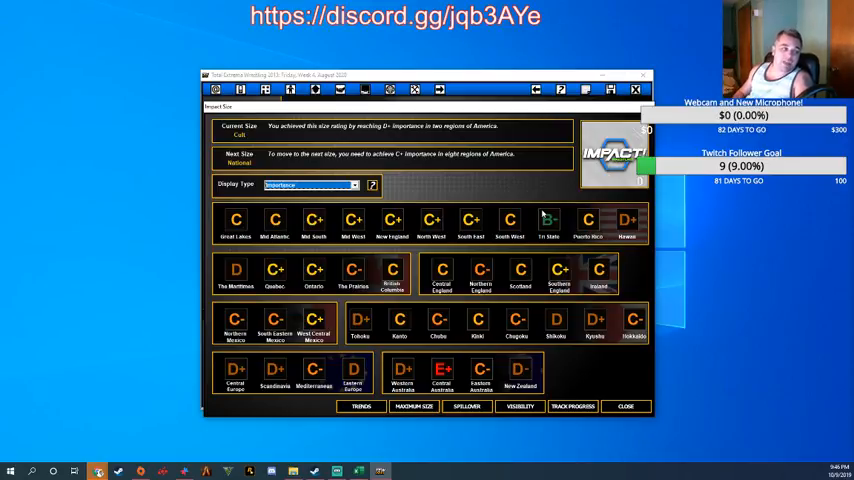
mouse_move(671, 359)
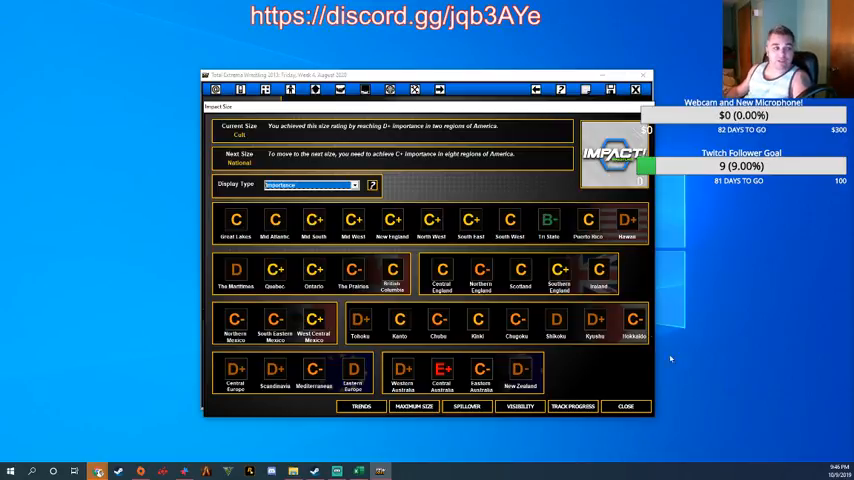